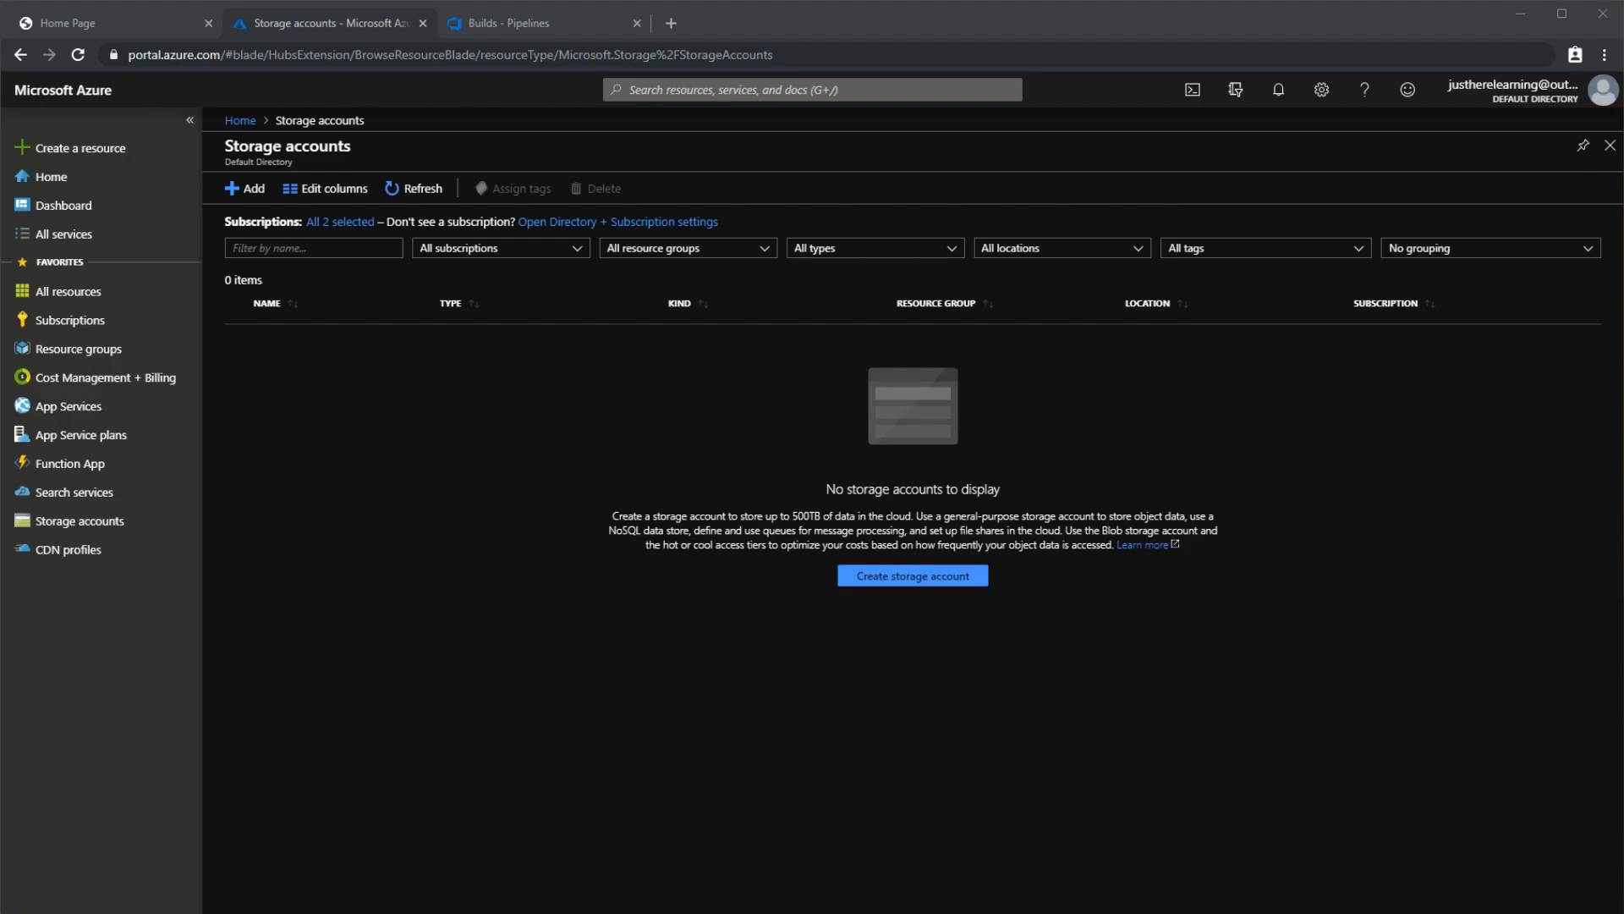
# - Start creating a new storage account from the empty Storage accounts list
pyautogui.click(479, 472)
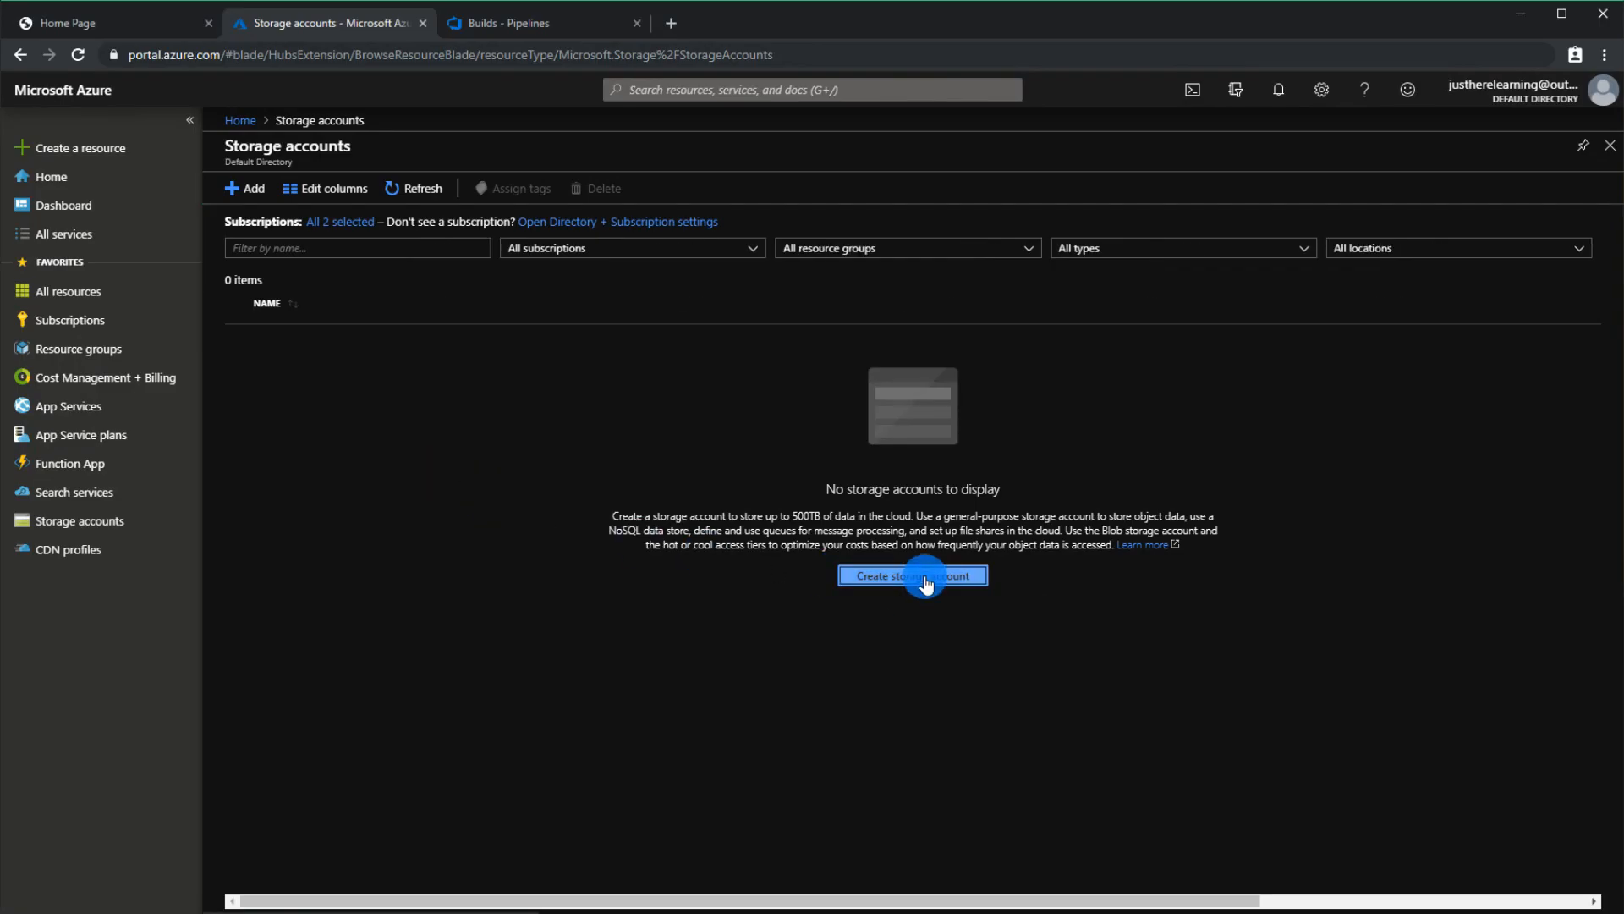
pyautogui.click(911, 575)
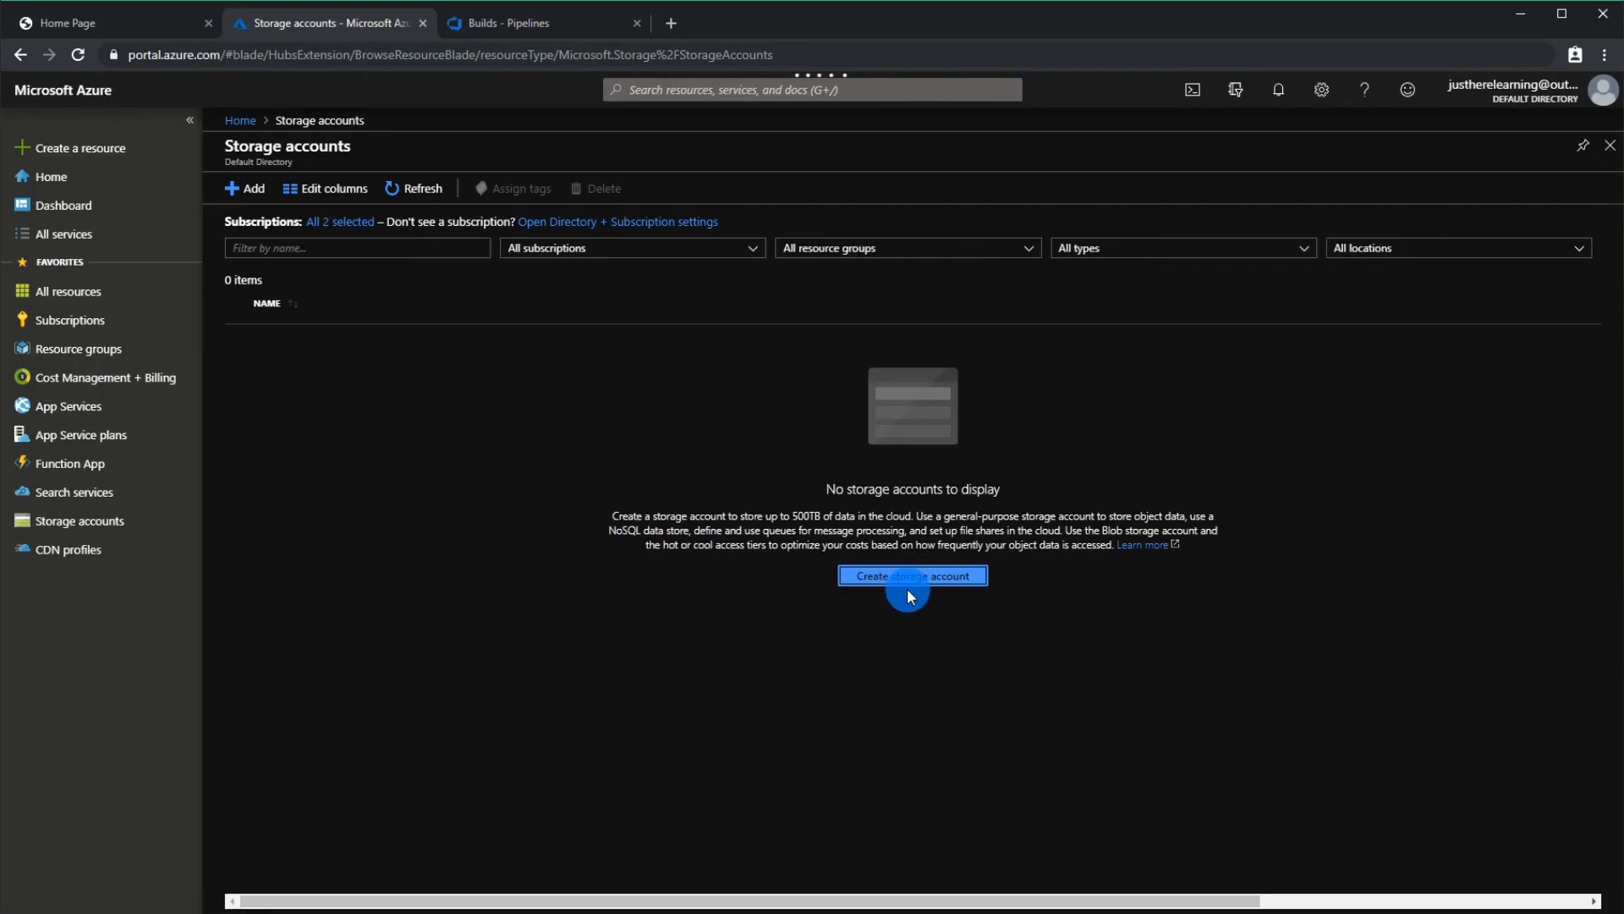
# - Place the account in LinuxResourceGroup and name it billytechstatic
pyautogui.click(911, 575)
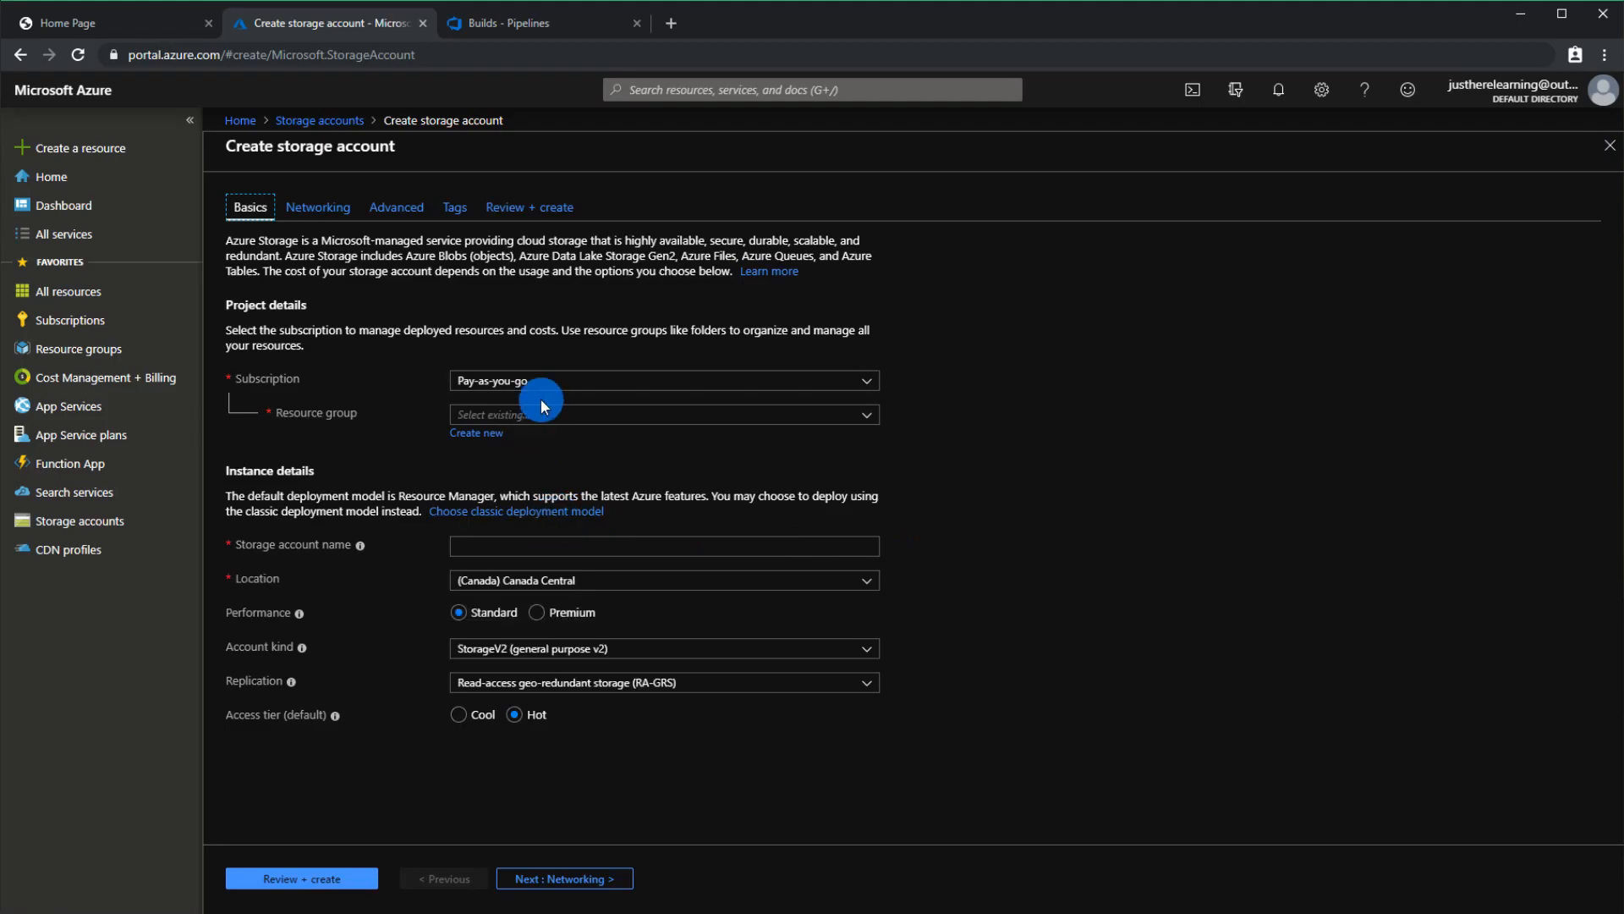
pyautogui.click(663, 414)
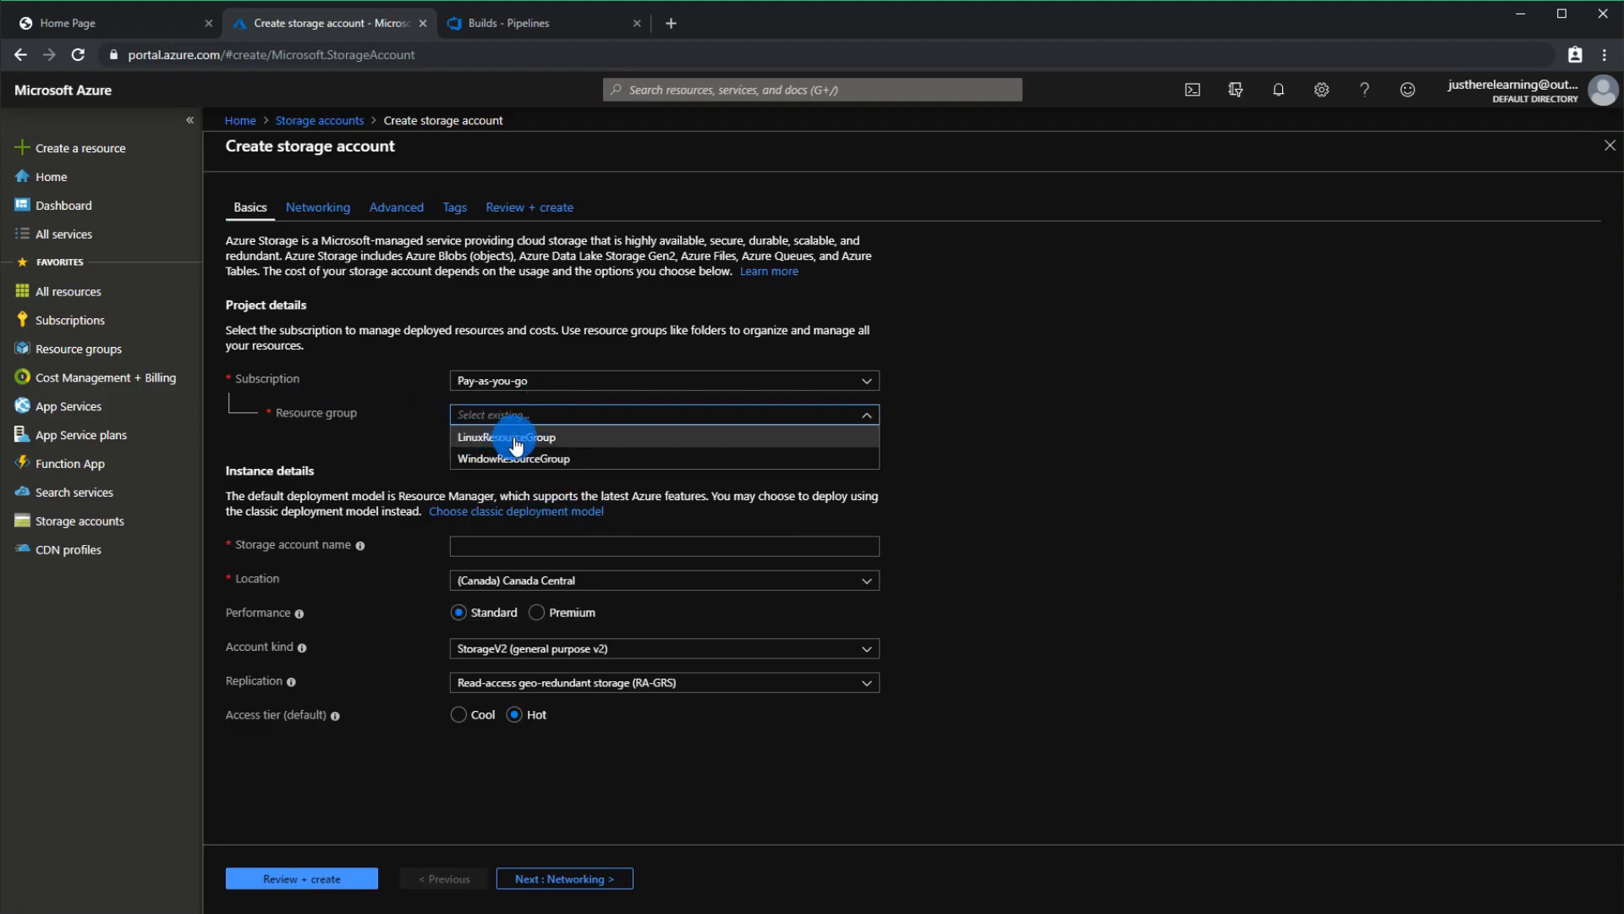
pyautogui.click(505, 437)
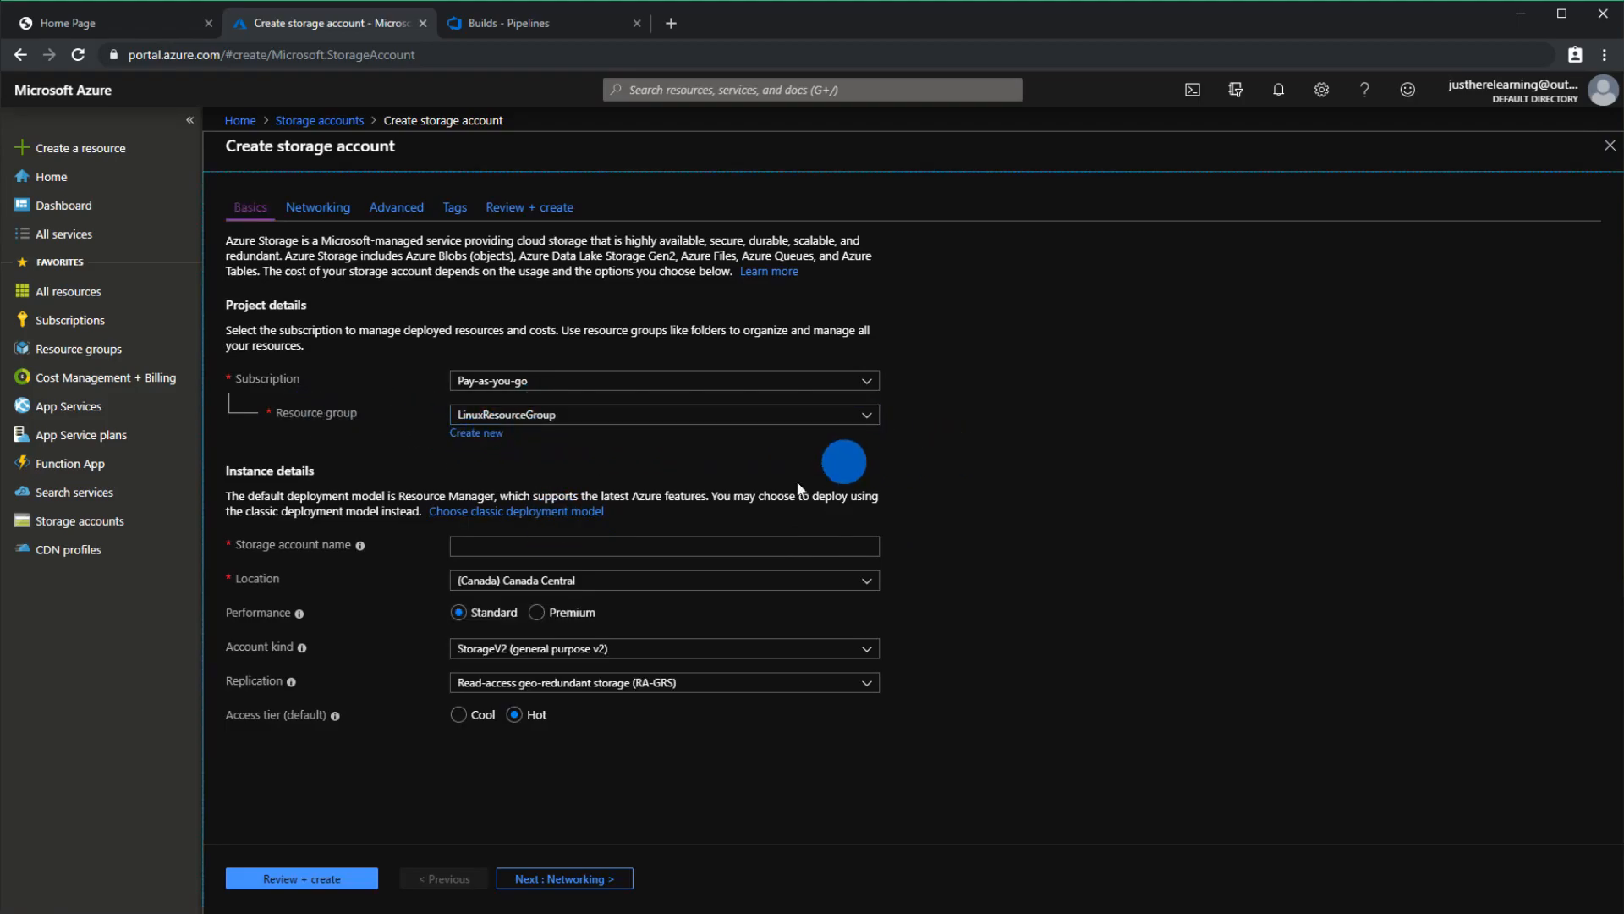
pyautogui.click(663, 546)
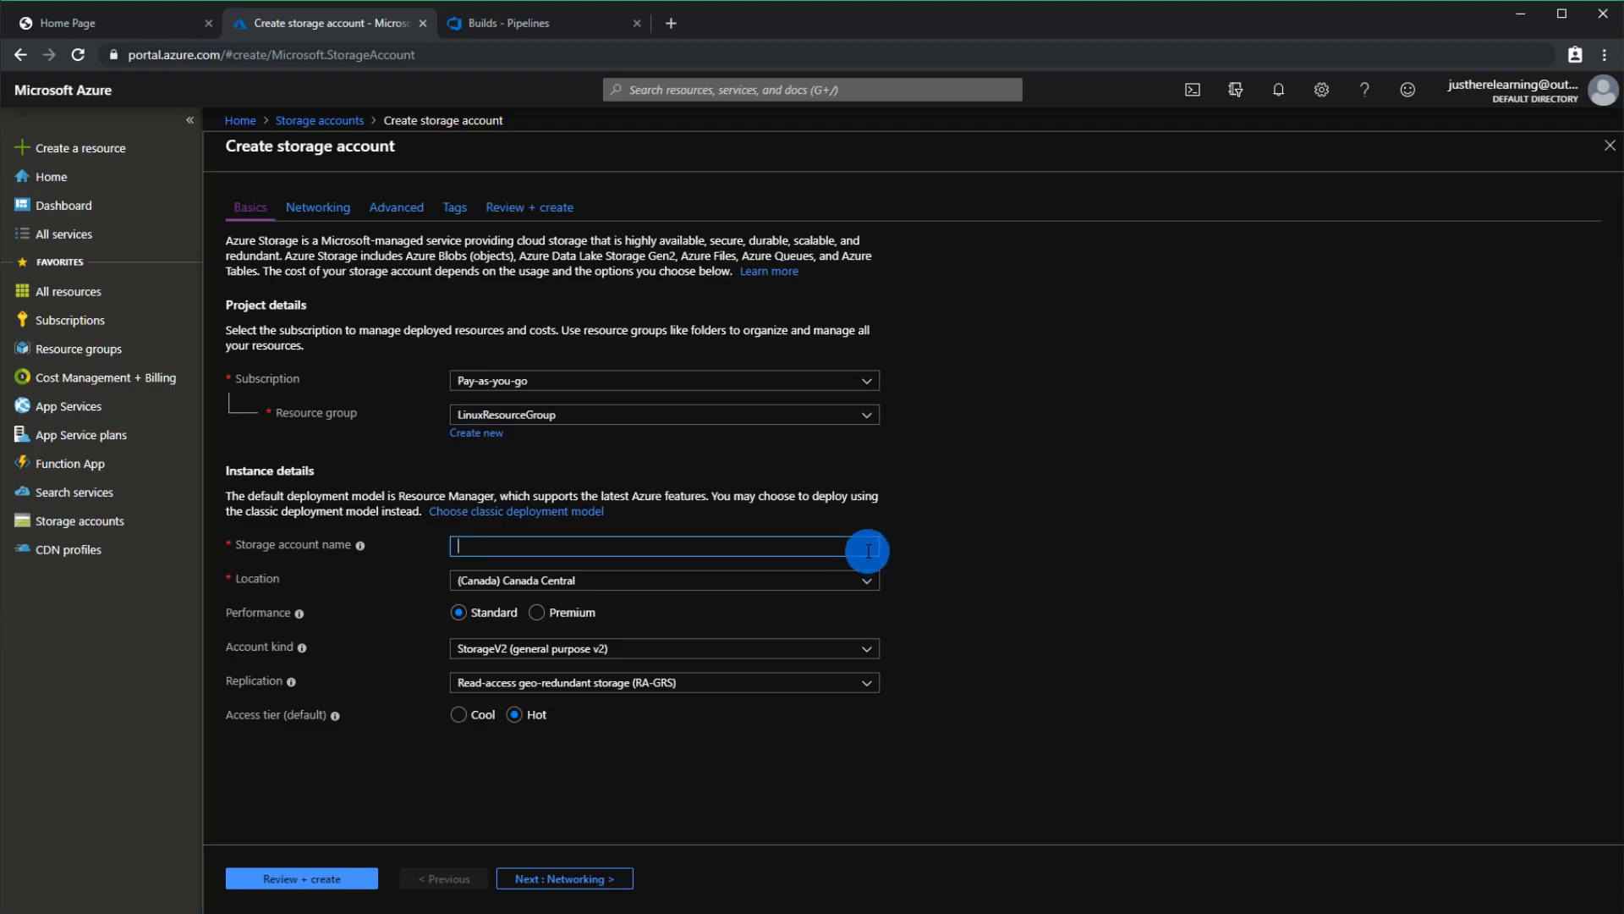
pyautogui.write('b')
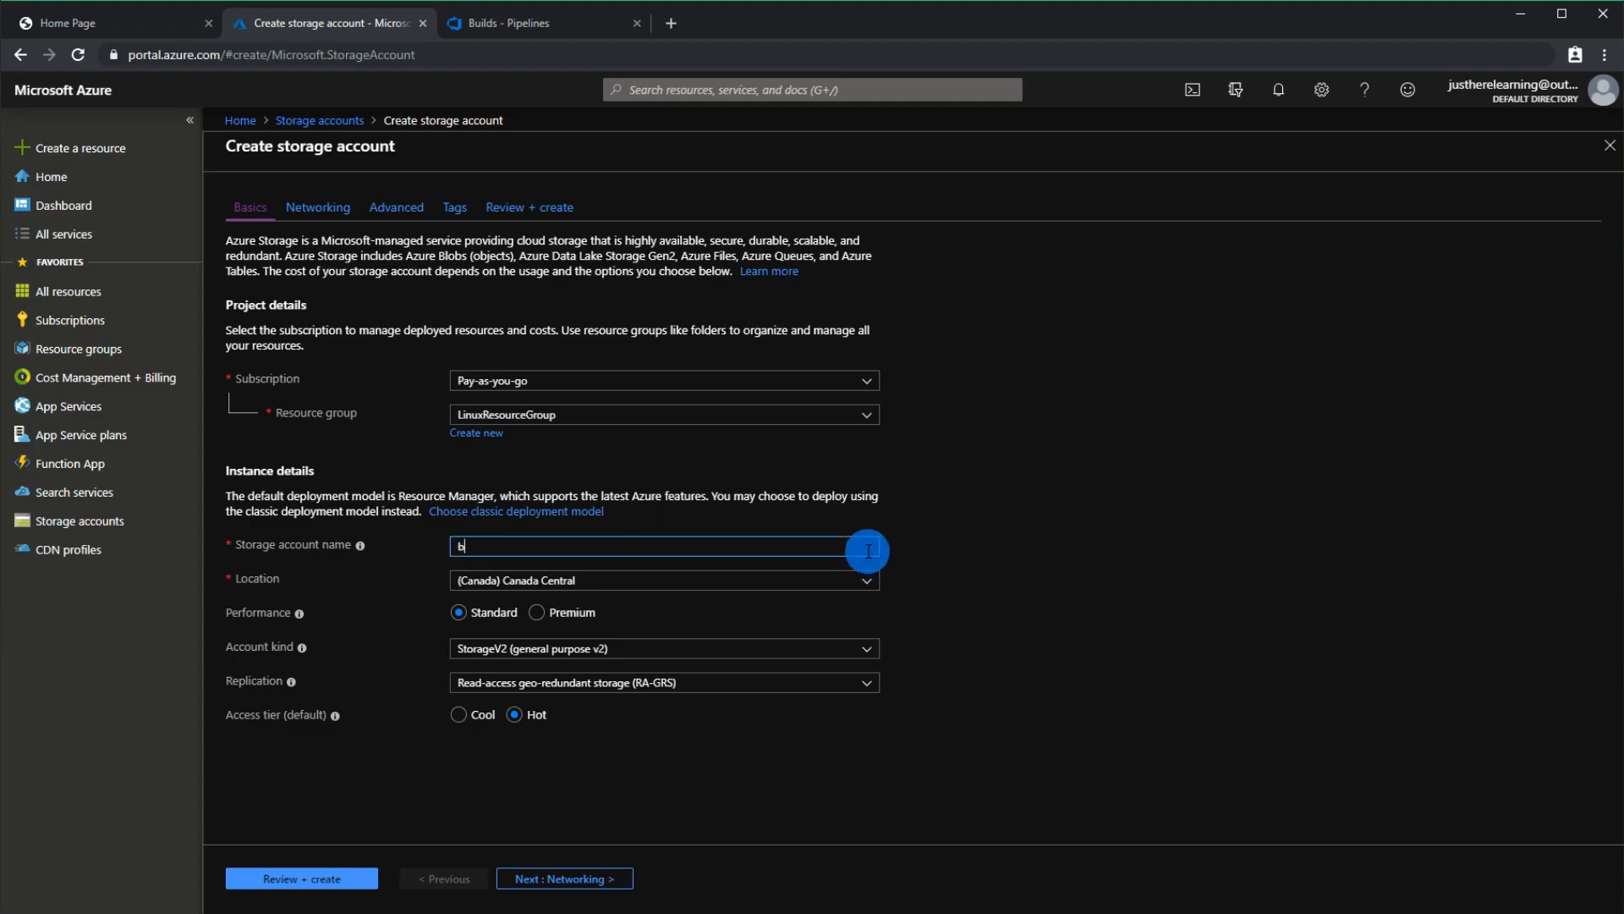
pyautogui.write('illytech')
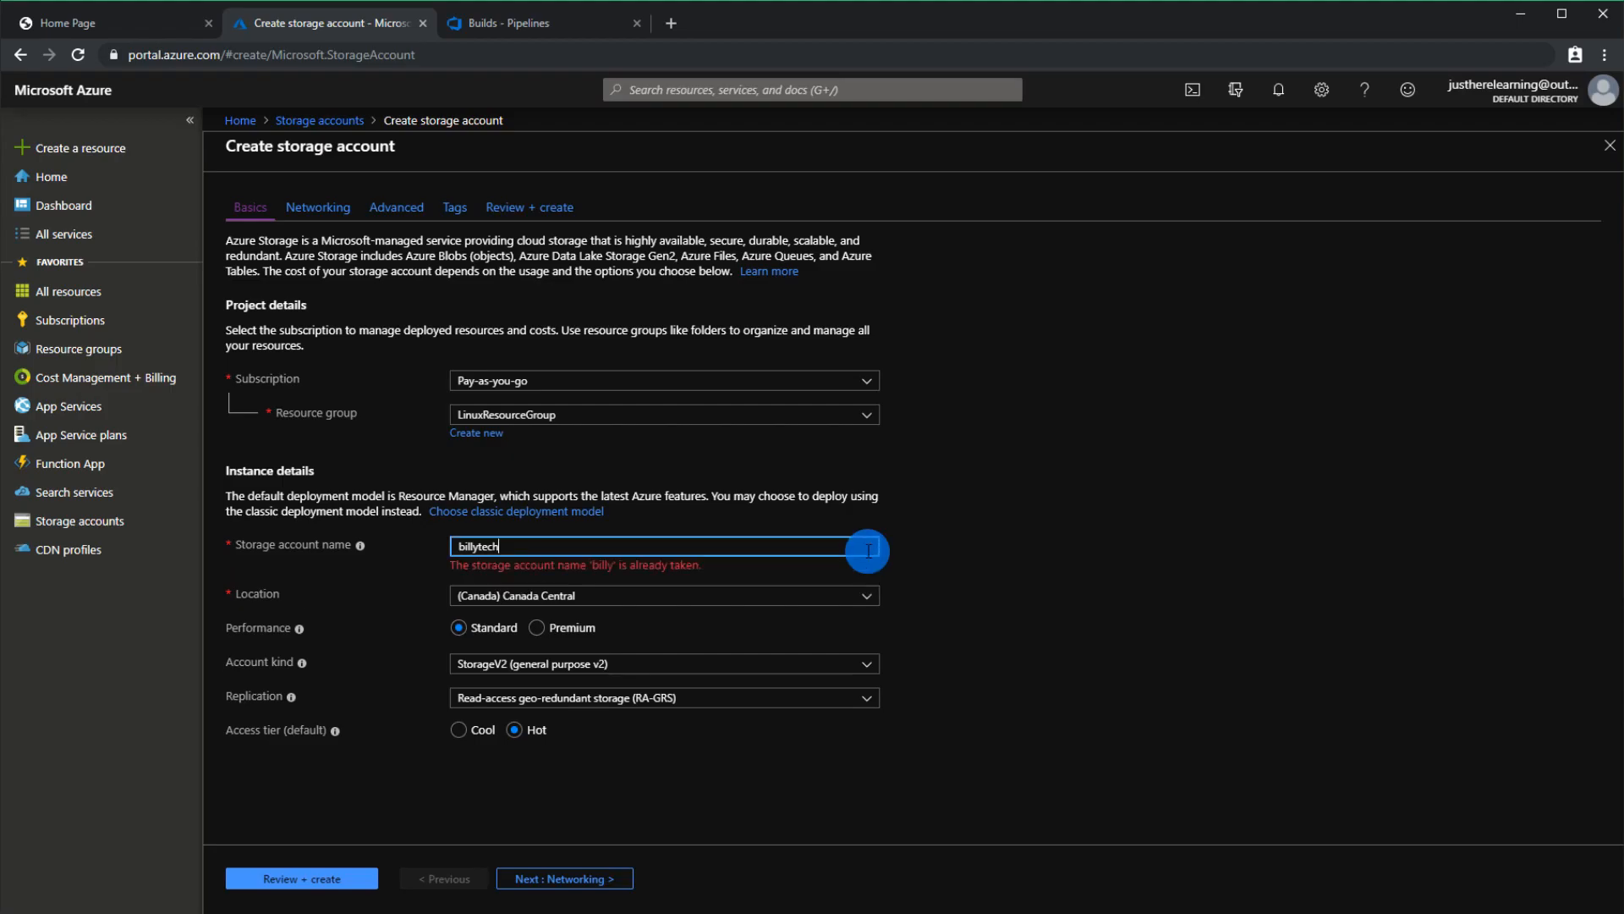
pyautogui.write('static')
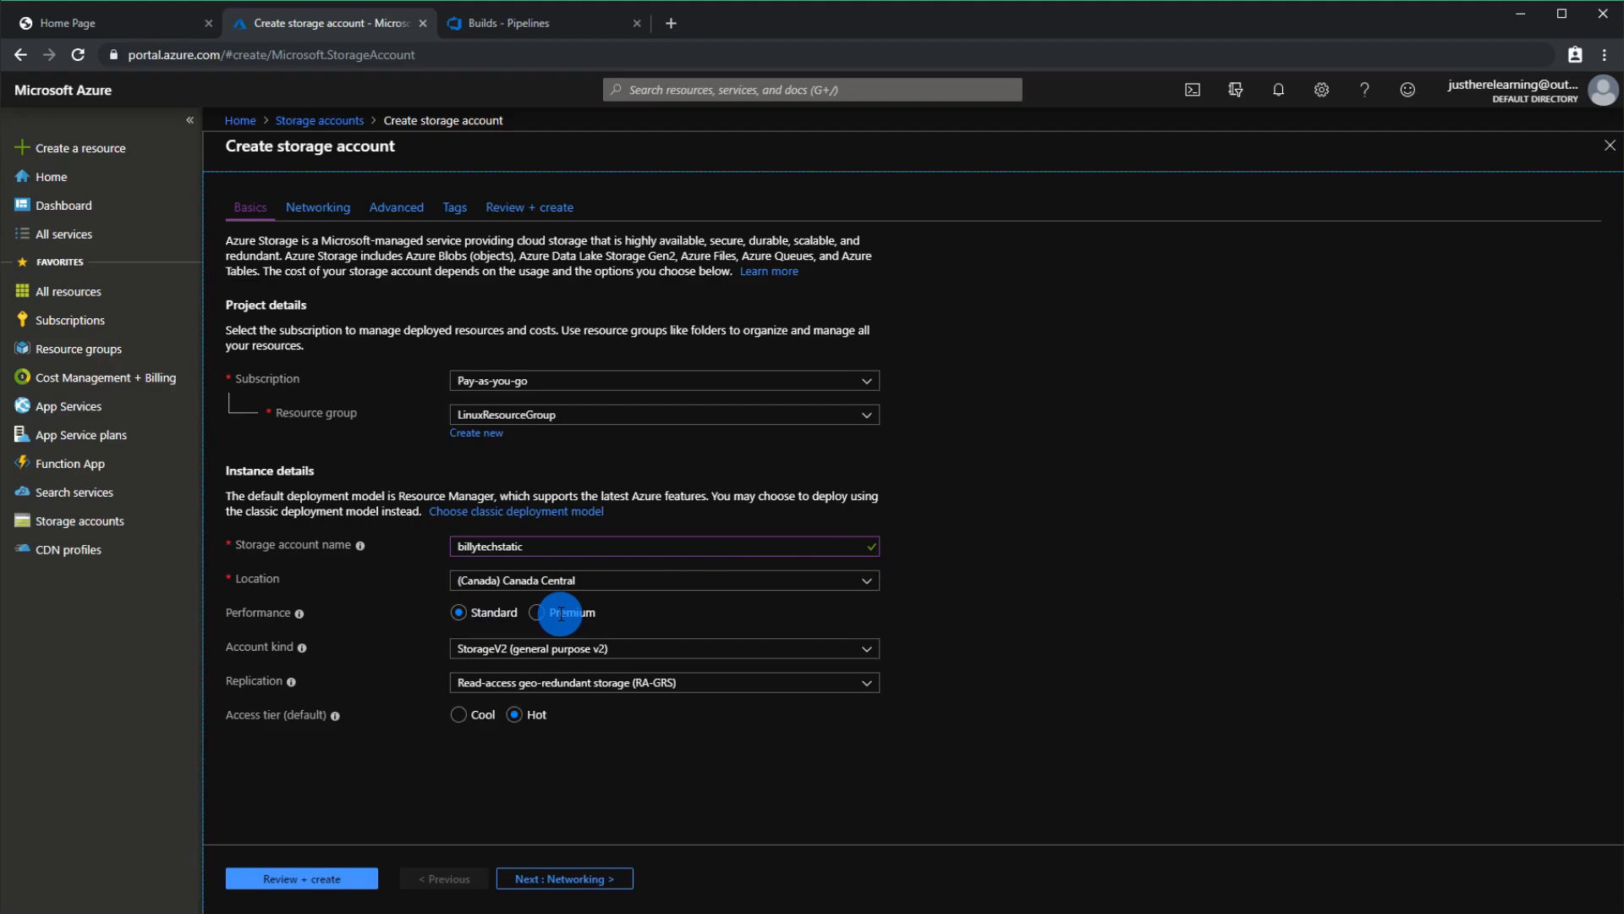
pyautogui.moveTo(611, 624)
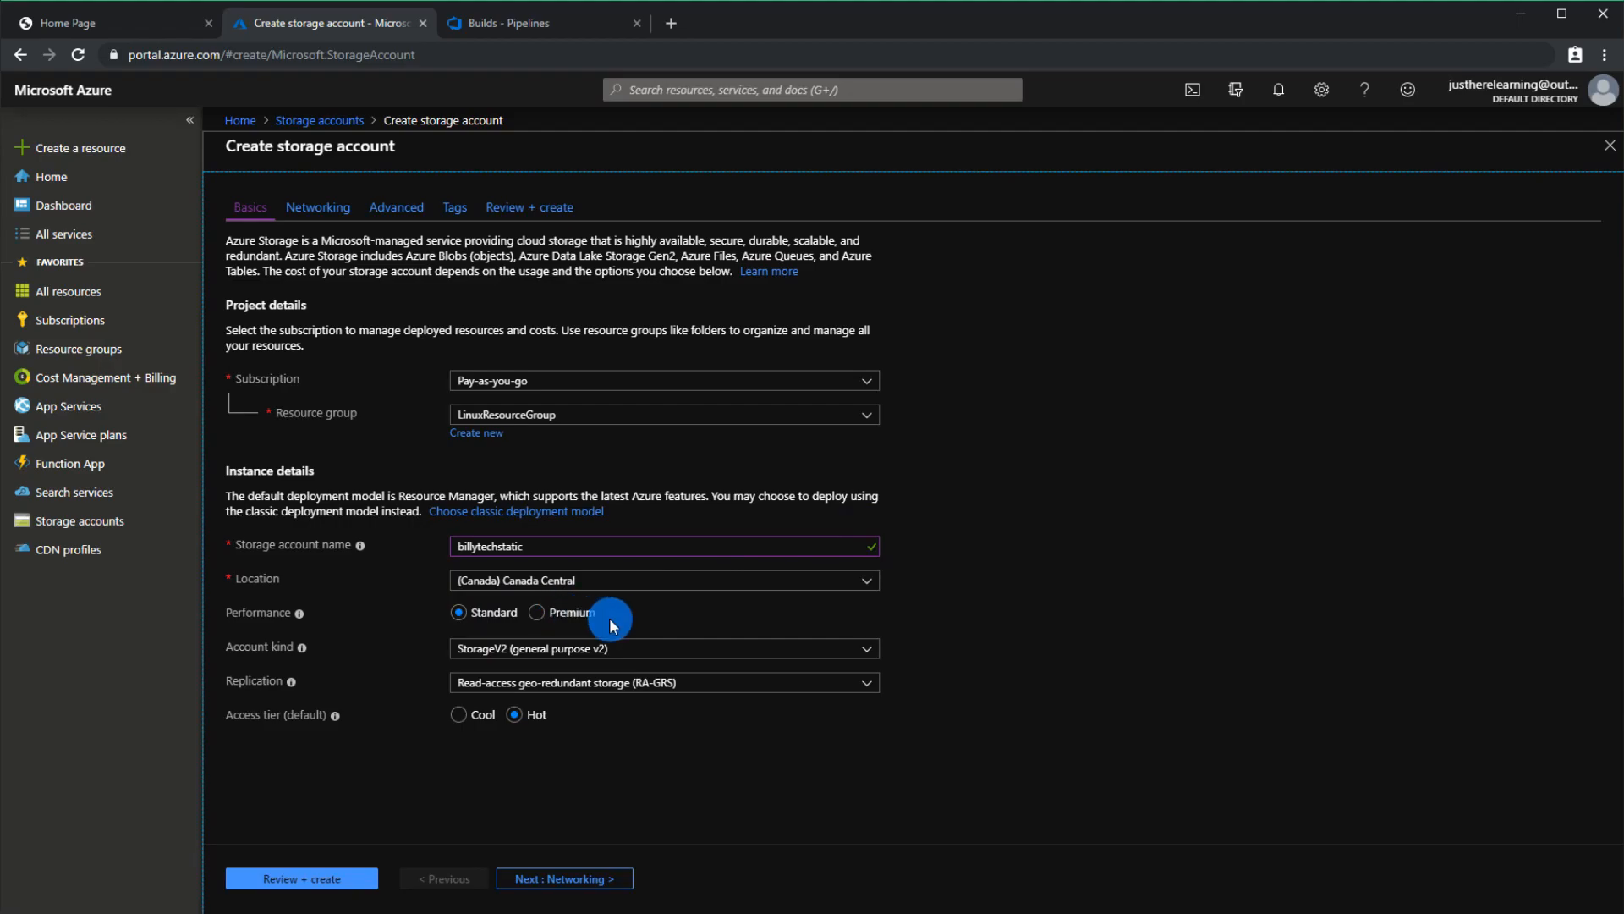
pyautogui.moveTo(514, 656)
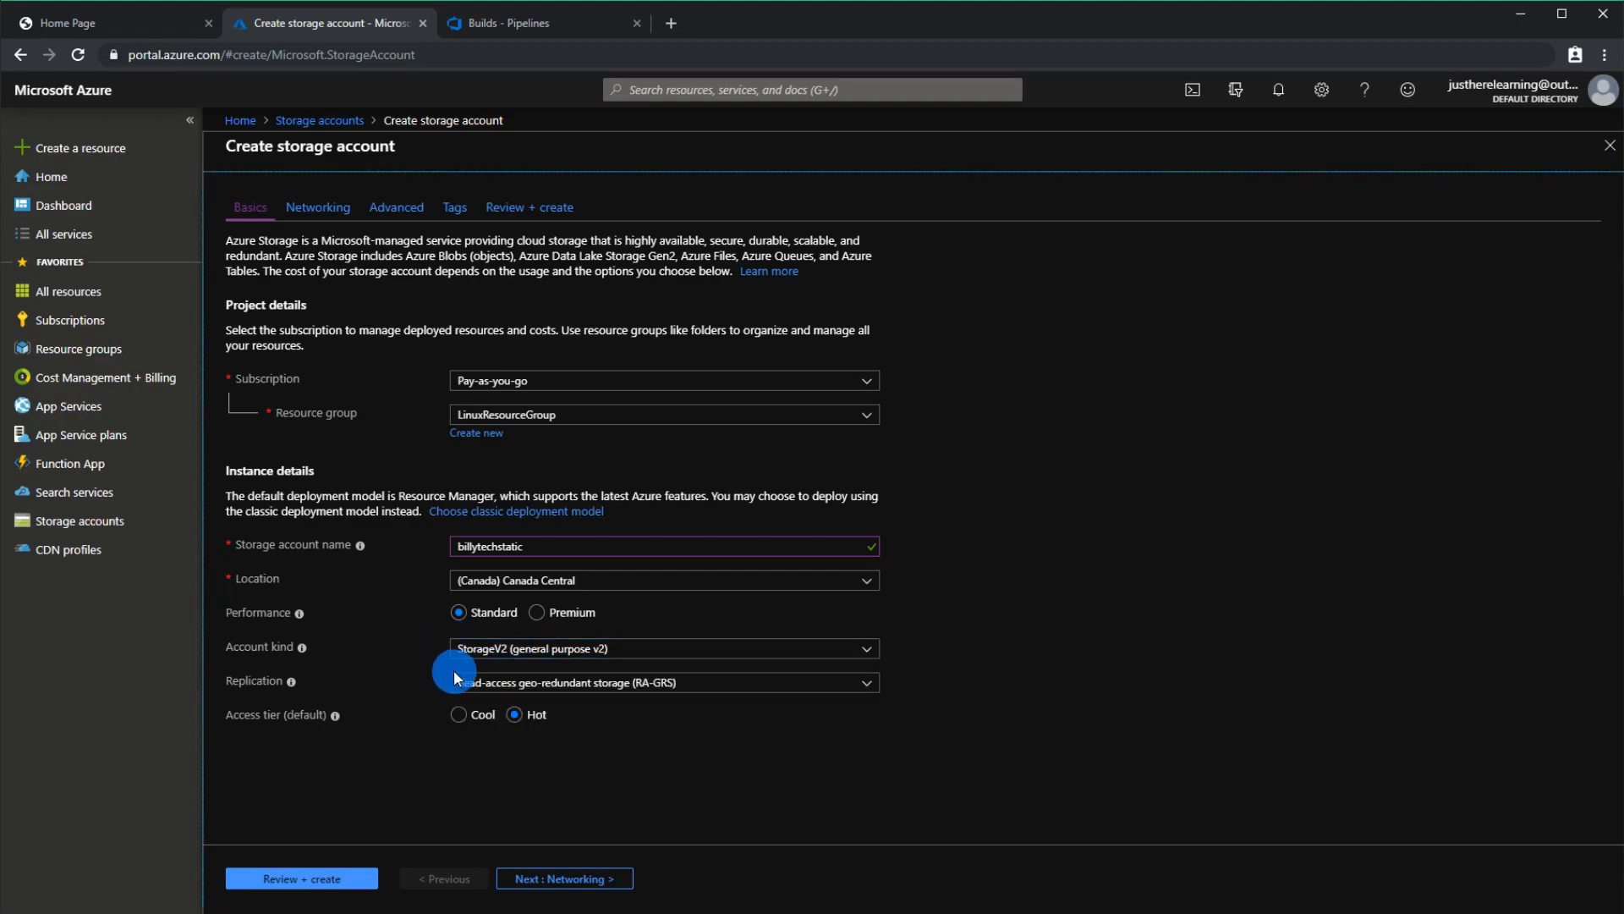
# - Choose locally-redundant storage (LRS) replication and send the settings for review and validation
pyautogui.click(663, 682)
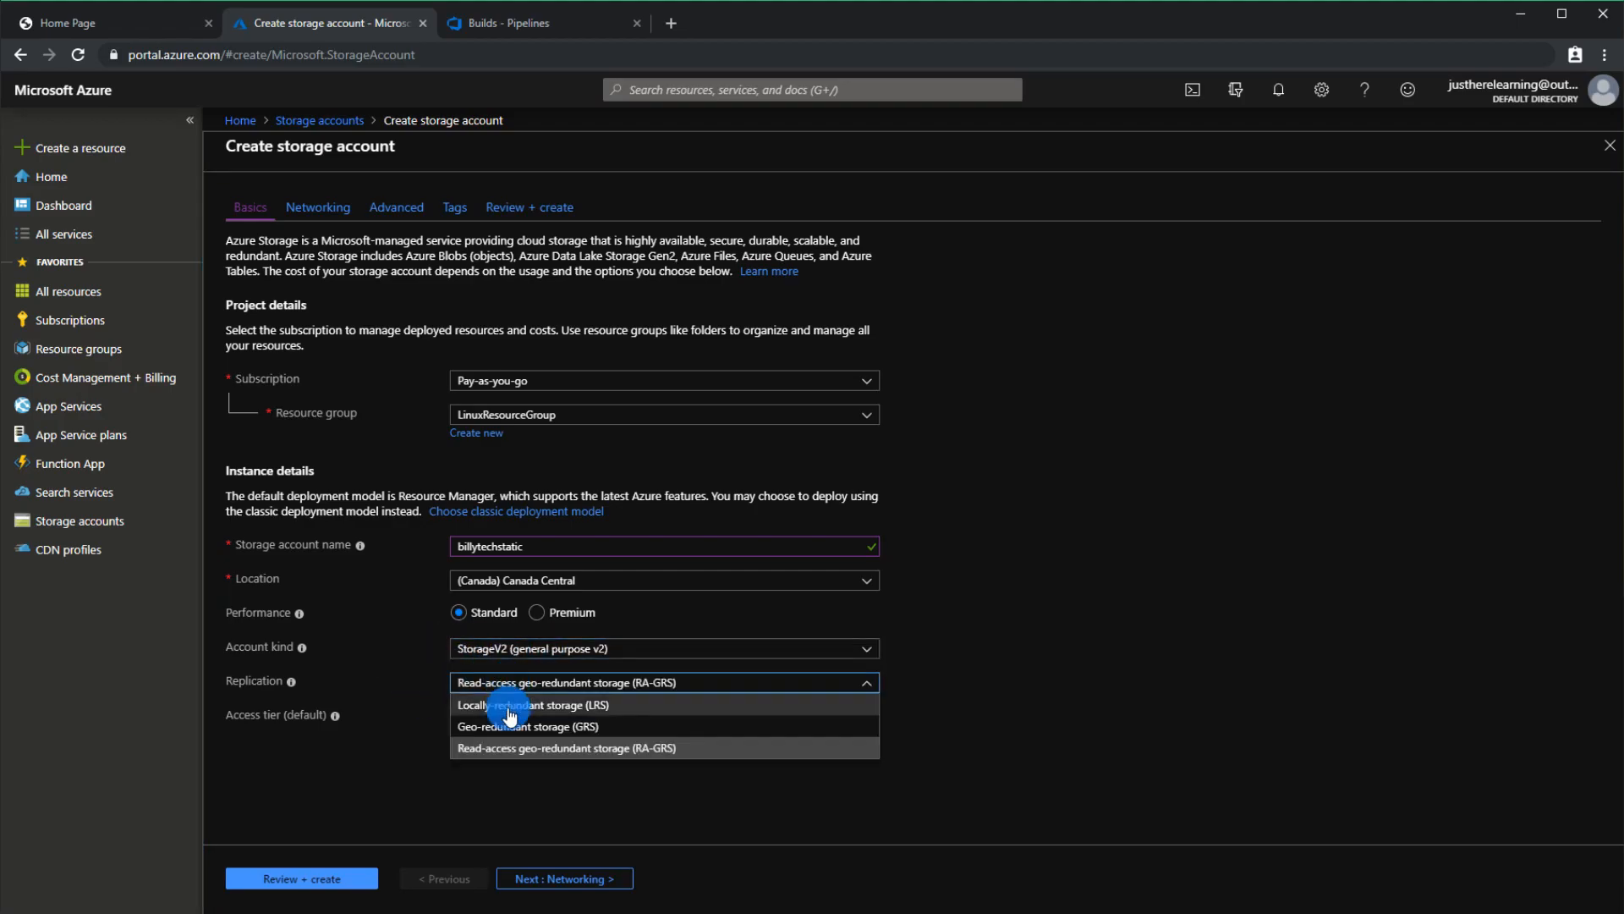
pyautogui.click(529, 707)
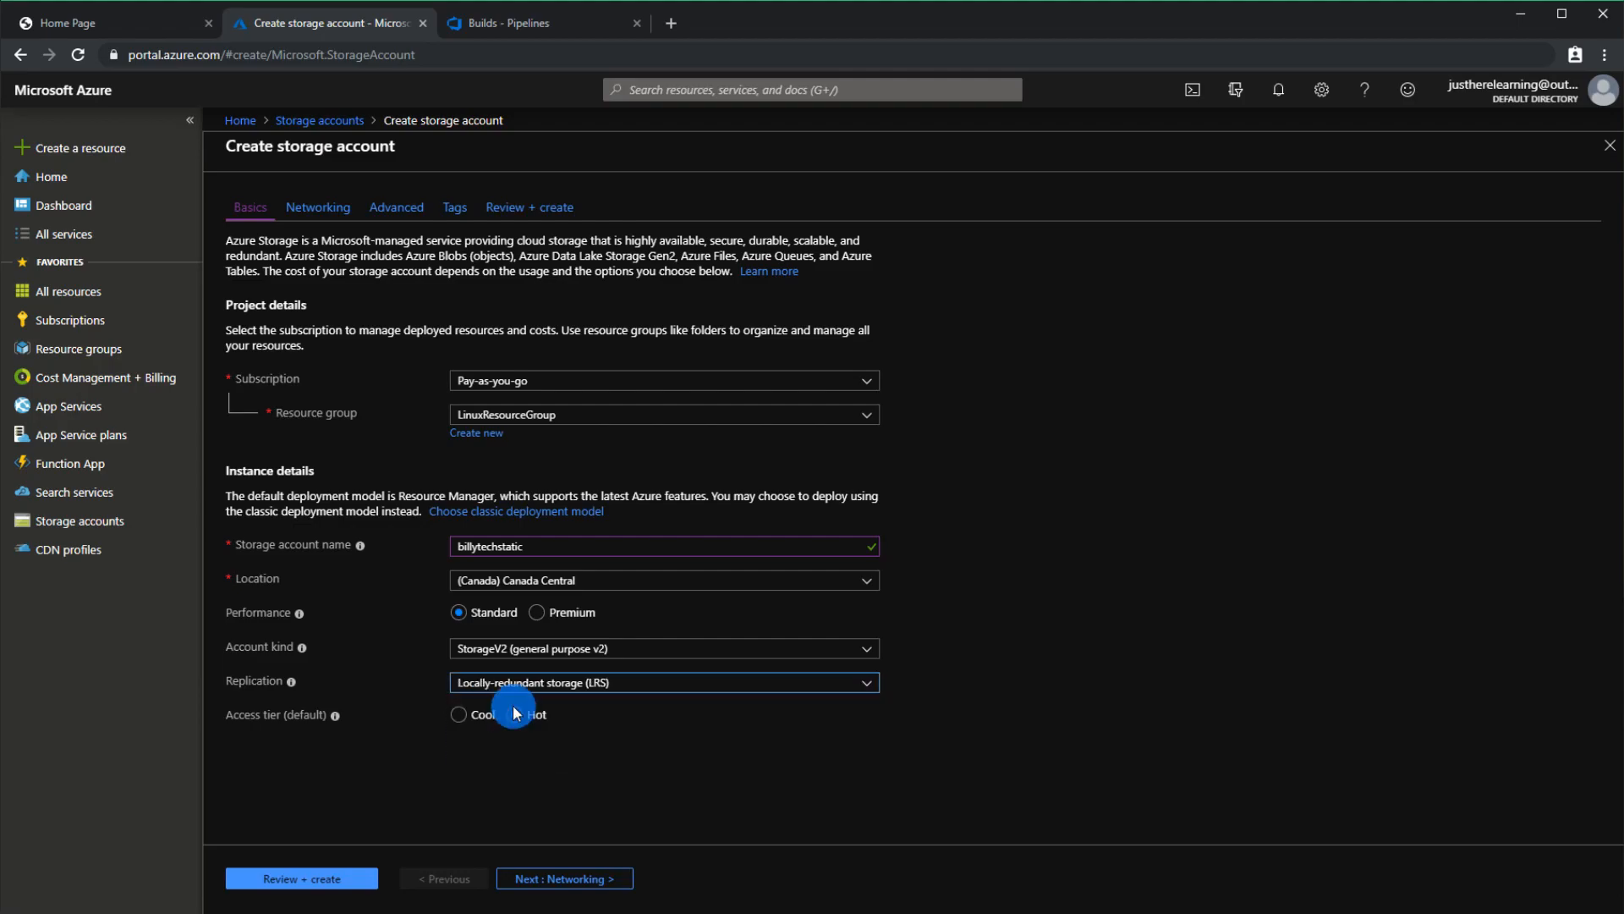
pyautogui.click(512, 714)
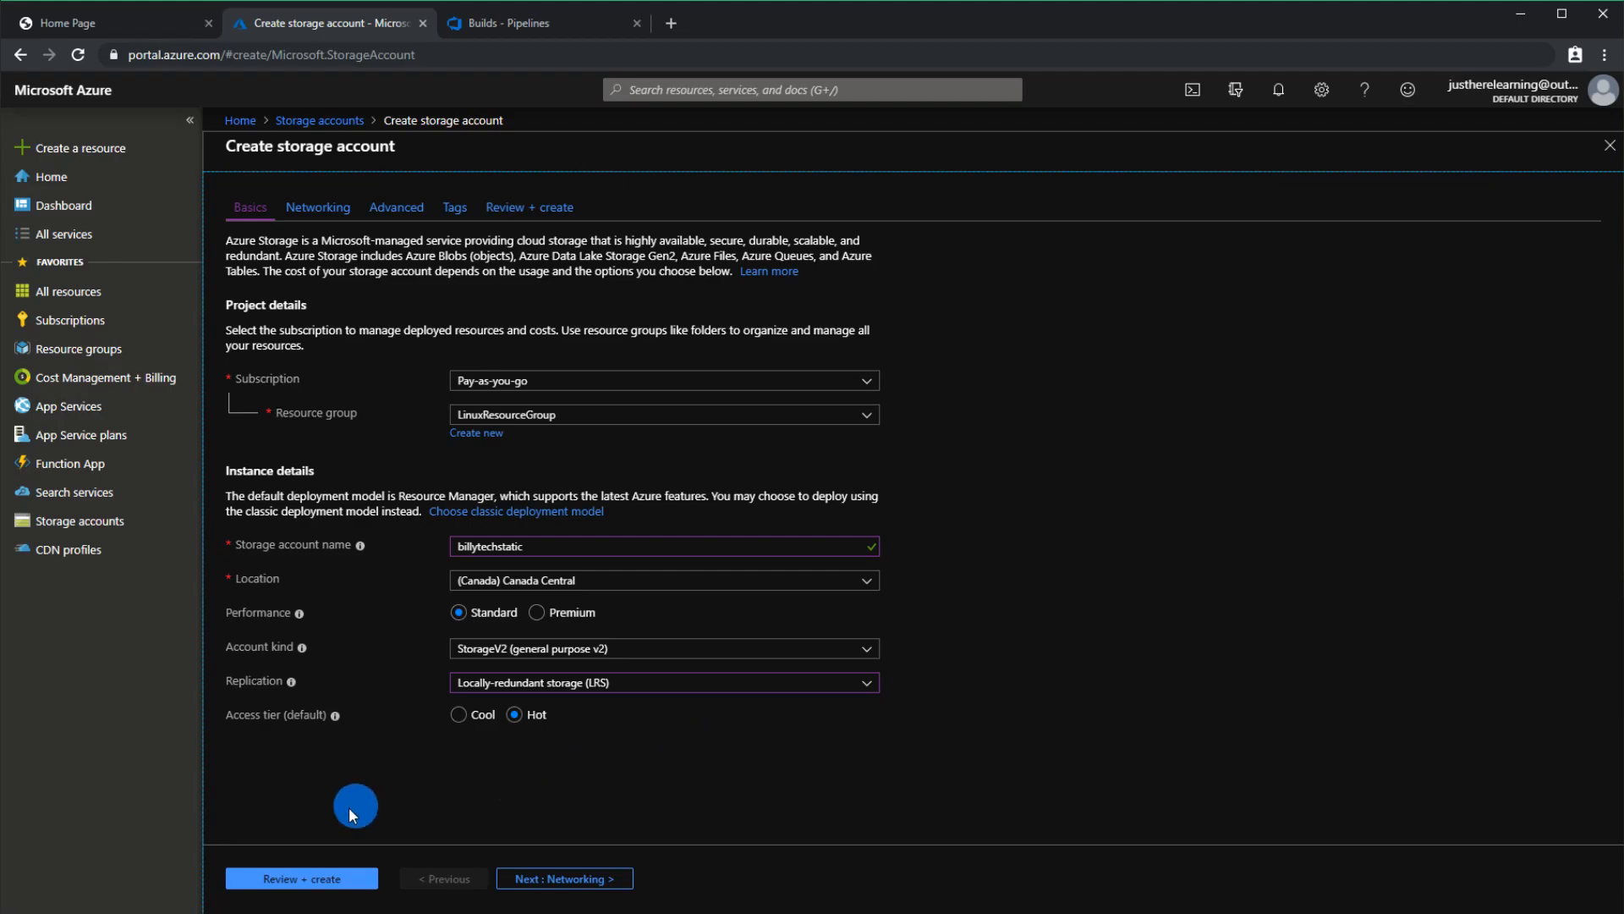
pyautogui.click(301, 878)
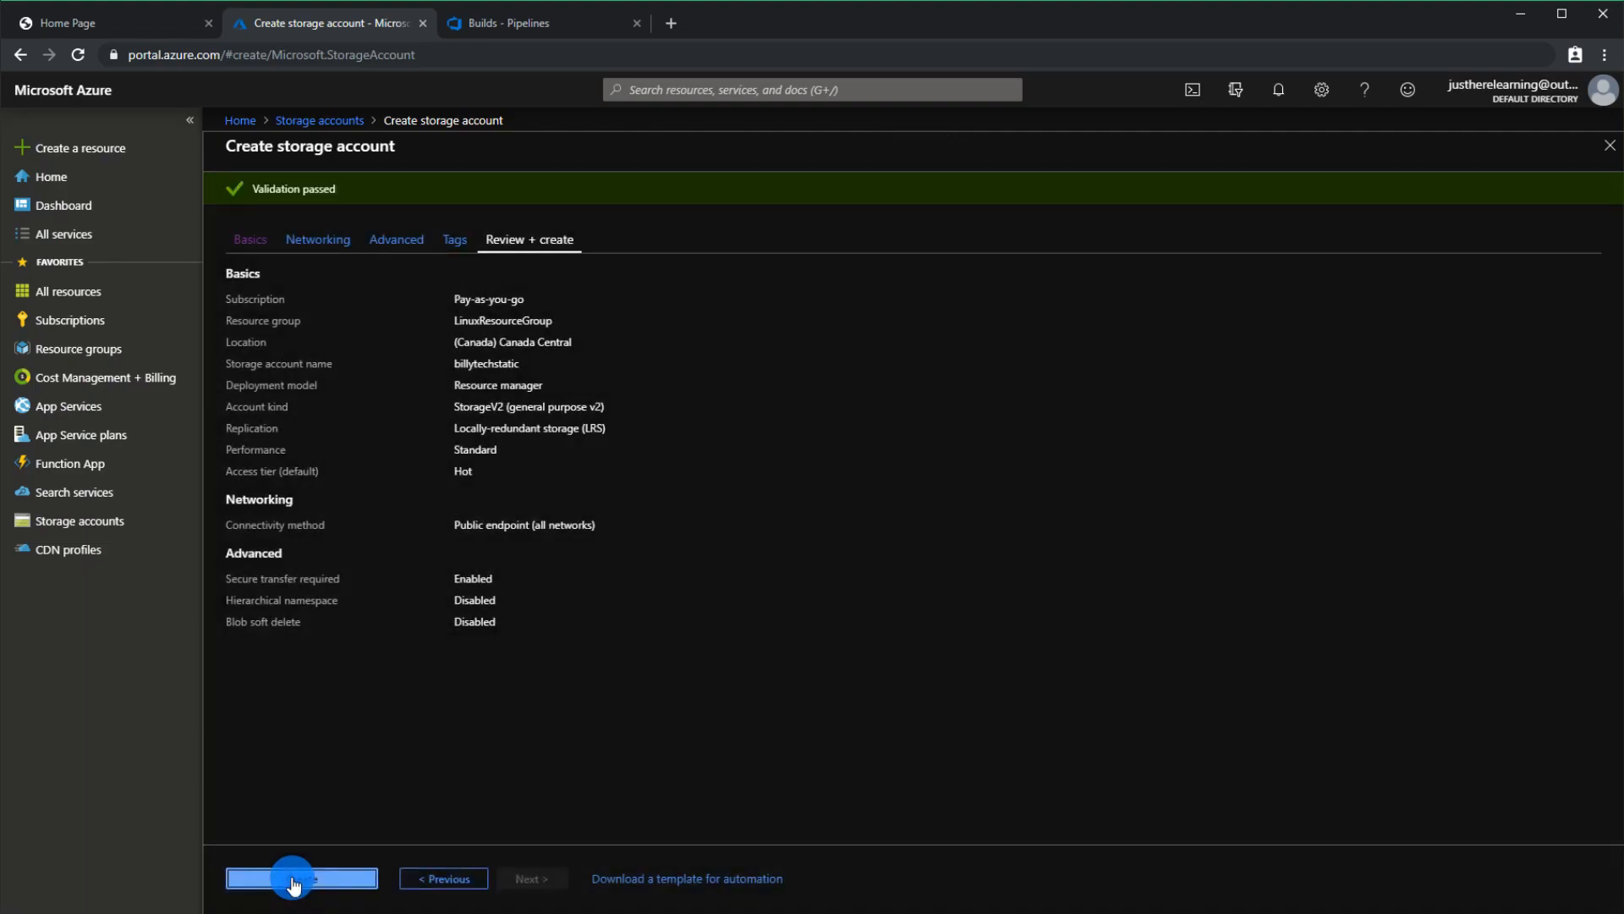
# - Submit the billytechstatic deployment and wait until it is reported complete
pyautogui.click(301, 878)
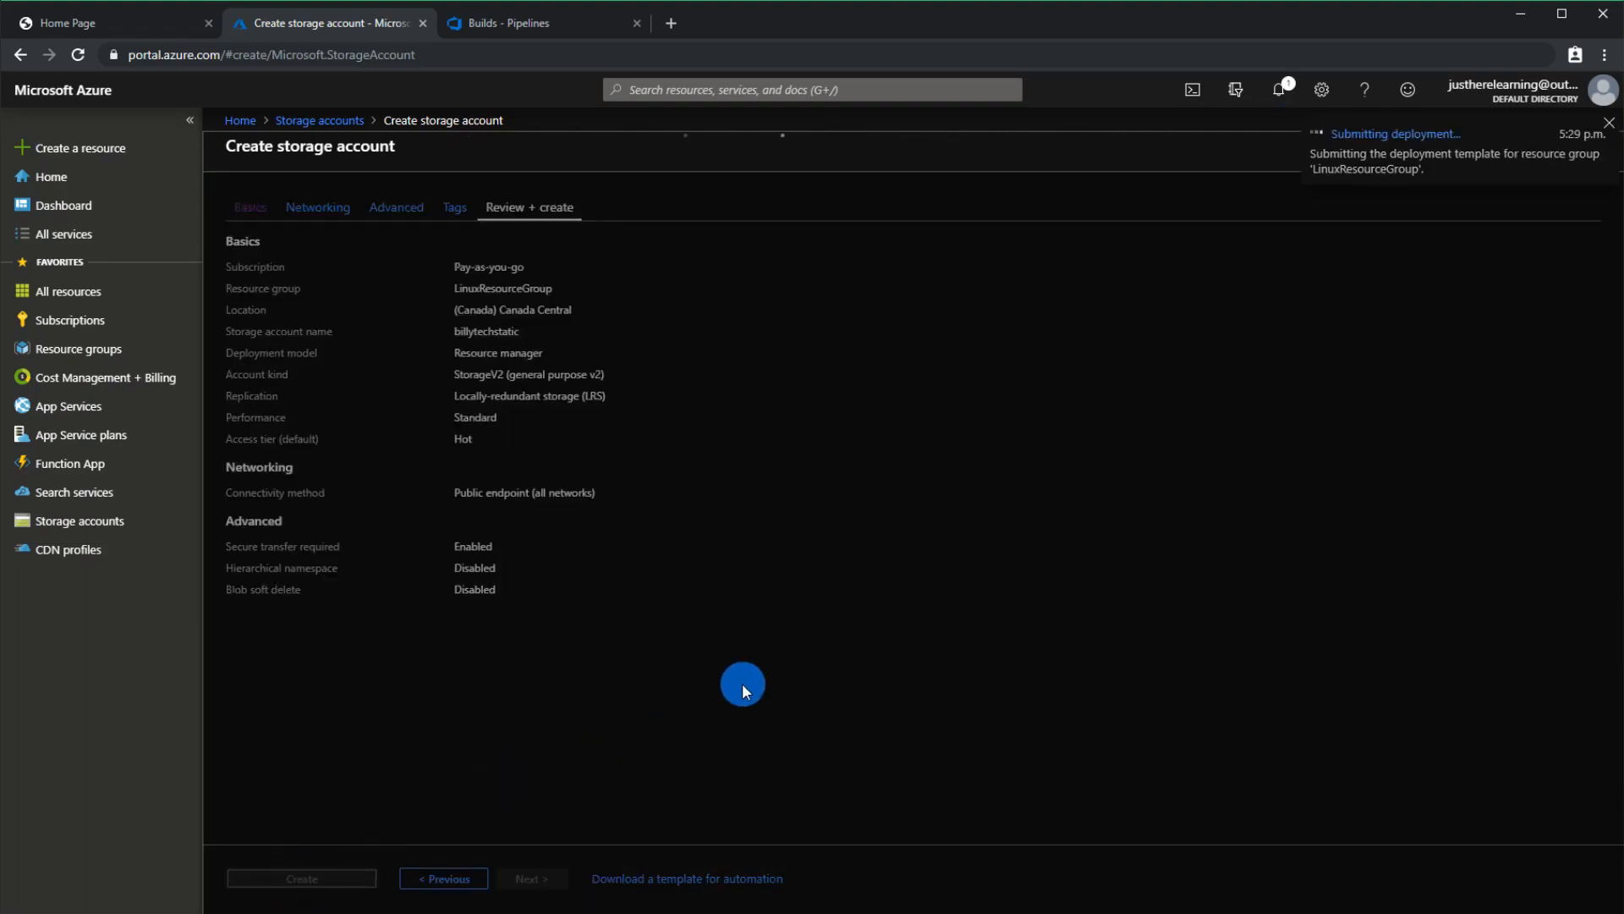
pyautogui.click(301, 878)
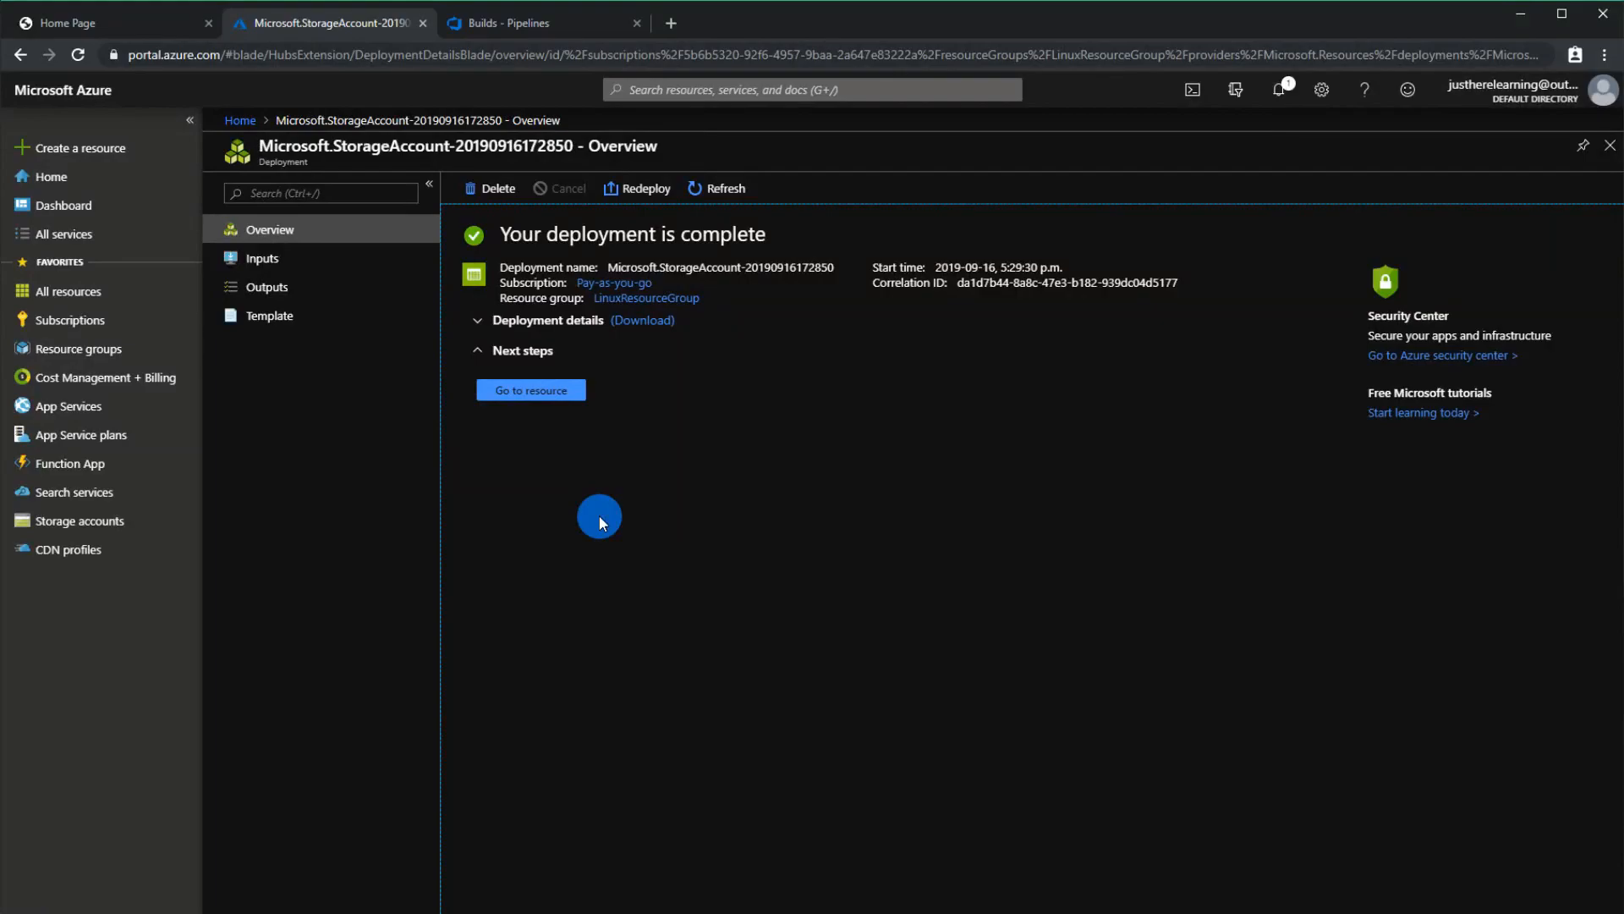
# - Open the billytechstatic account and search its settings menu for 'static'
pyautogui.click(79, 519)
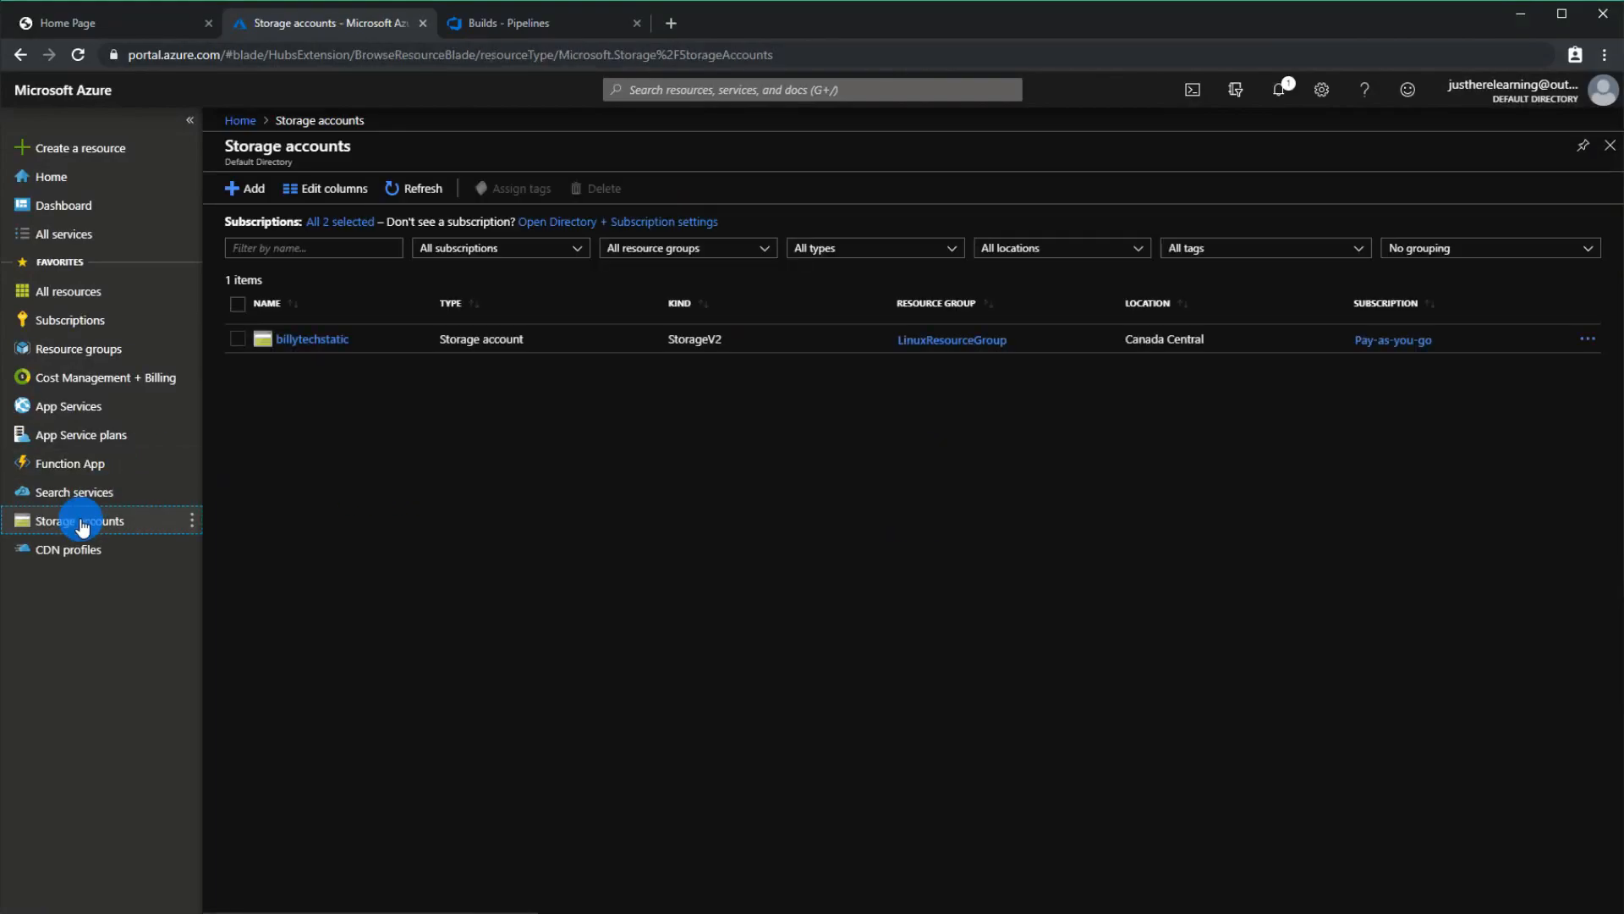
pyautogui.click(311, 338)
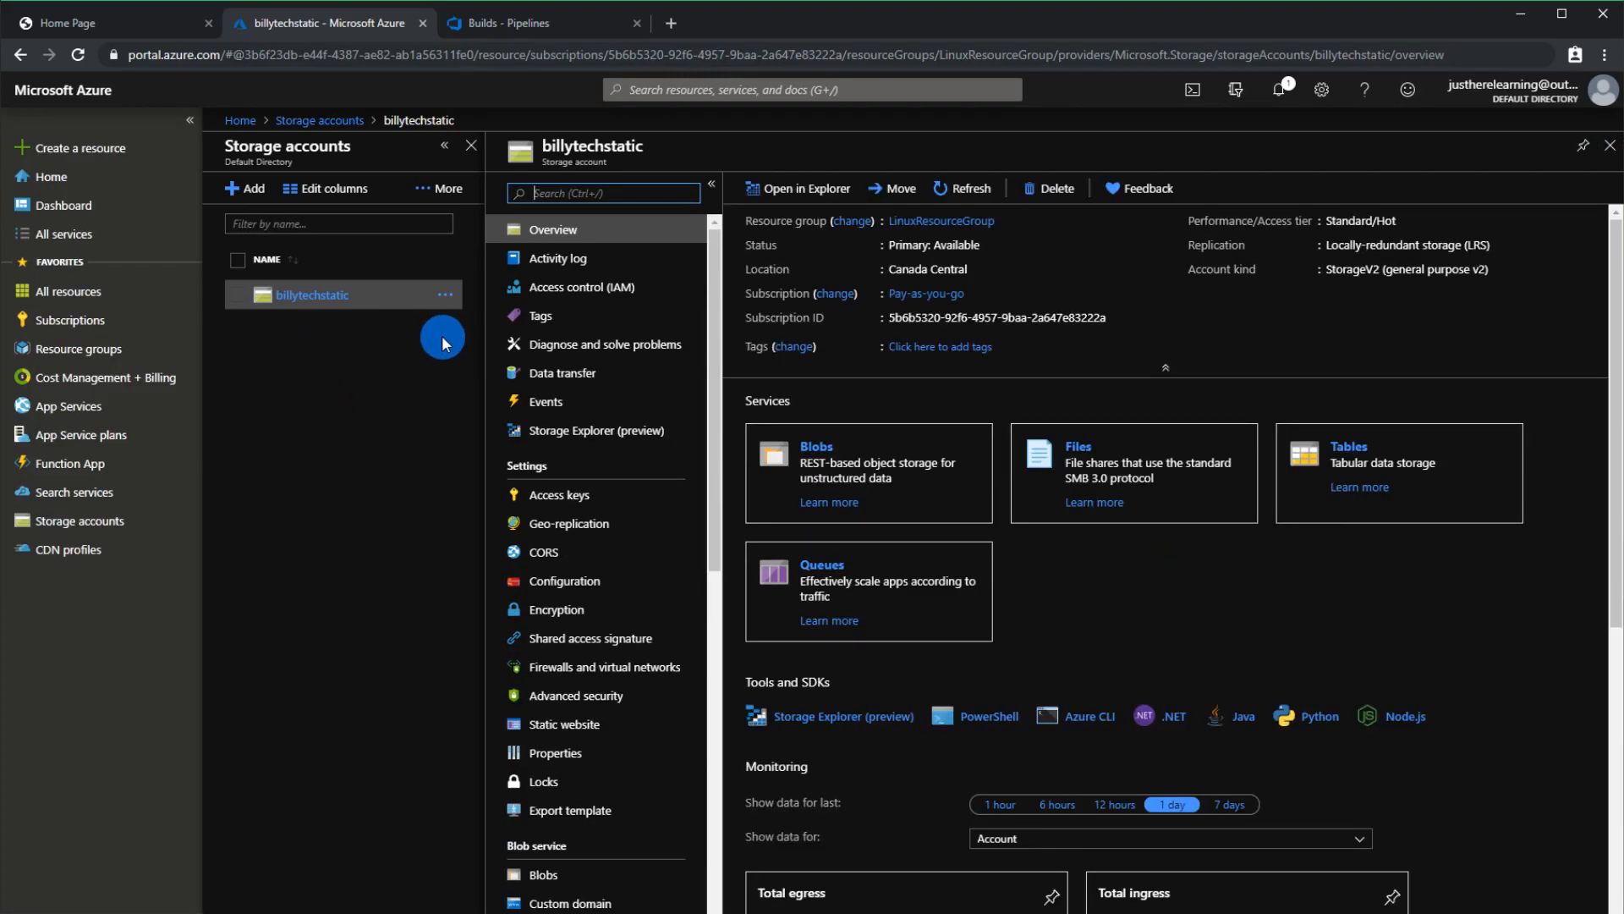
pyautogui.moveTo(565, 722)
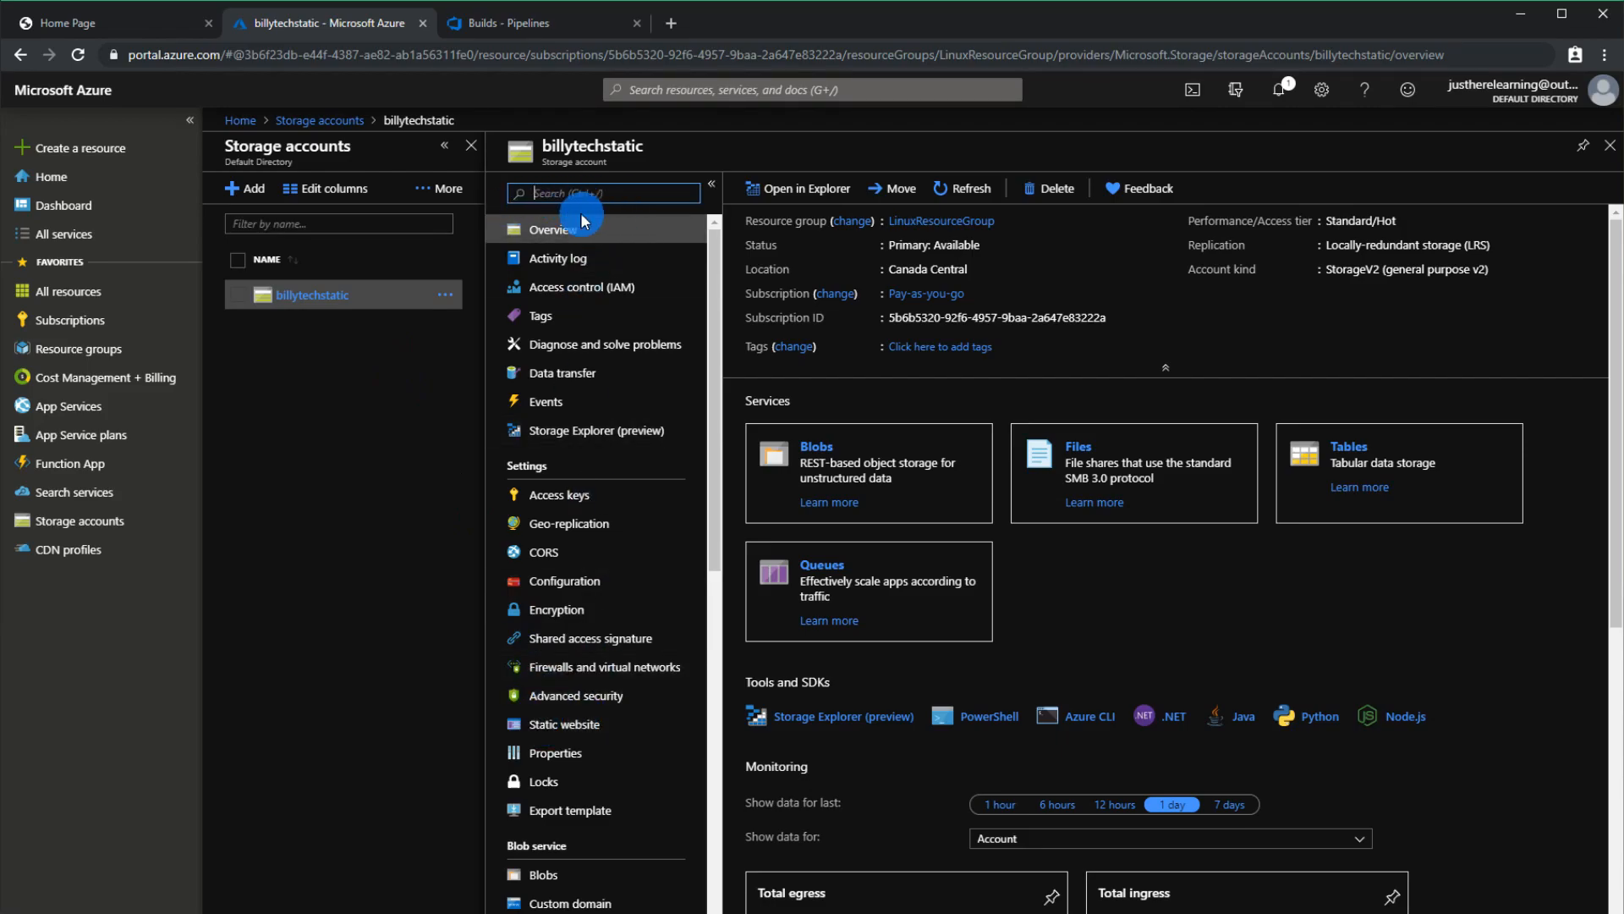
pyautogui.write('static')
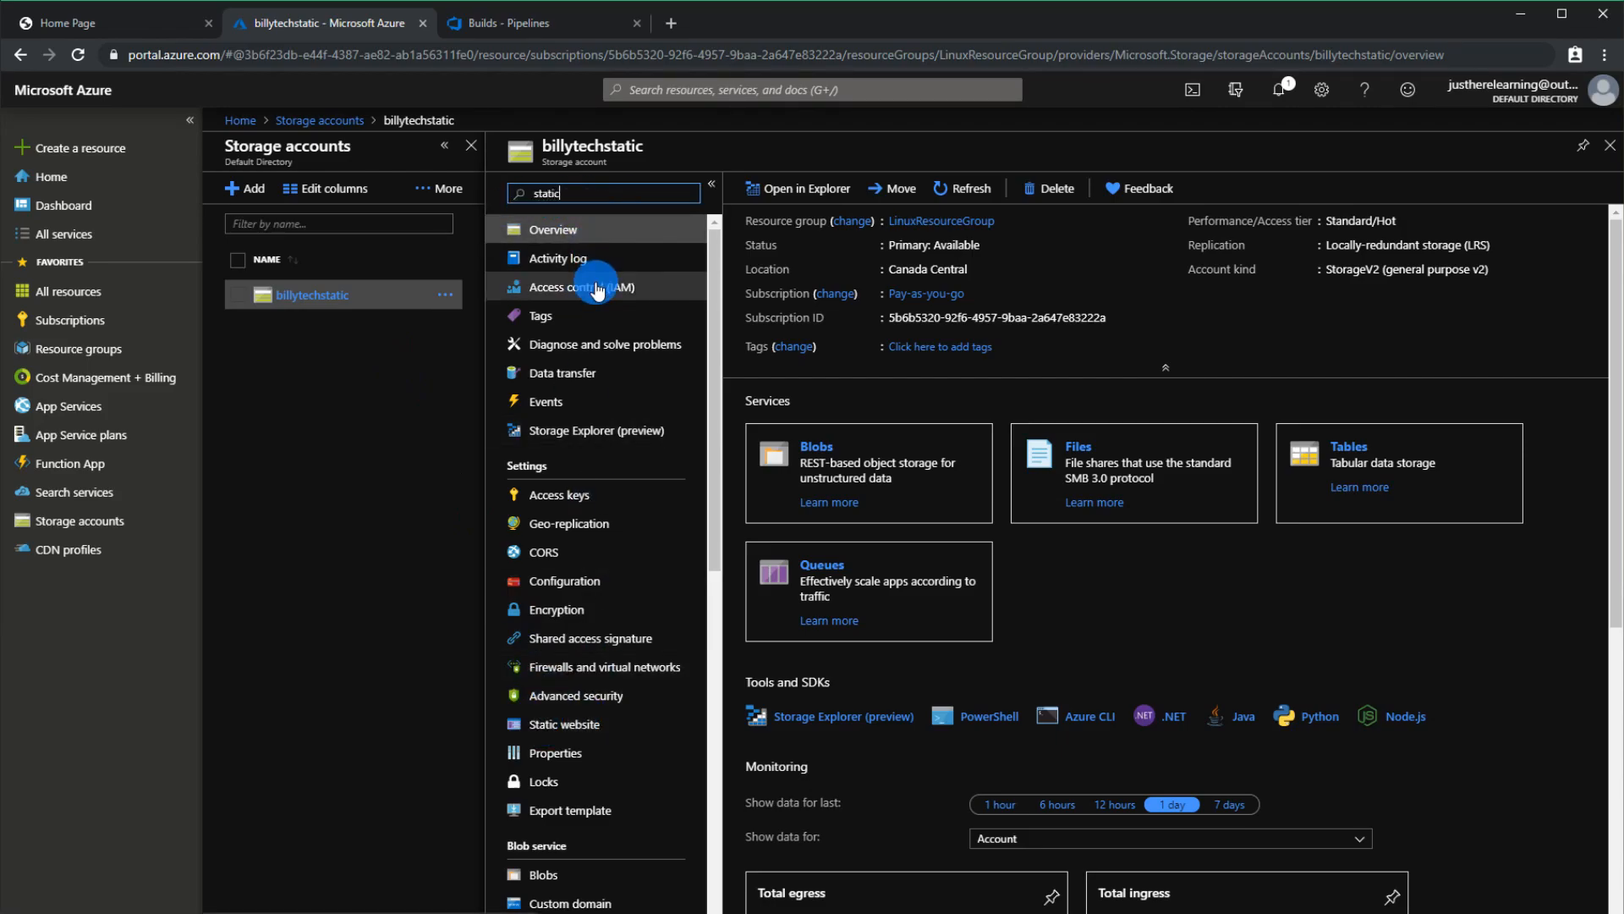
# - Enable static website hosting on billytechstatic, creating the $web container and primary endpoint
pyautogui.click(565, 257)
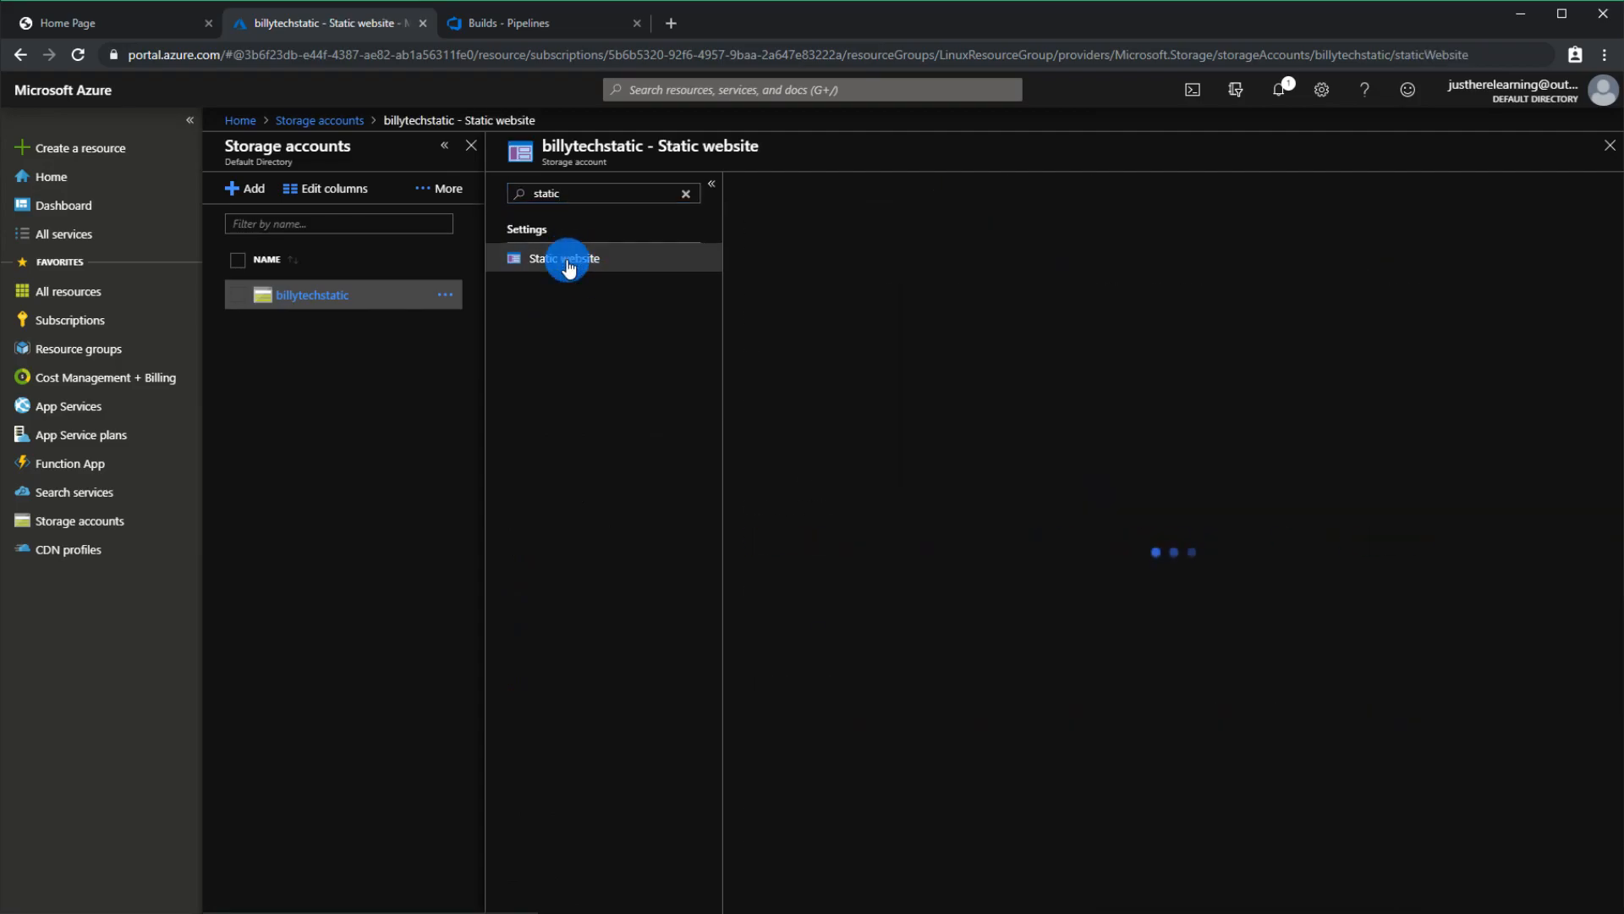
pyautogui.click(565, 257)
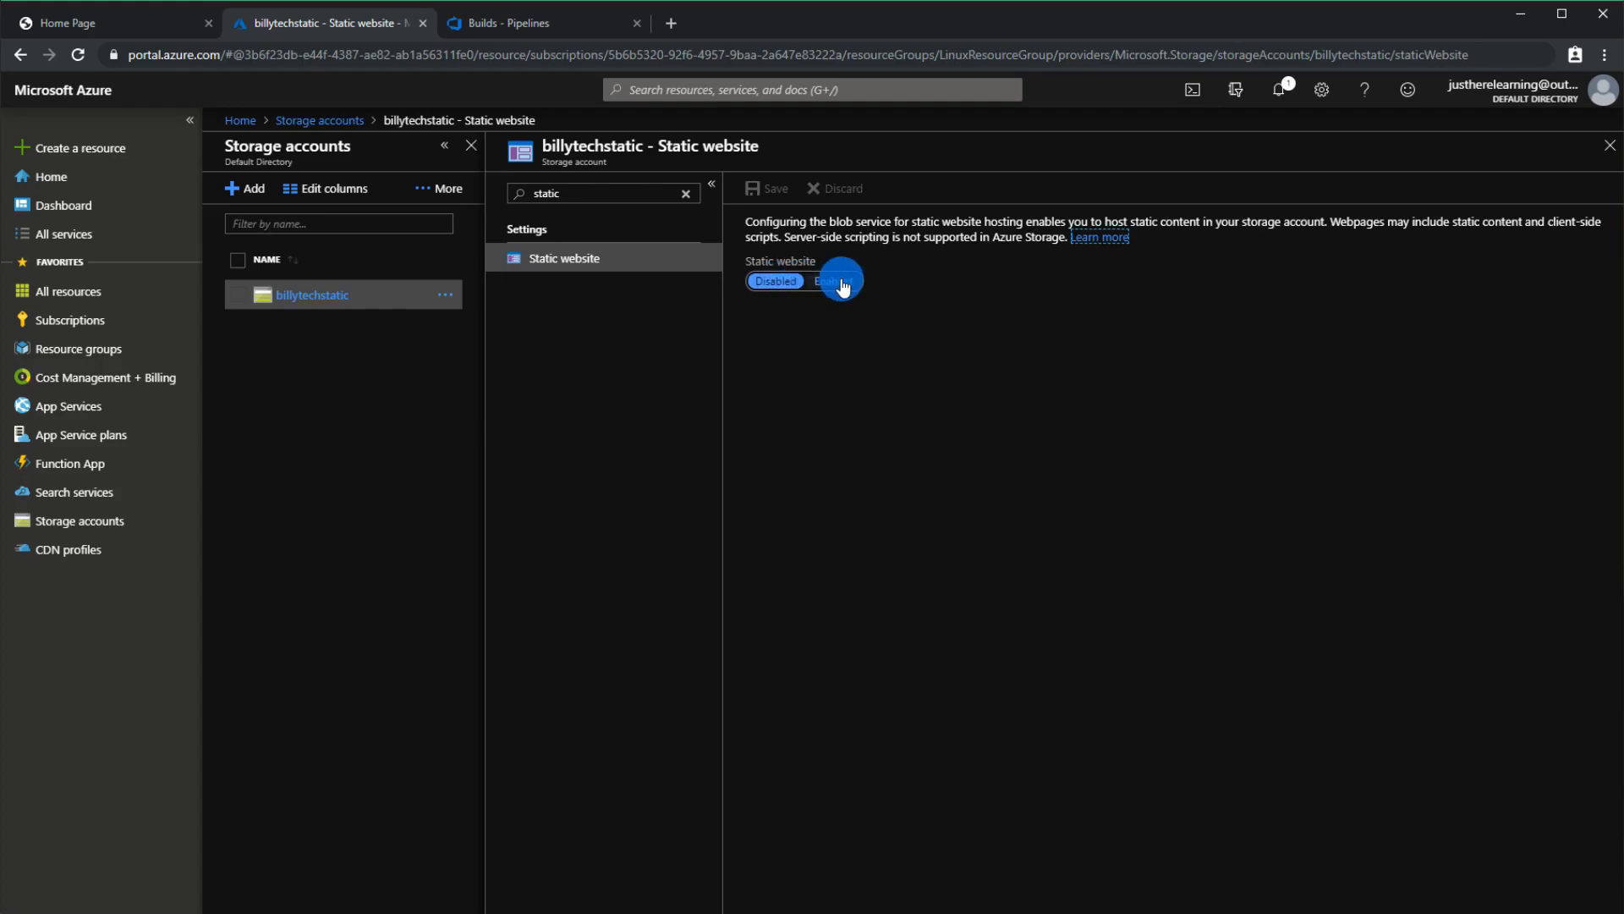
pyautogui.click(765, 188)
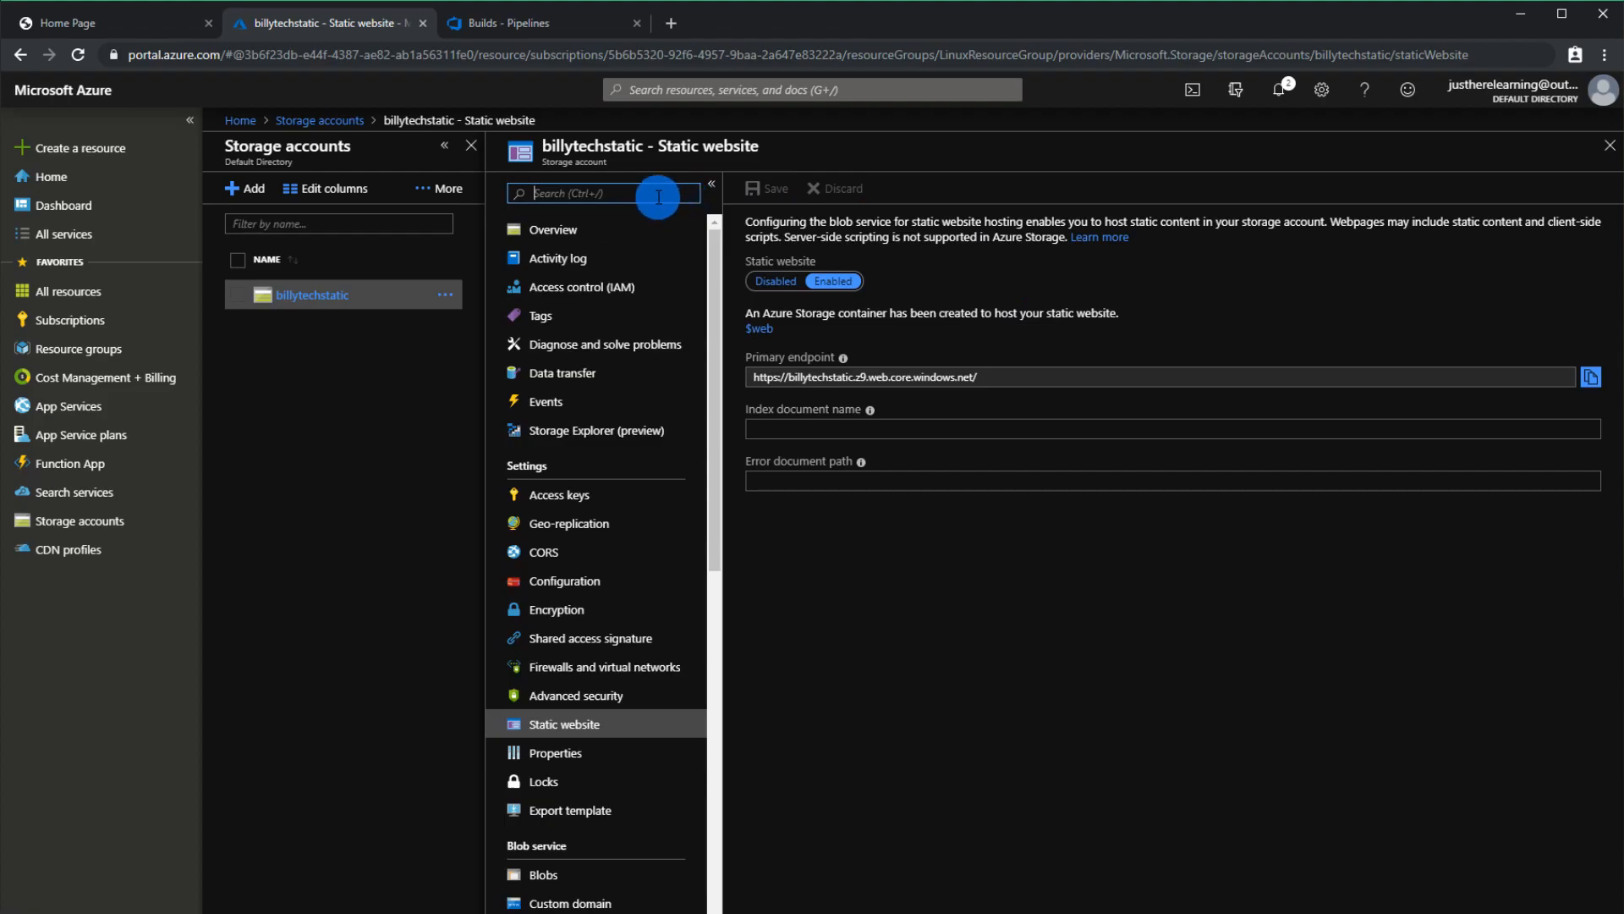
# - Show the account's blob containers list with the $web container, then clear the menu filter
pyautogui.write('blobs')
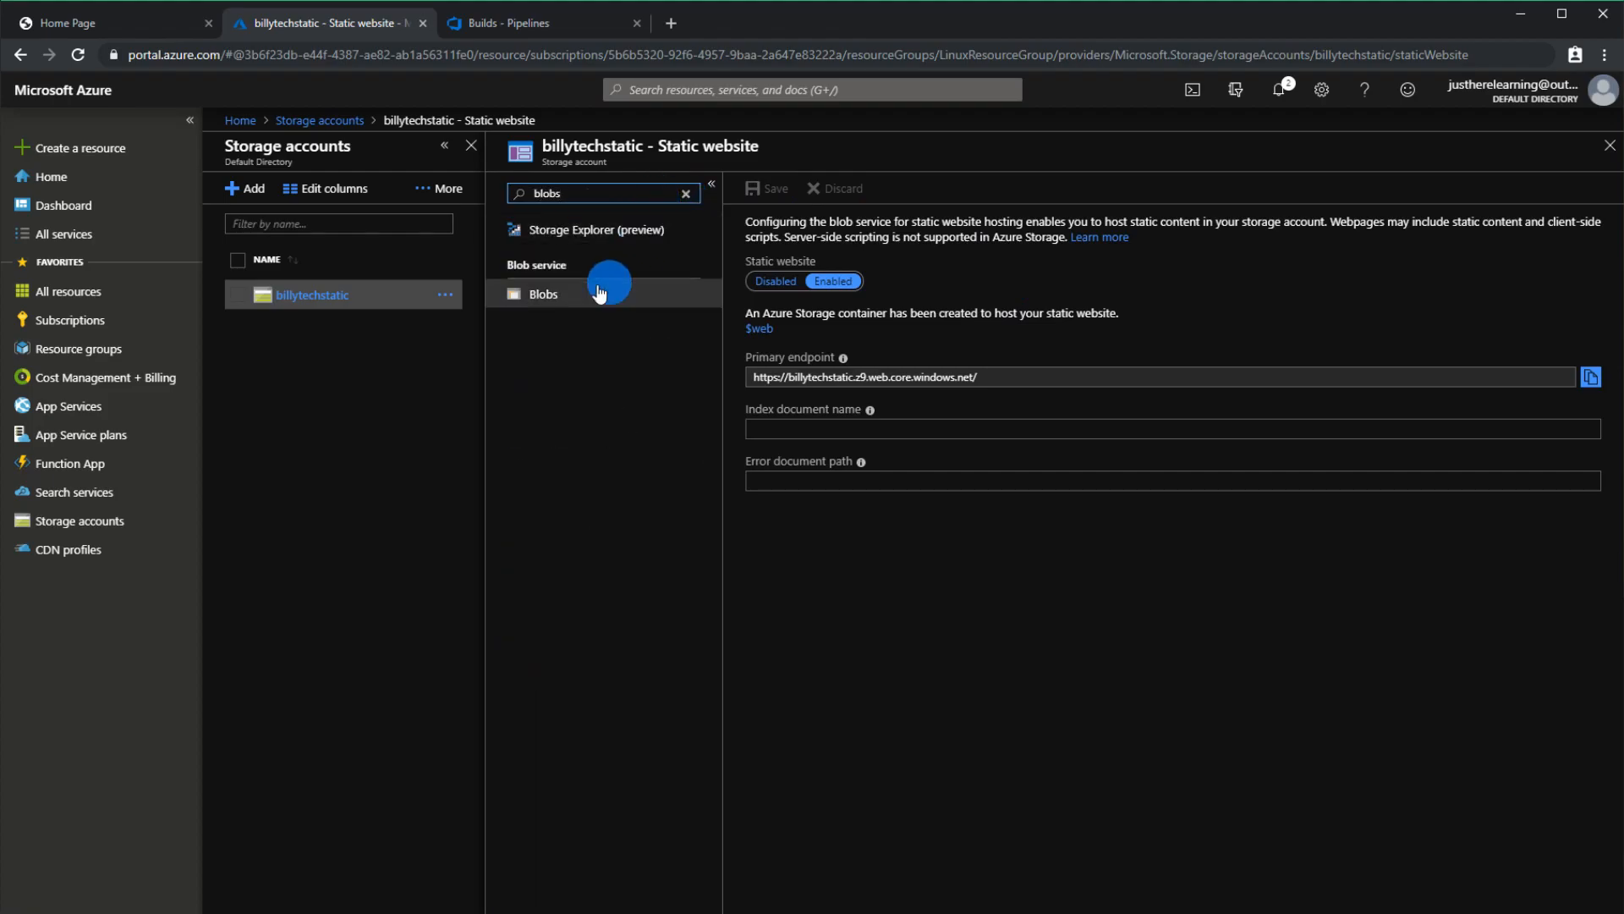
pyautogui.click(543, 293)
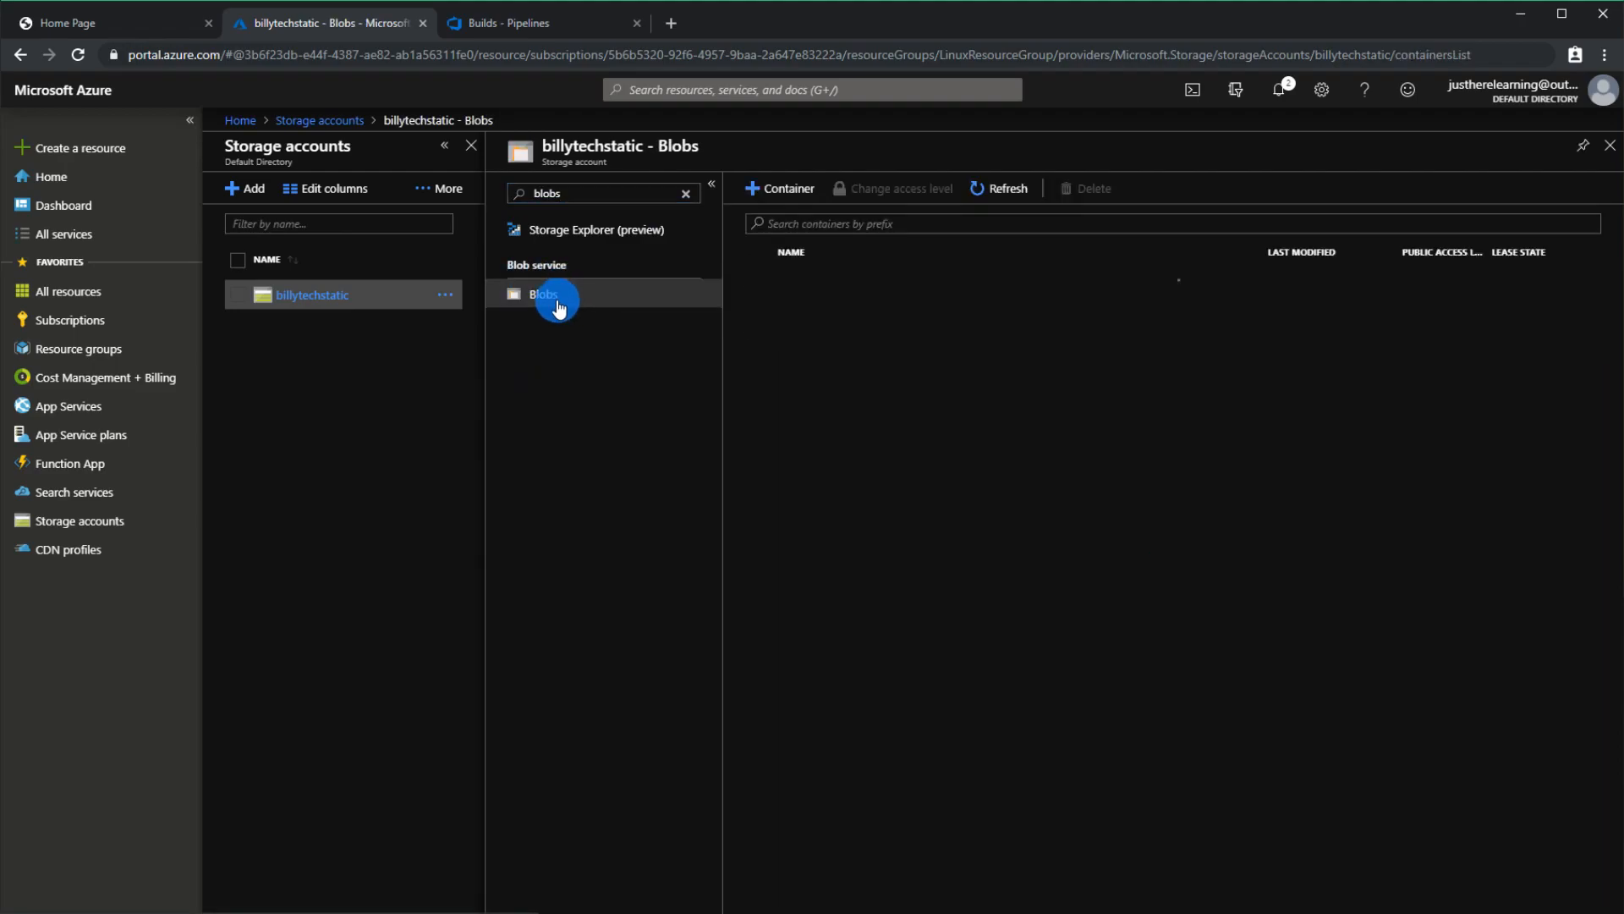
pyautogui.click(543, 293)
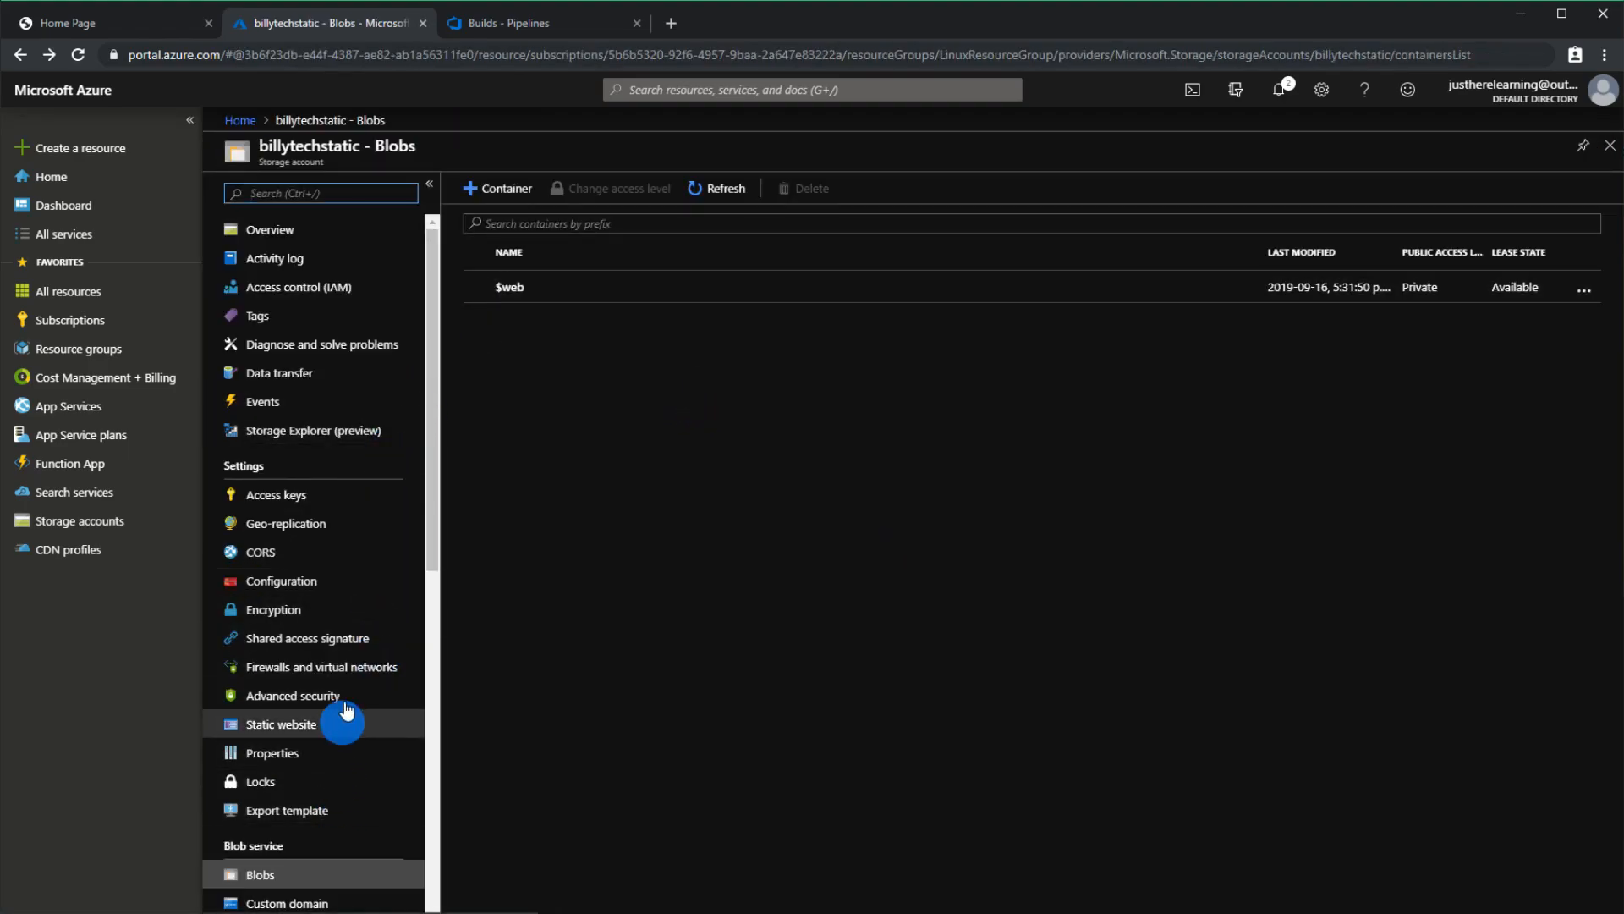
# - Save index.html as the static website's index document name
pyautogui.click(281, 722)
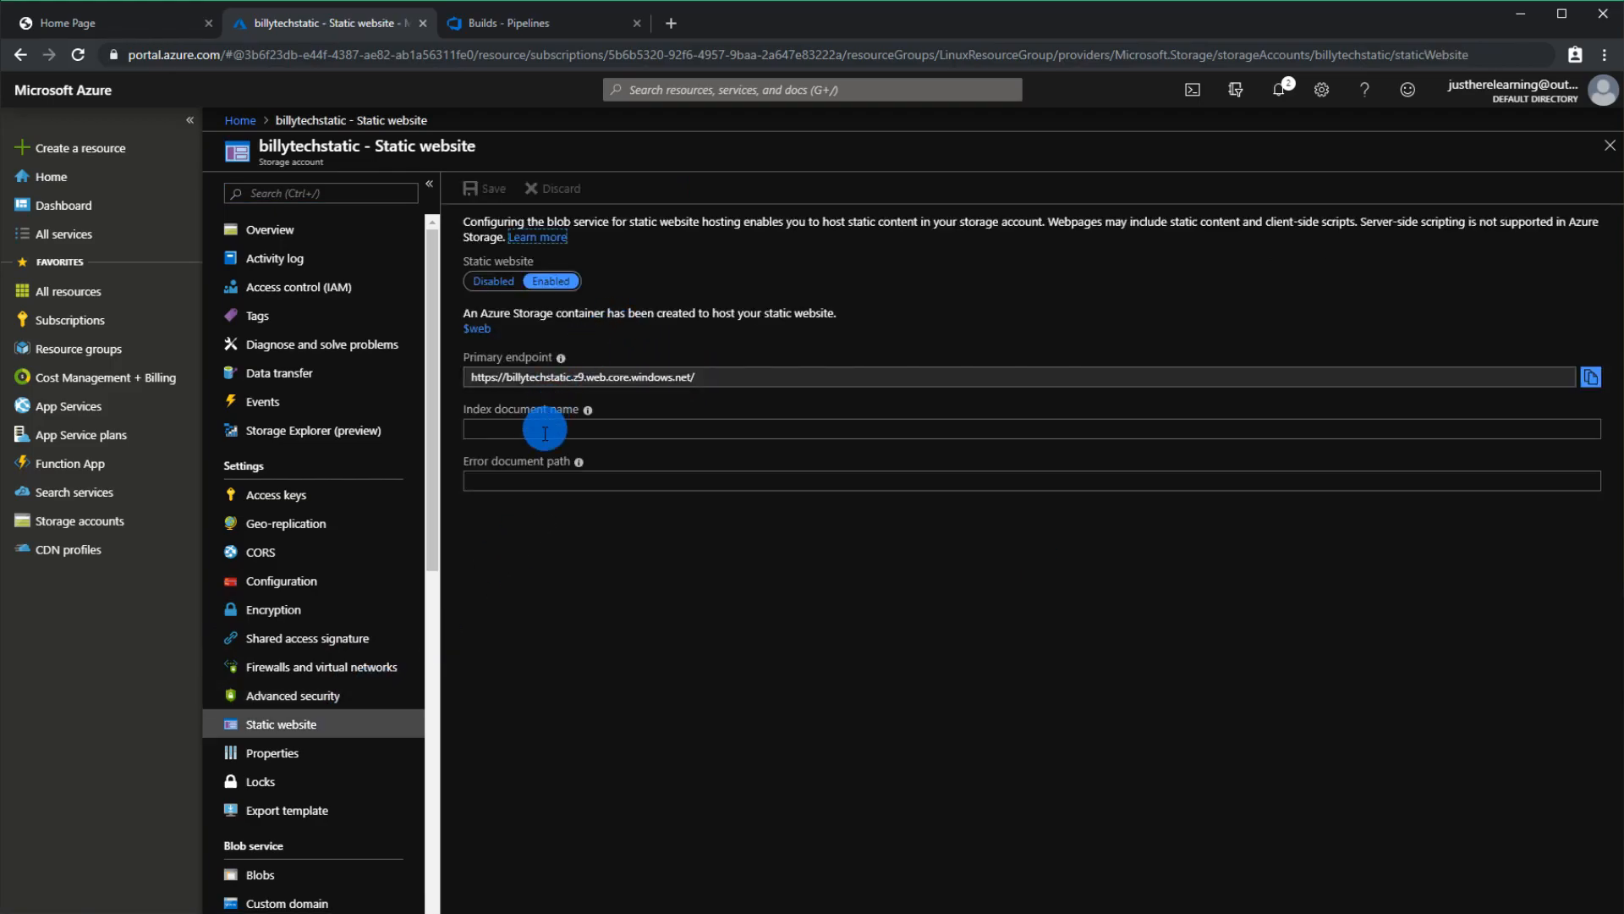
pyautogui.write('index')
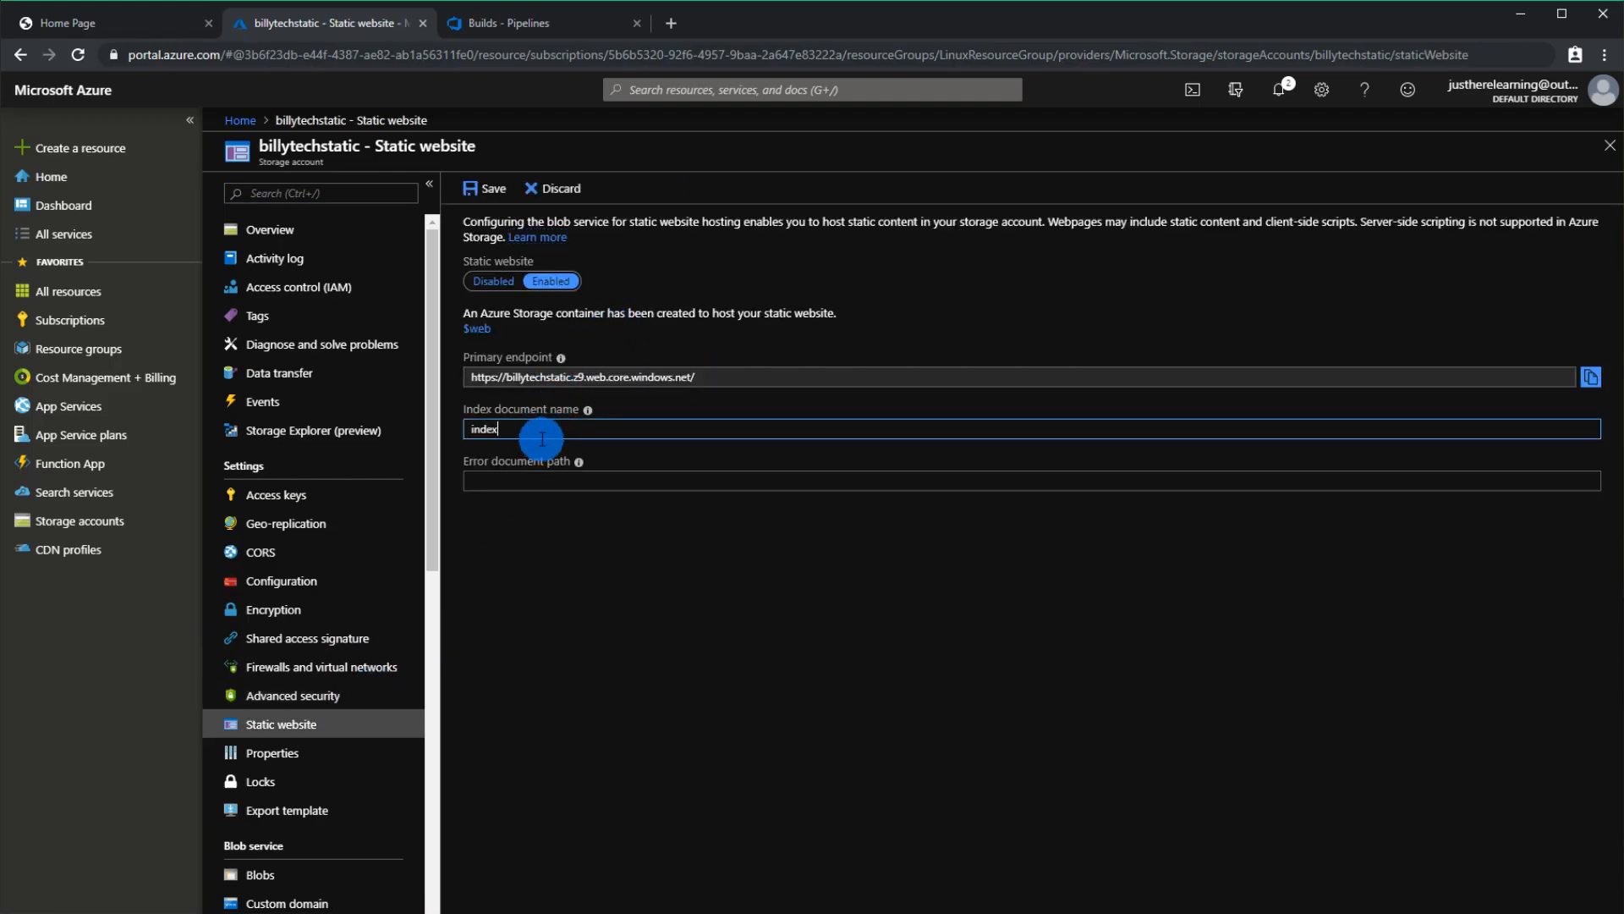
pyautogui.write('.html')
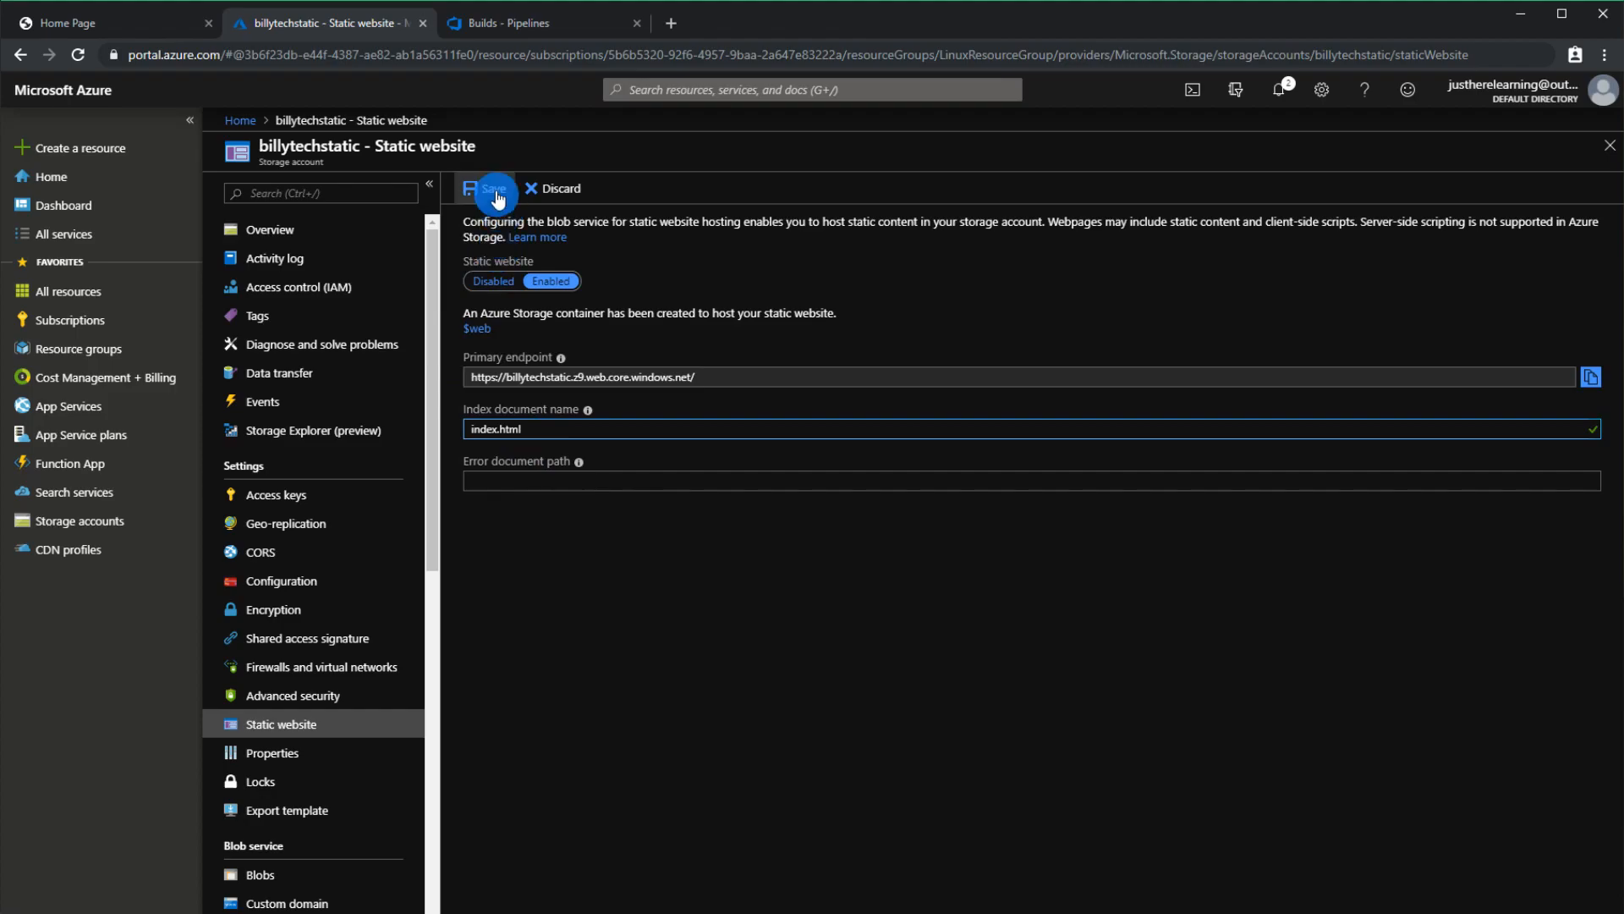
pyautogui.click(487, 189)
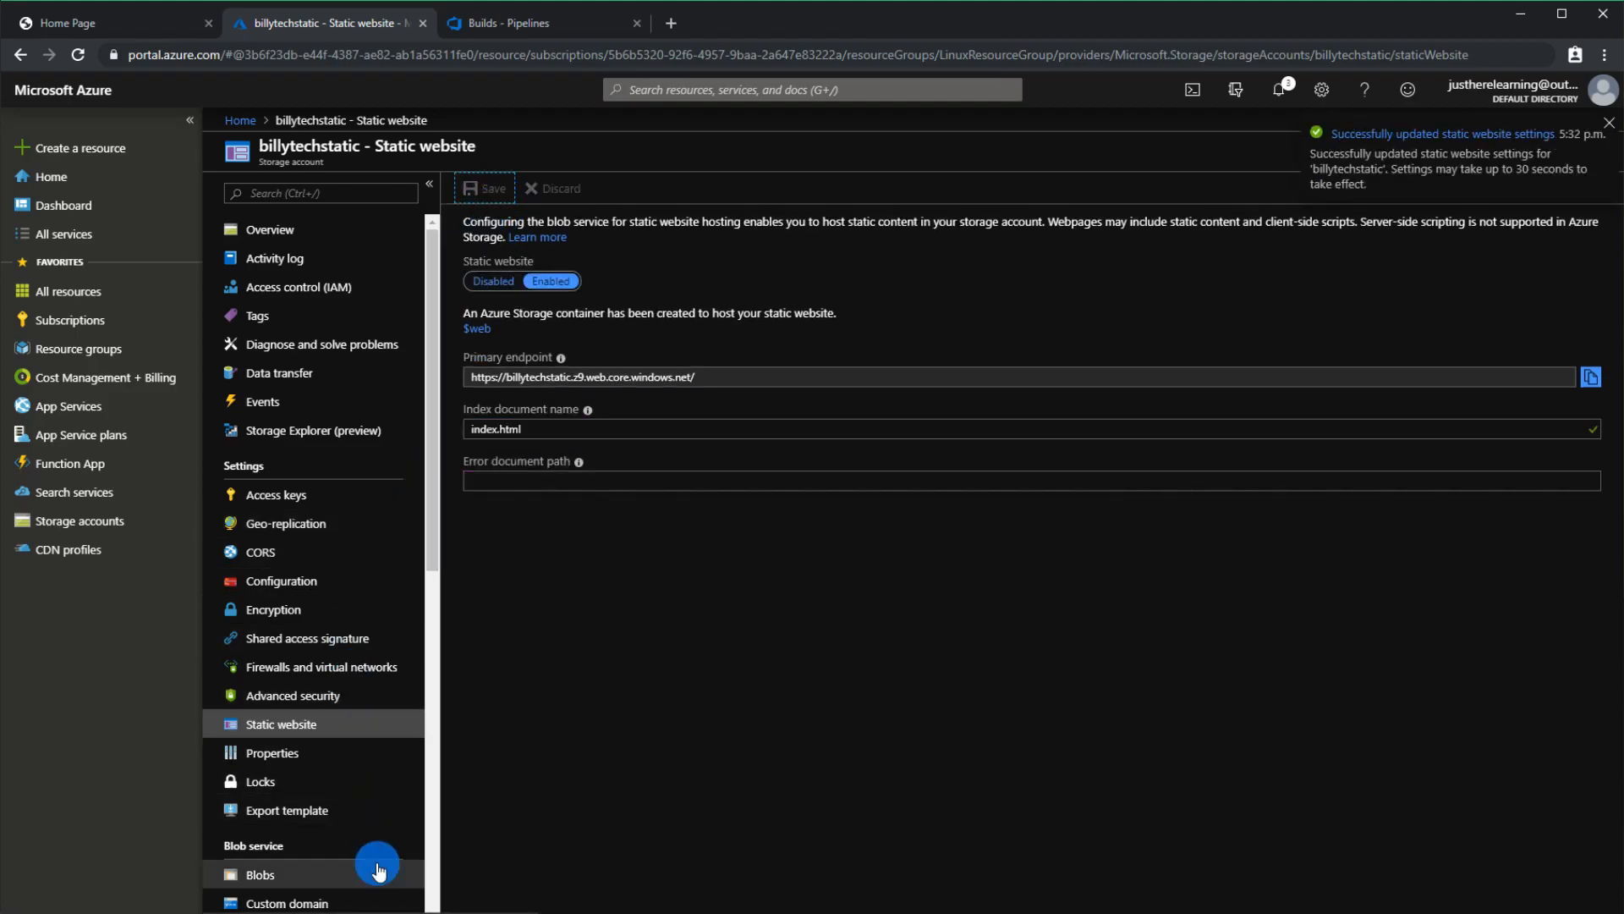
# - Open the empty $web container from the account's container list
pyautogui.click(259, 873)
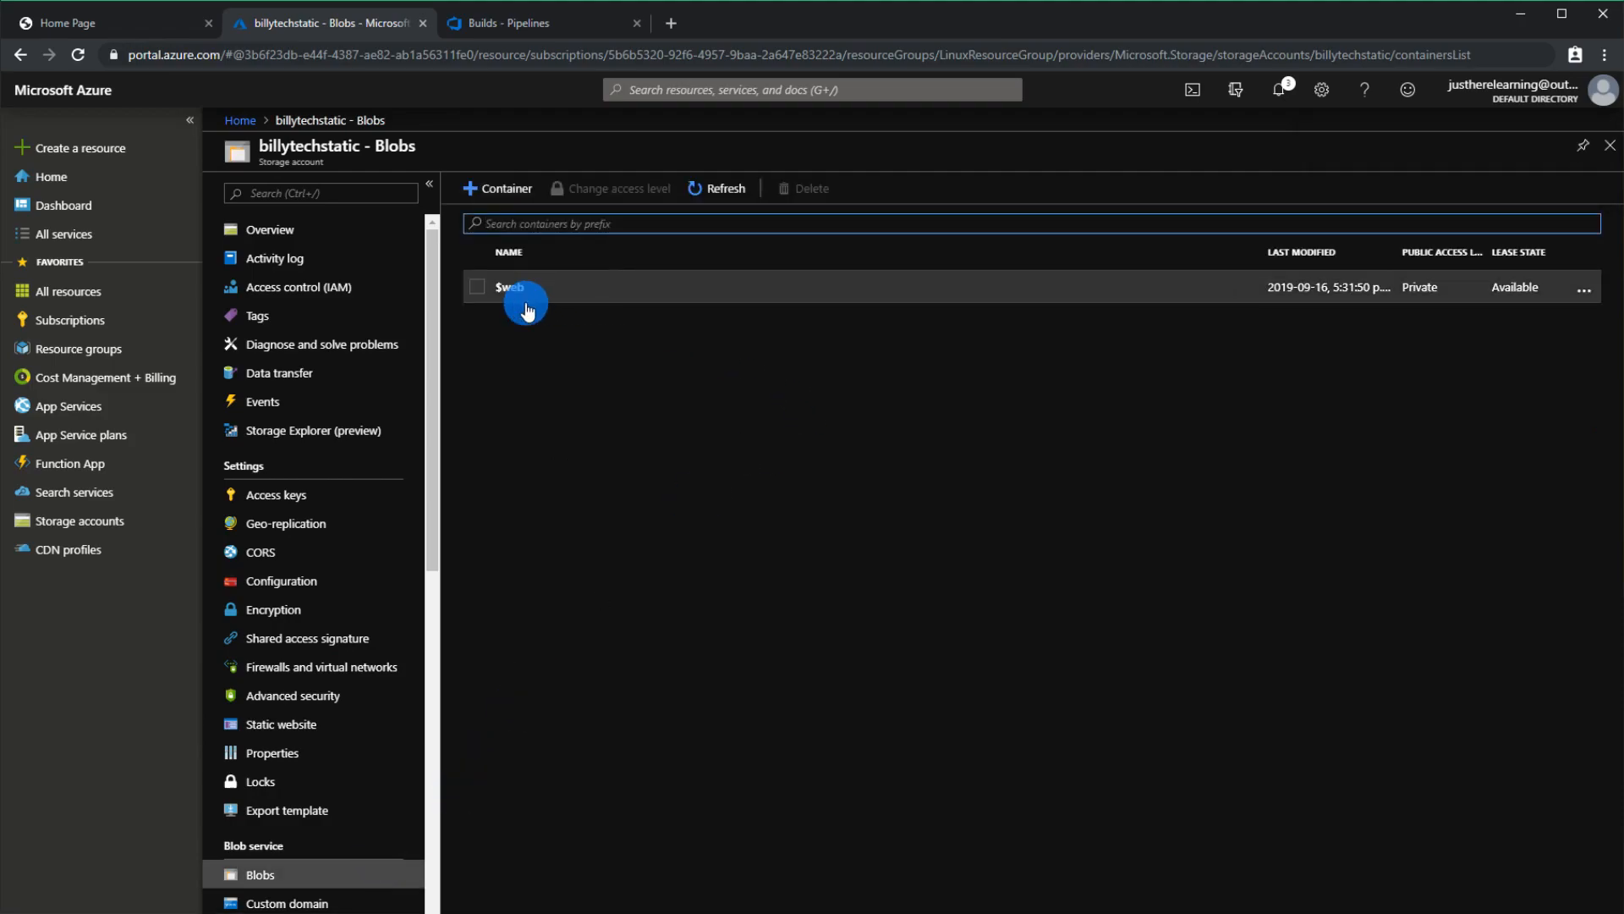
pyautogui.click(509, 288)
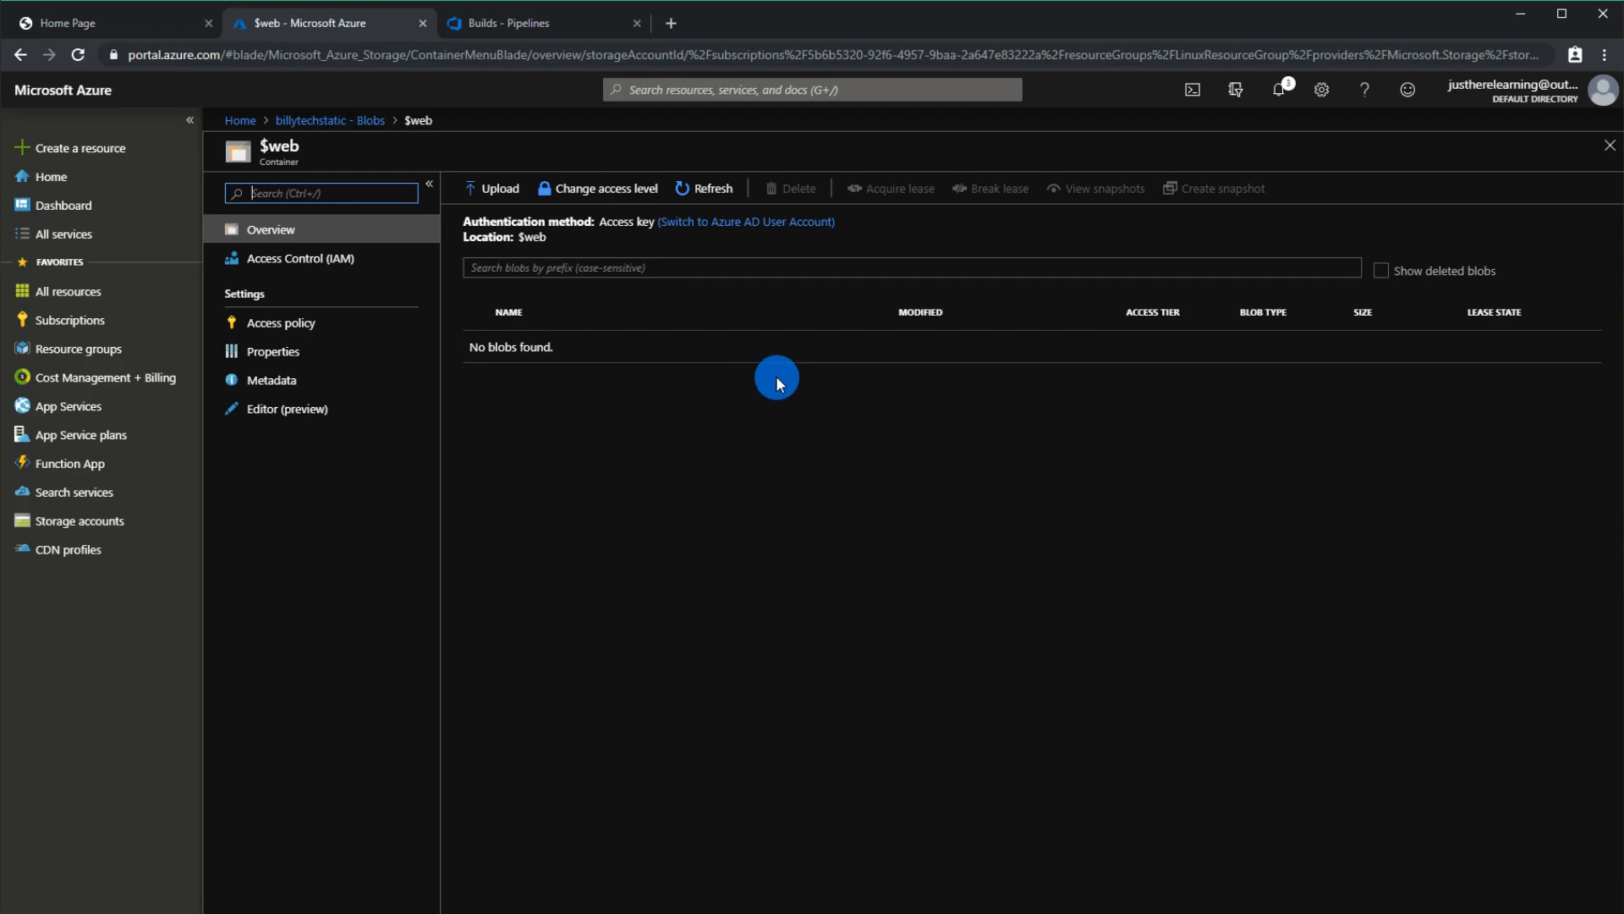
pyautogui.write('@')
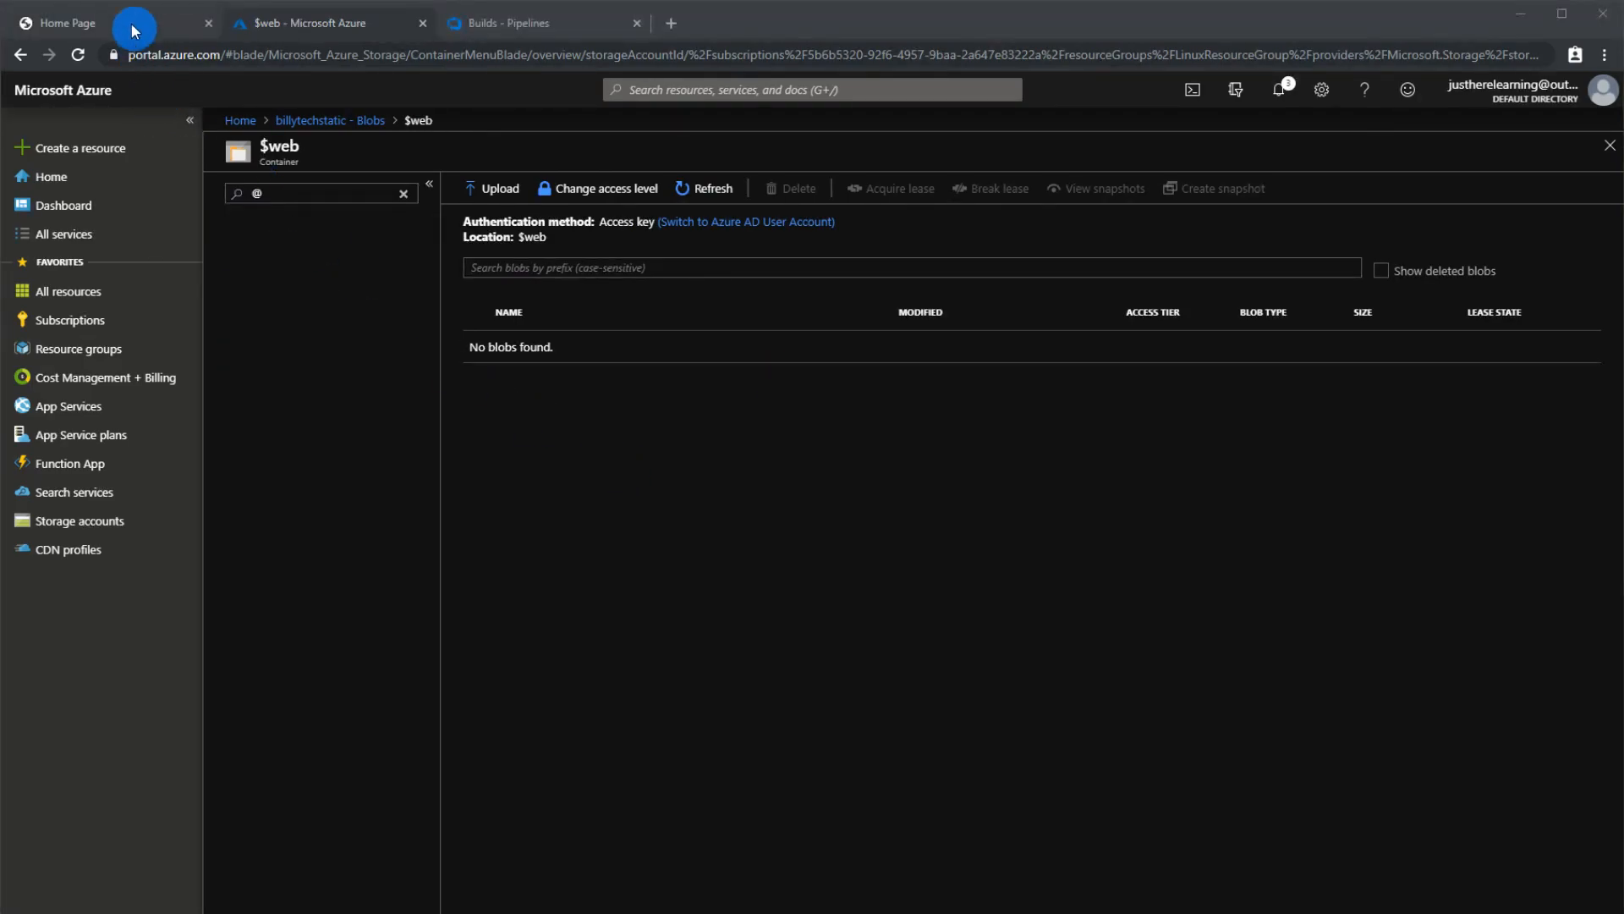
pyautogui.click(104, 22)
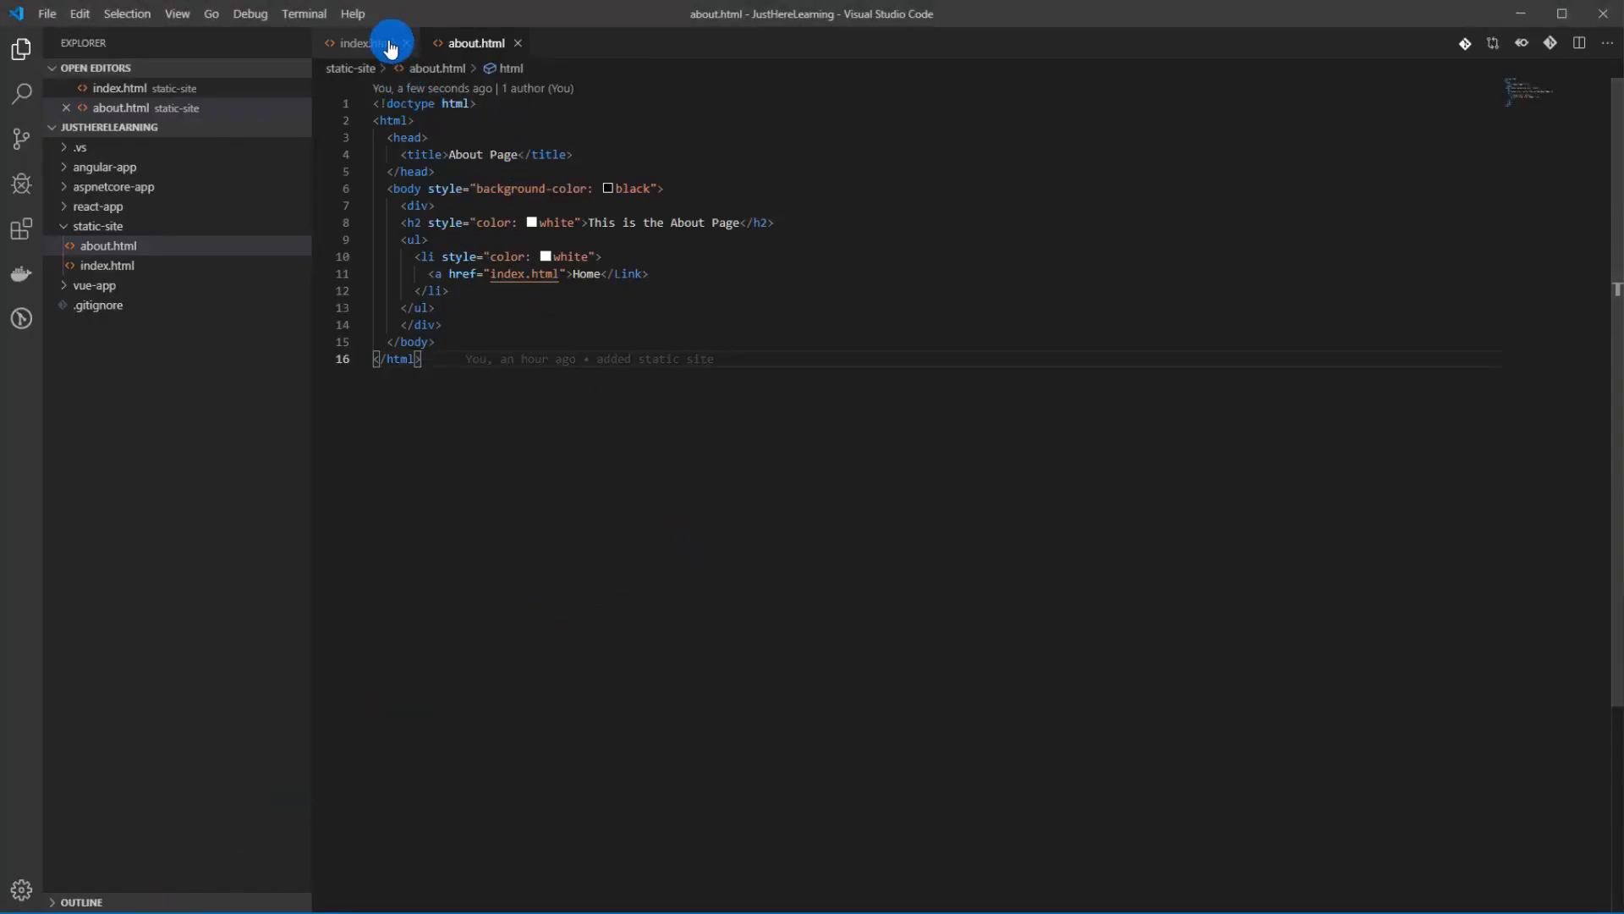
pyautogui.click(357, 42)
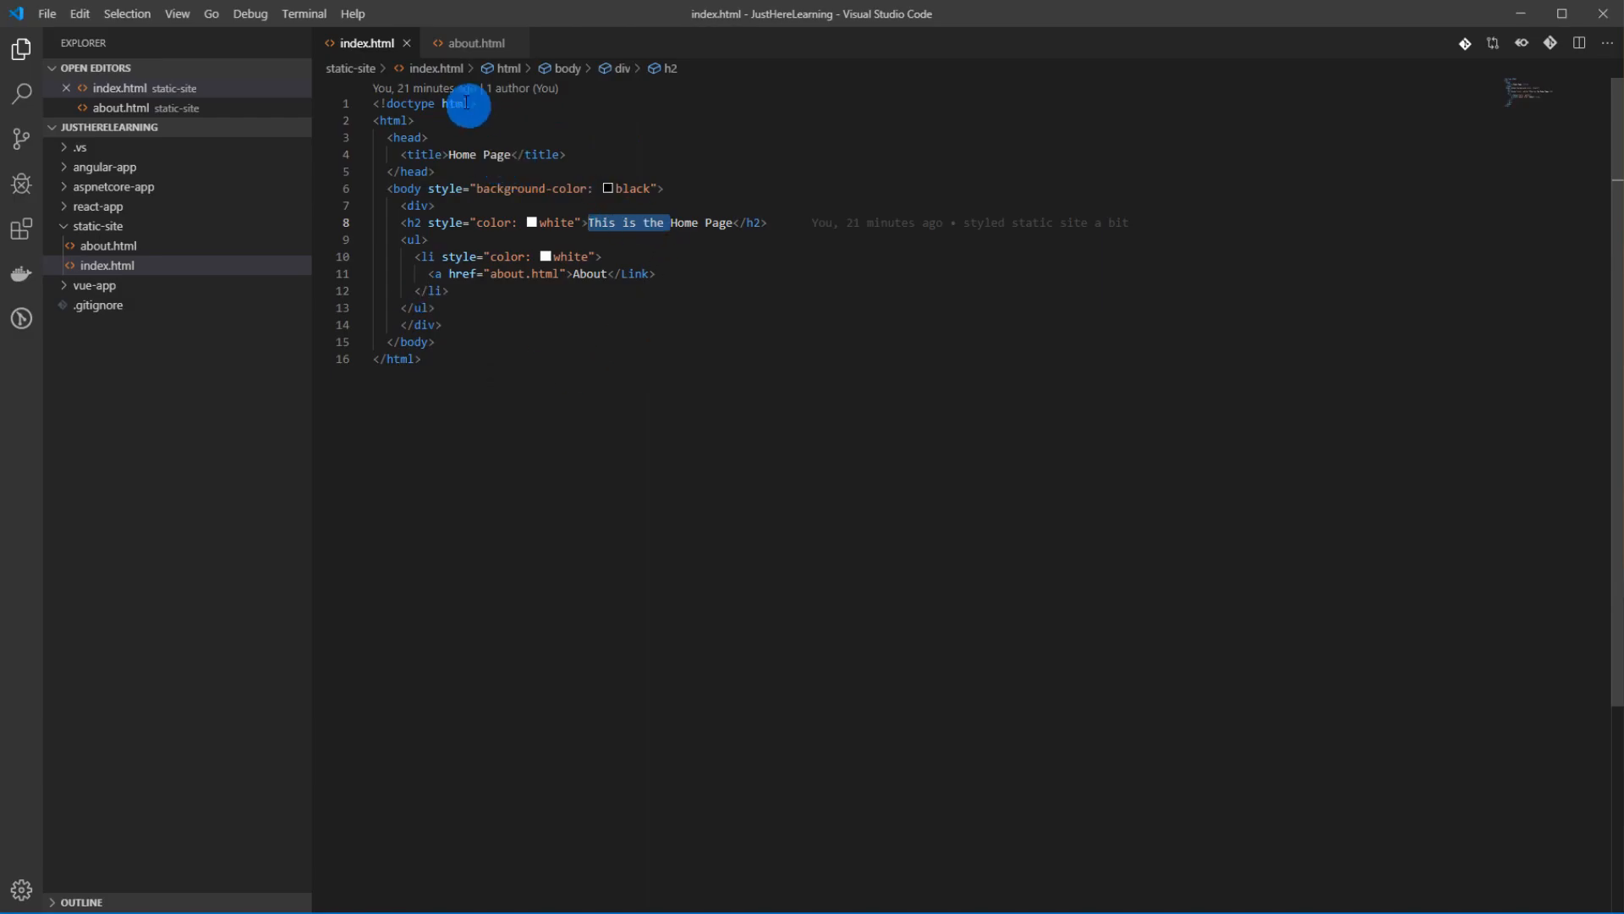
pyautogui.click(473, 42)
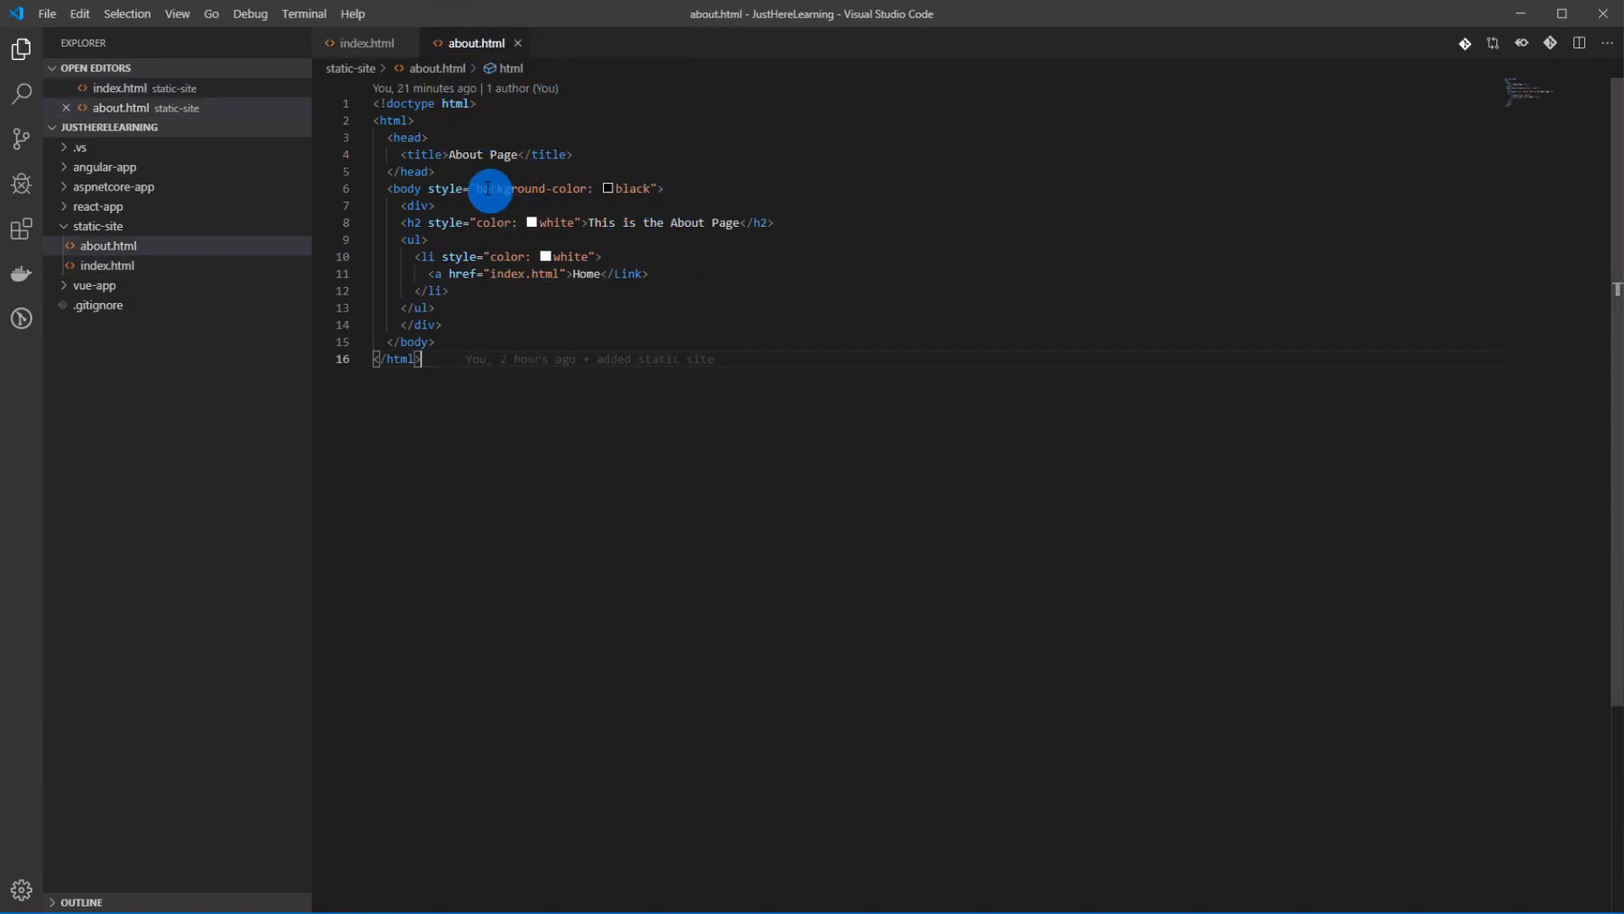
pyautogui.moveTo(599, 272)
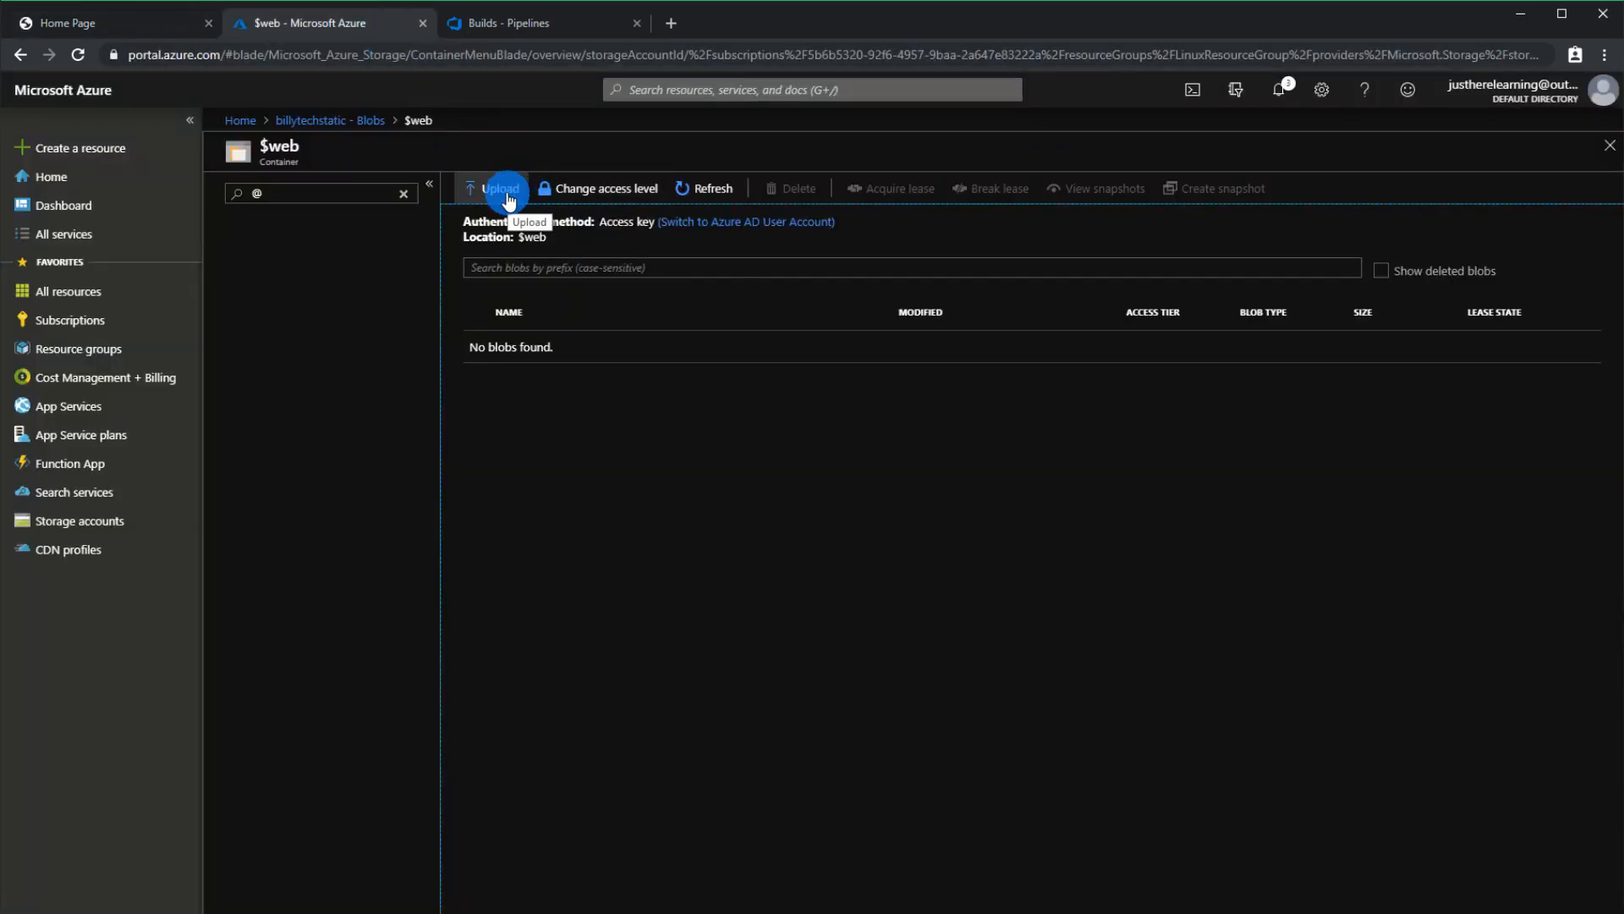
# - Upload index.html and about.html from C:\Source\JustHereLearning\static-site into $web as block blobs
pyautogui.click(499, 188)
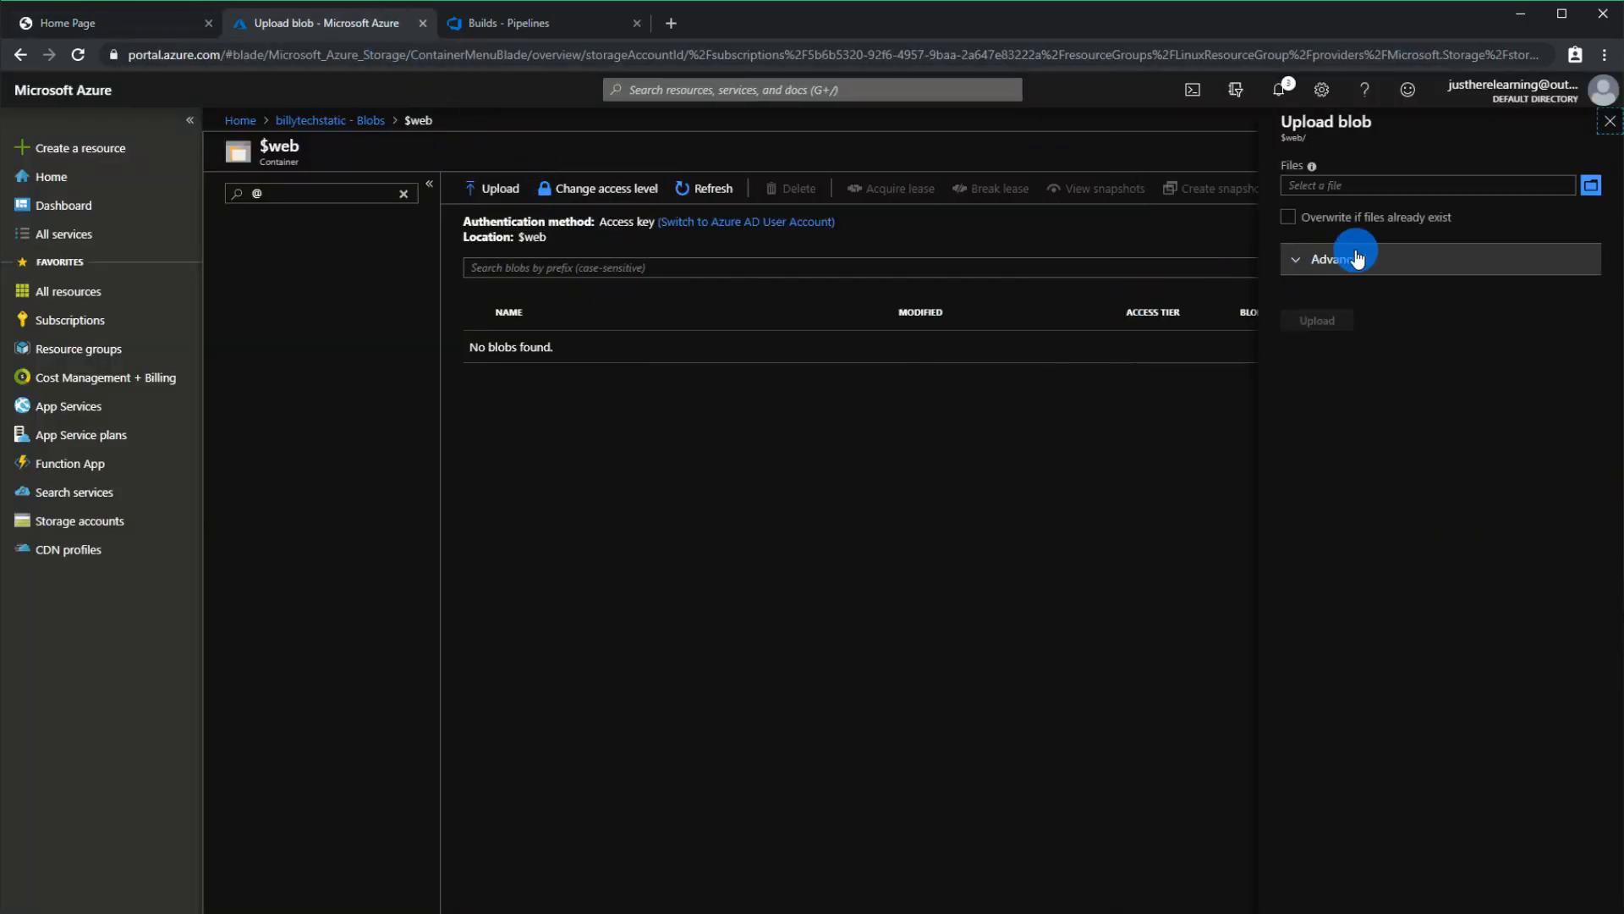
pyautogui.click(1590, 186)
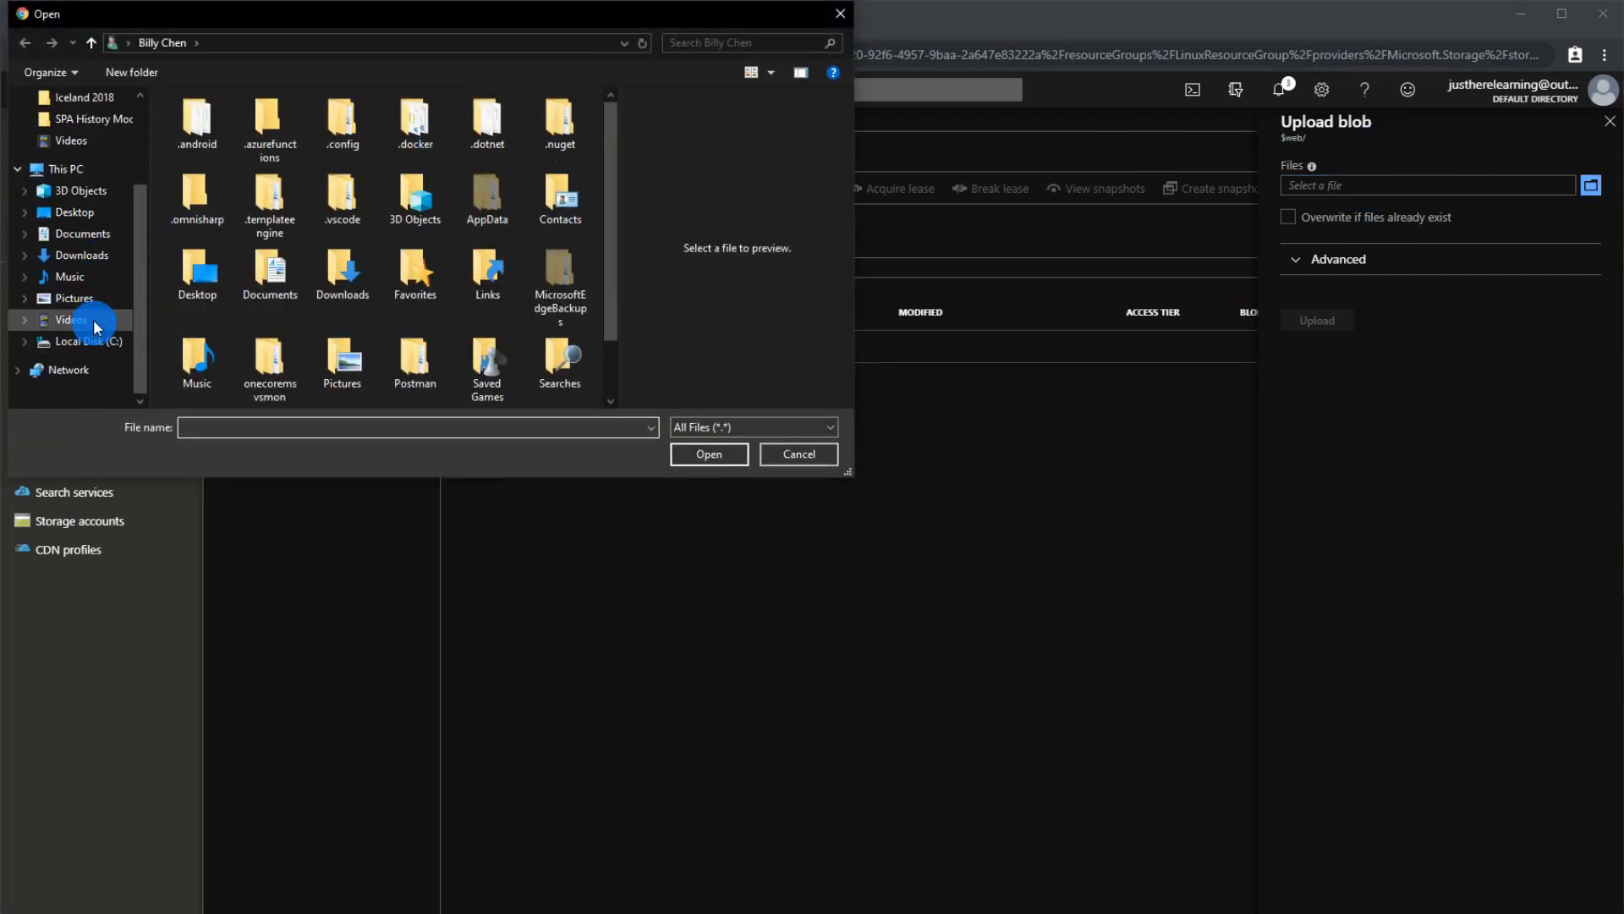
pyautogui.click(88, 341)
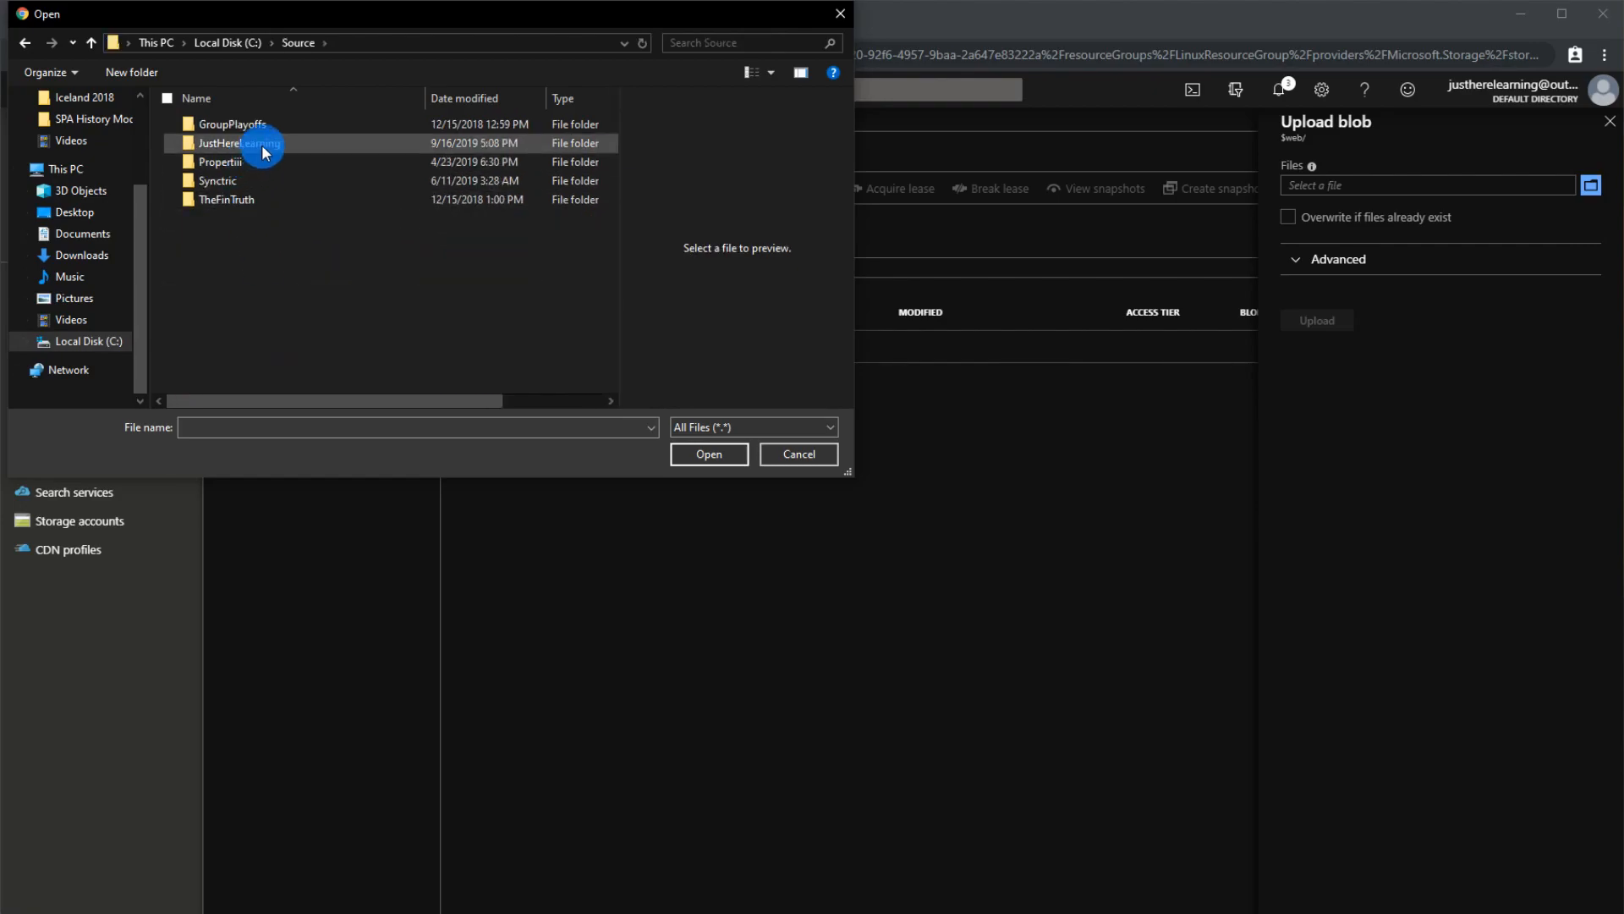
pyautogui.doubleClick(218, 142)
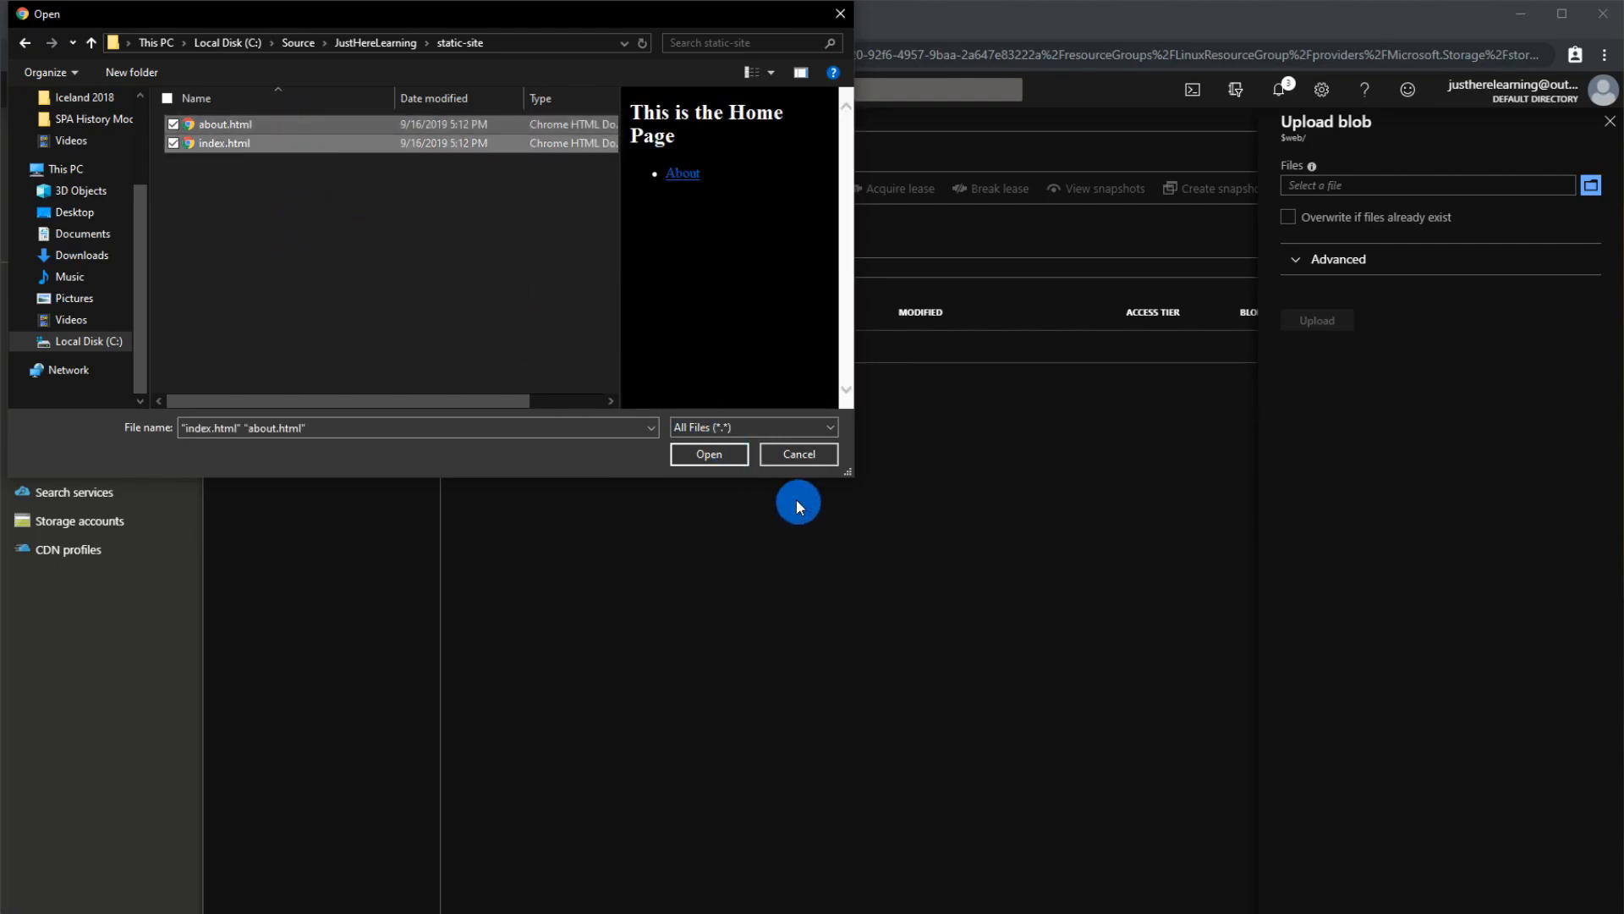
pyautogui.click(708, 453)
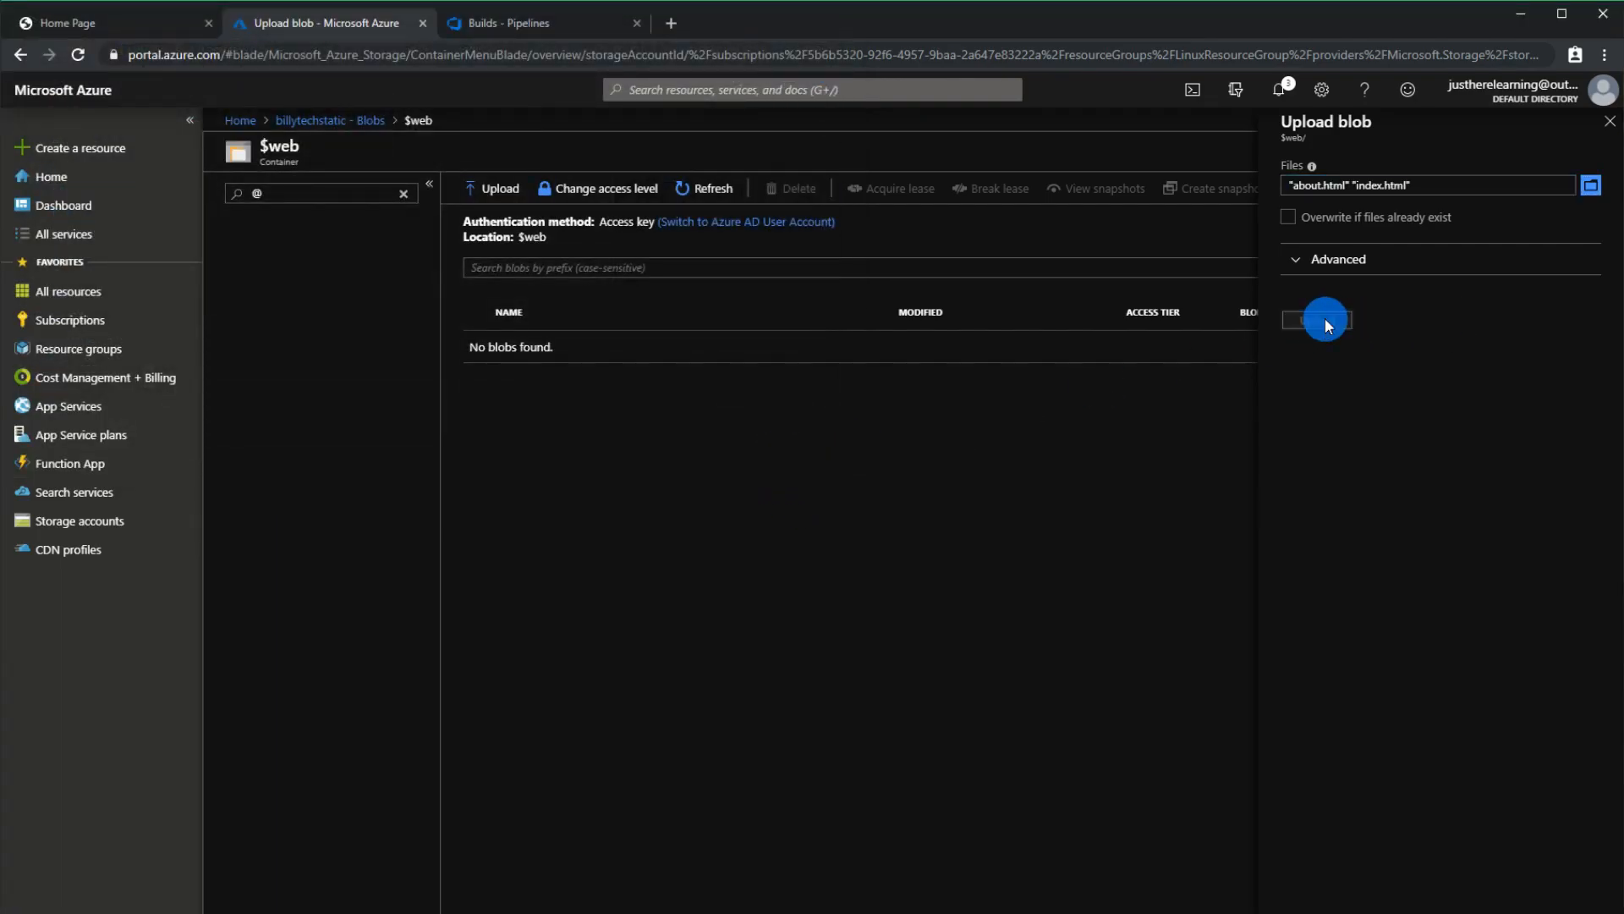
pyautogui.click(1325, 319)
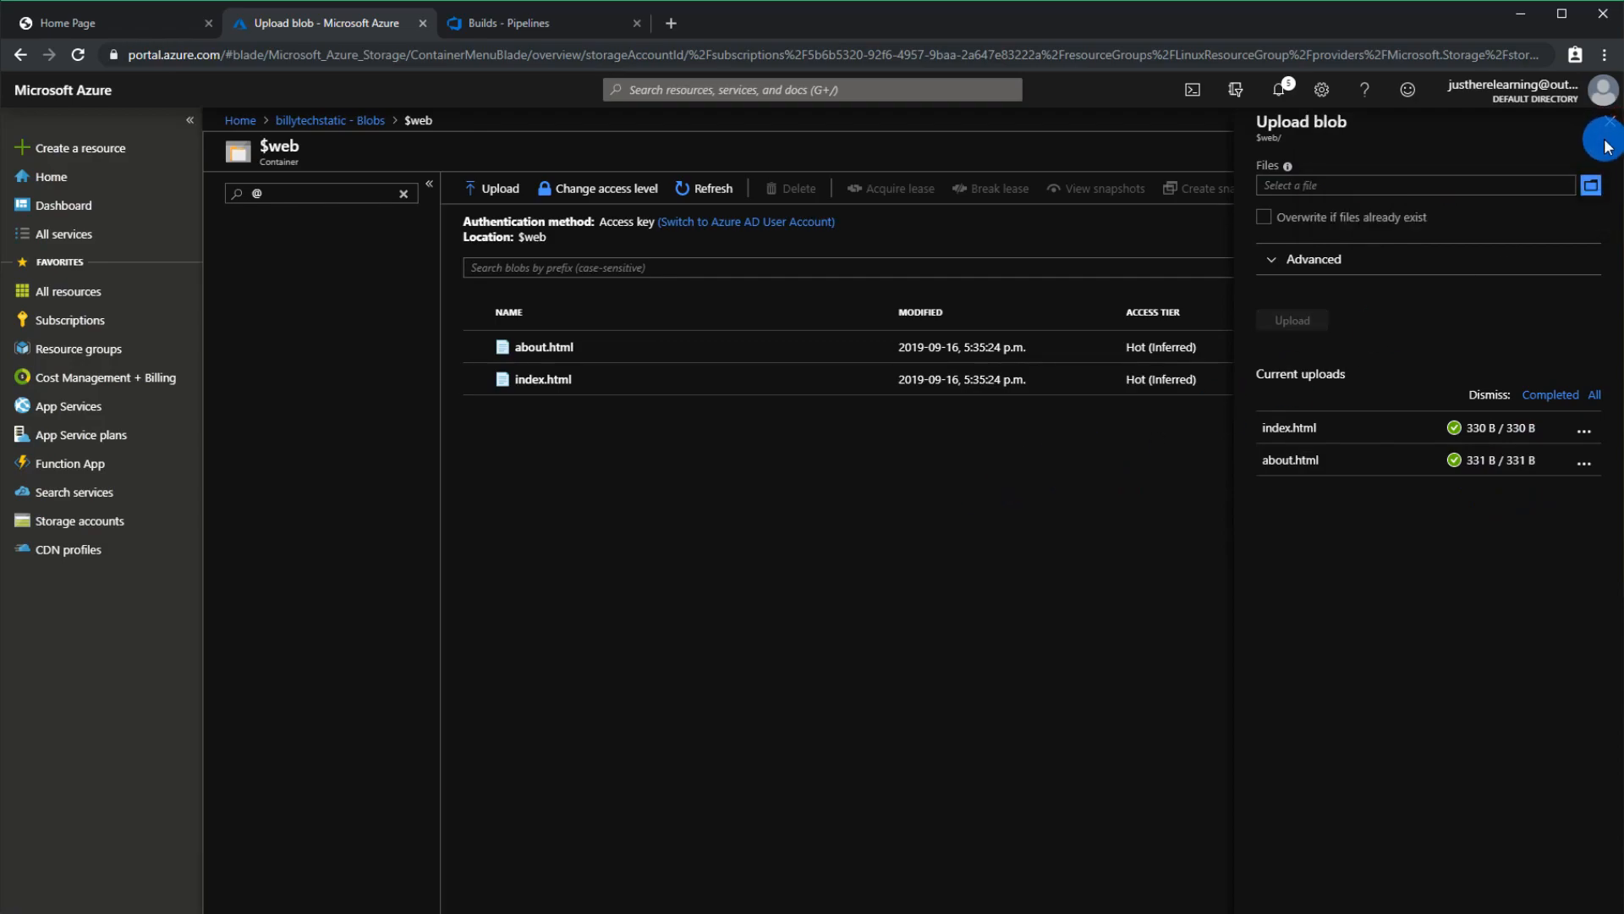
pyautogui.click(1608, 146)
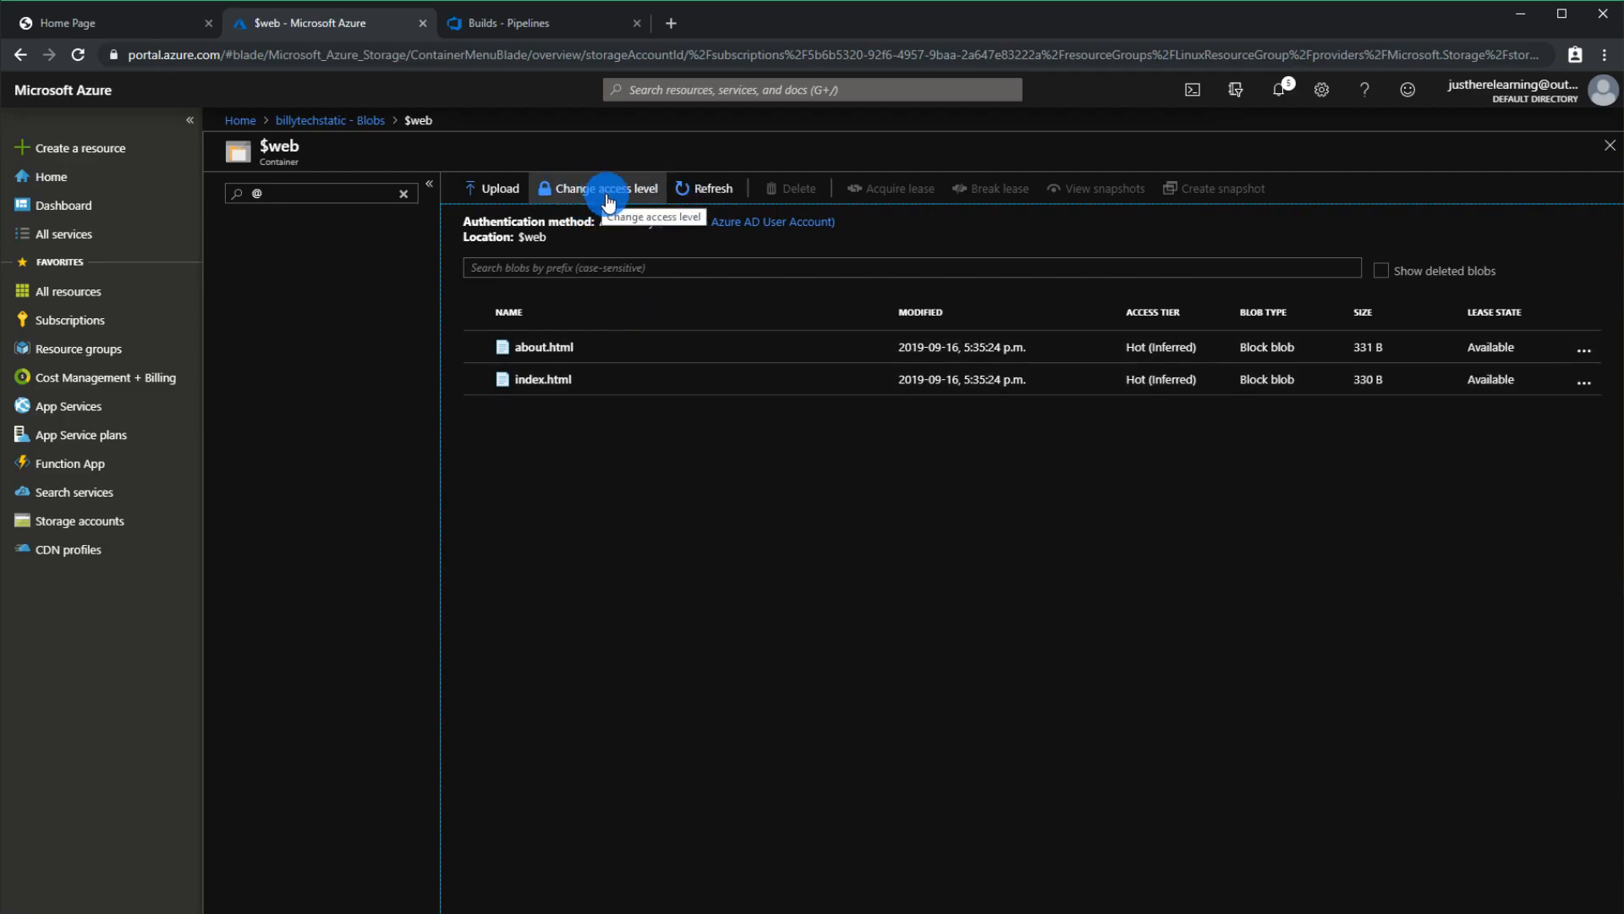
# - Set the $web container's public access level to Blob (anonymous read access for blobs only)
pyautogui.click(606, 188)
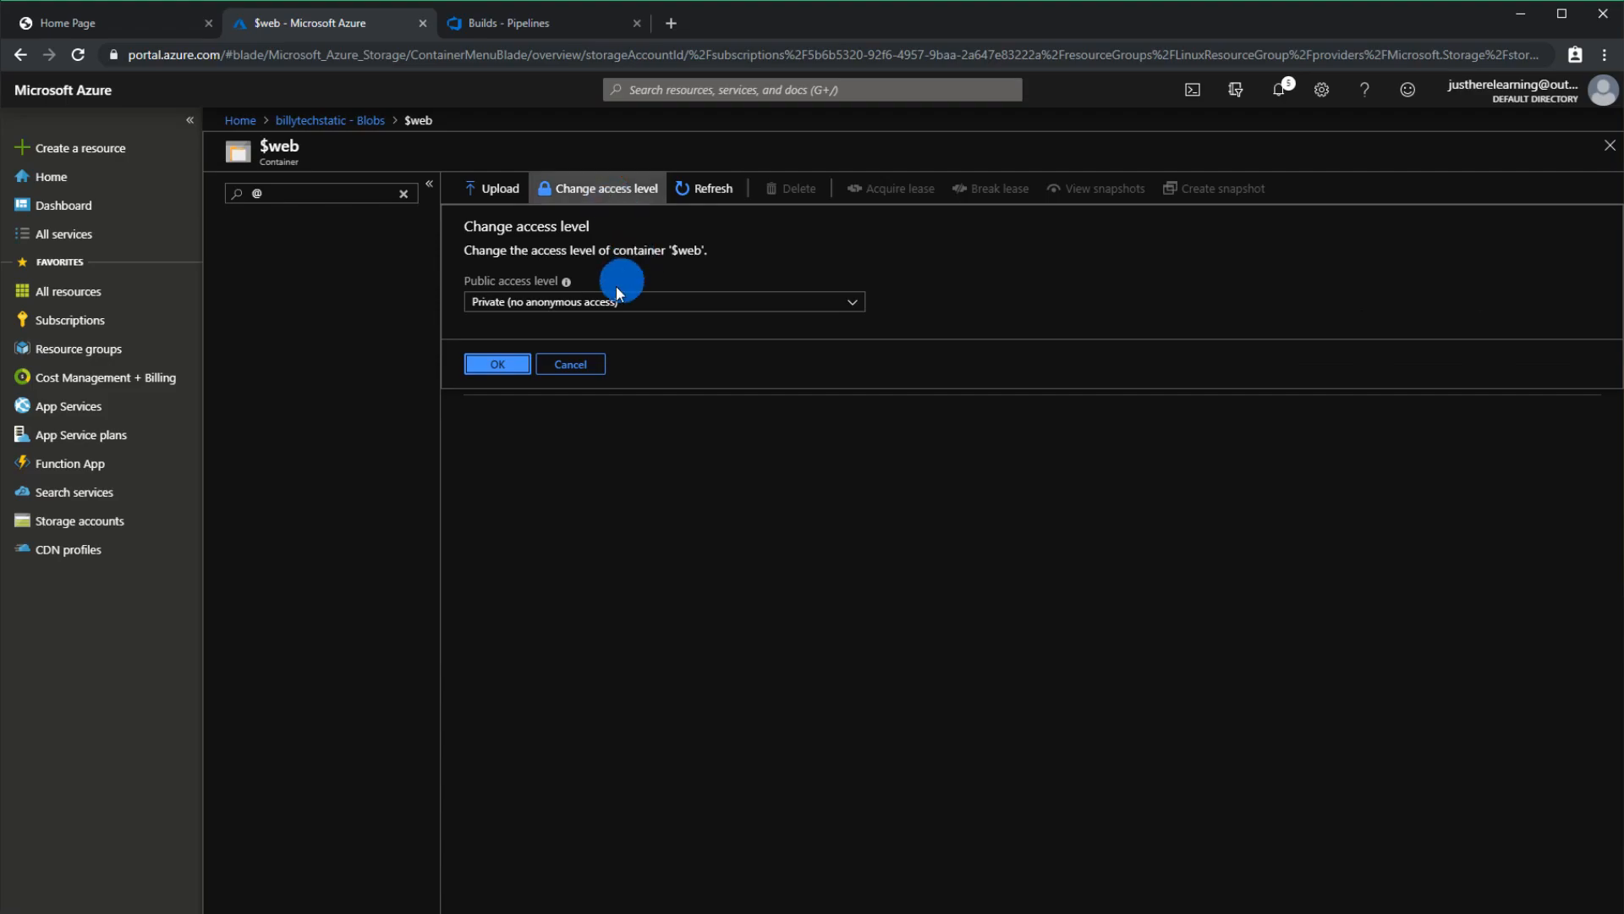
pyautogui.click(664, 301)
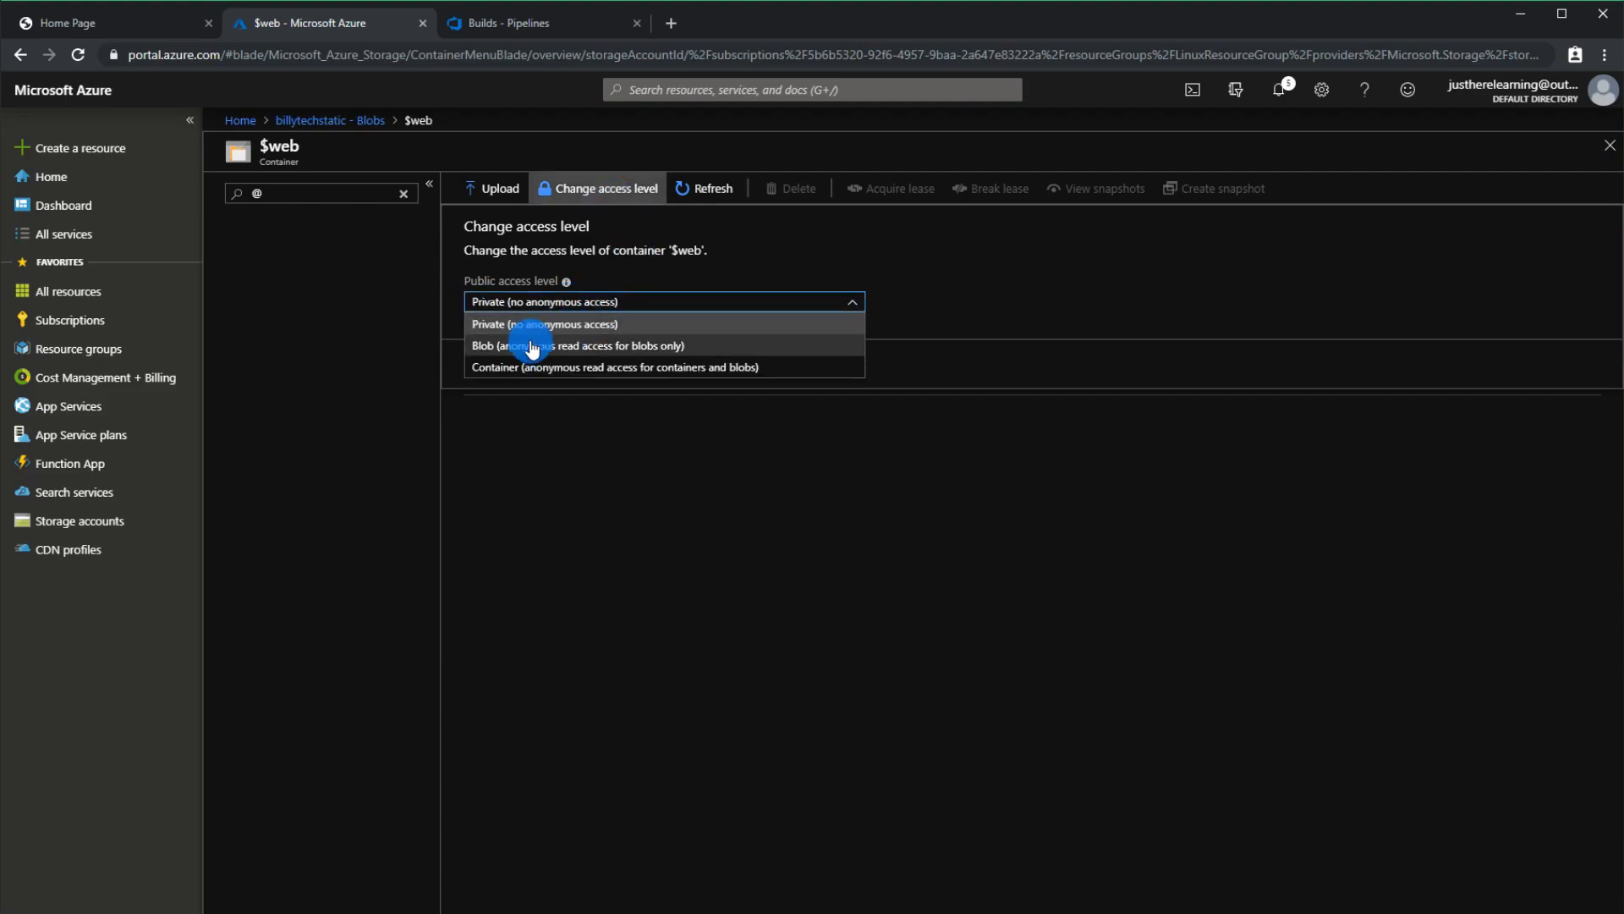
pyautogui.click(575, 345)
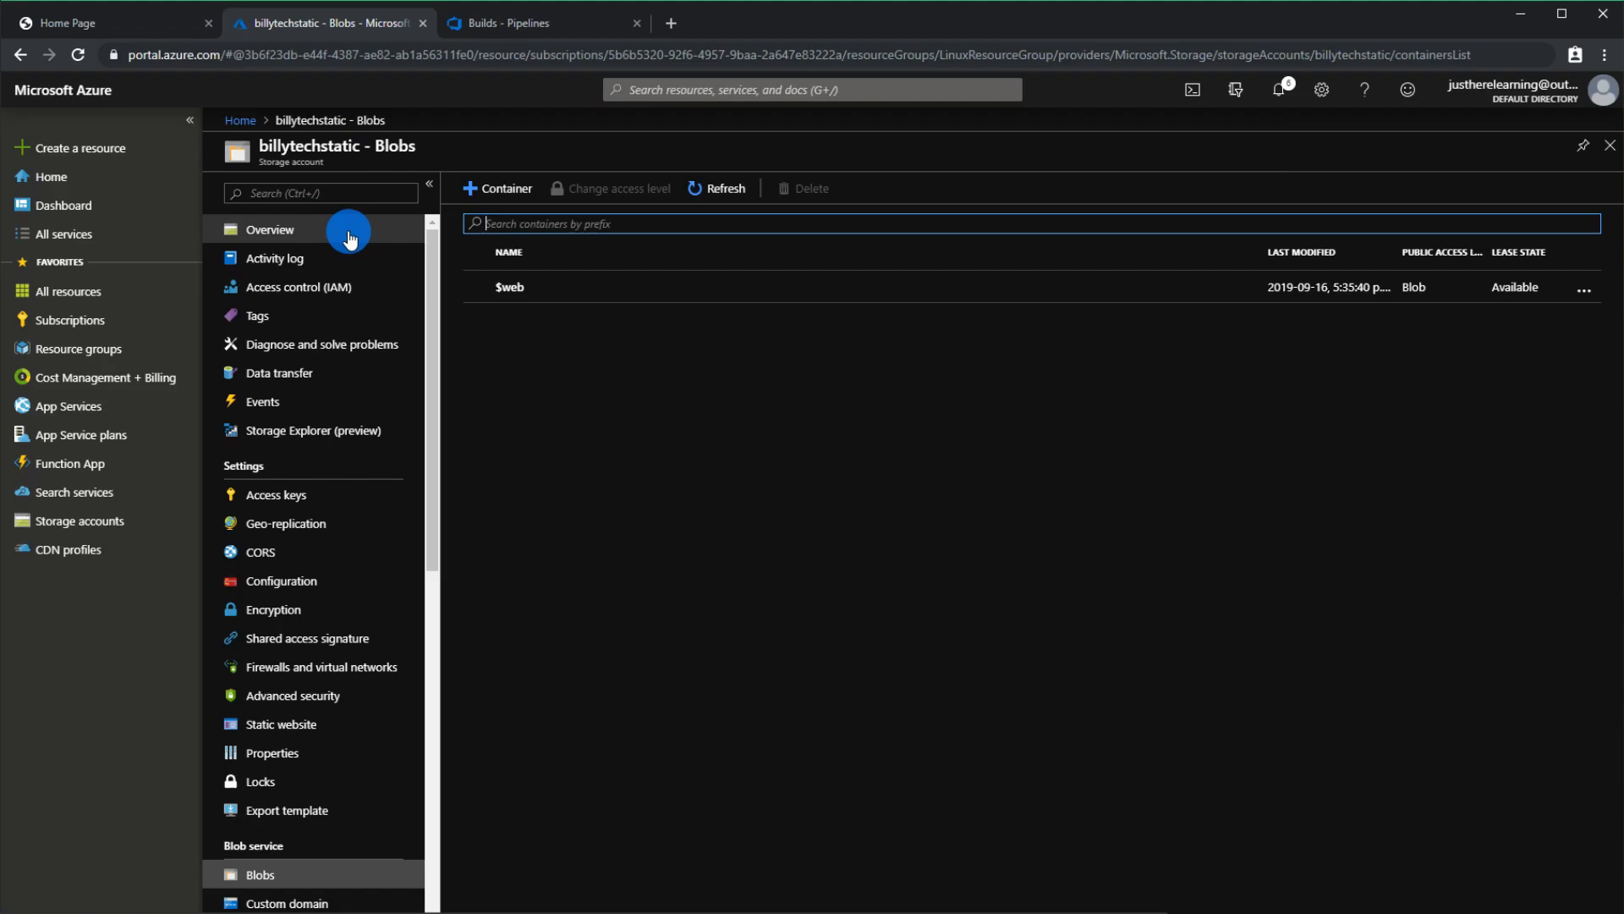
# - Copy the billytechstatic static website's primary endpoint URL from the storage account settings
pyautogui.click(271, 229)
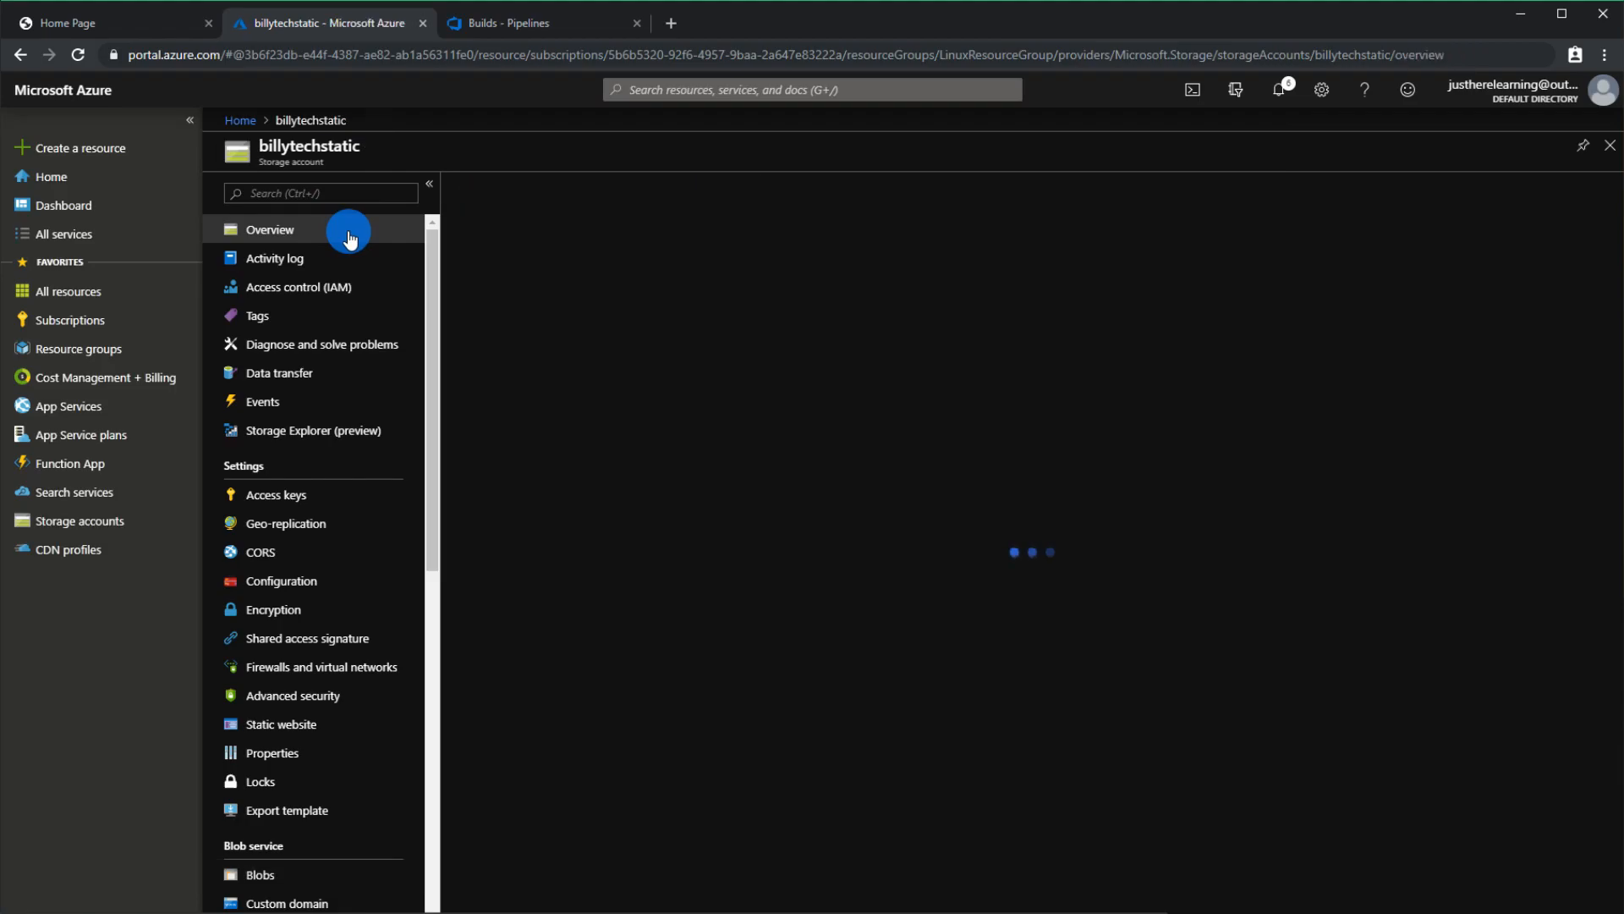
pyautogui.click(271, 228)
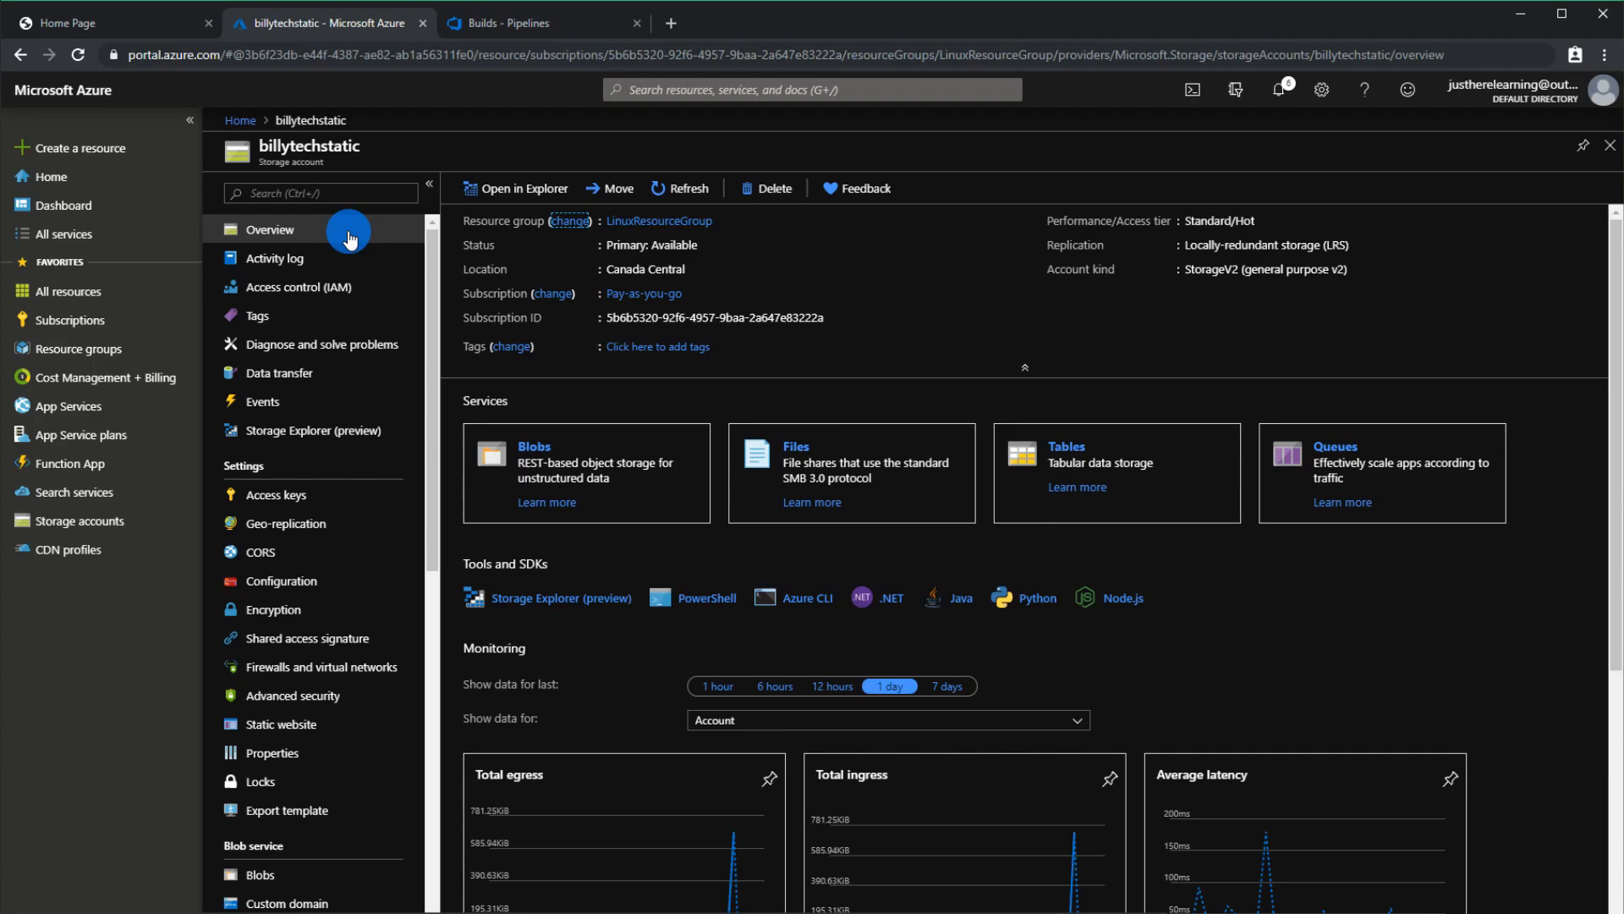
pyautogui.moveTo(318, 477)
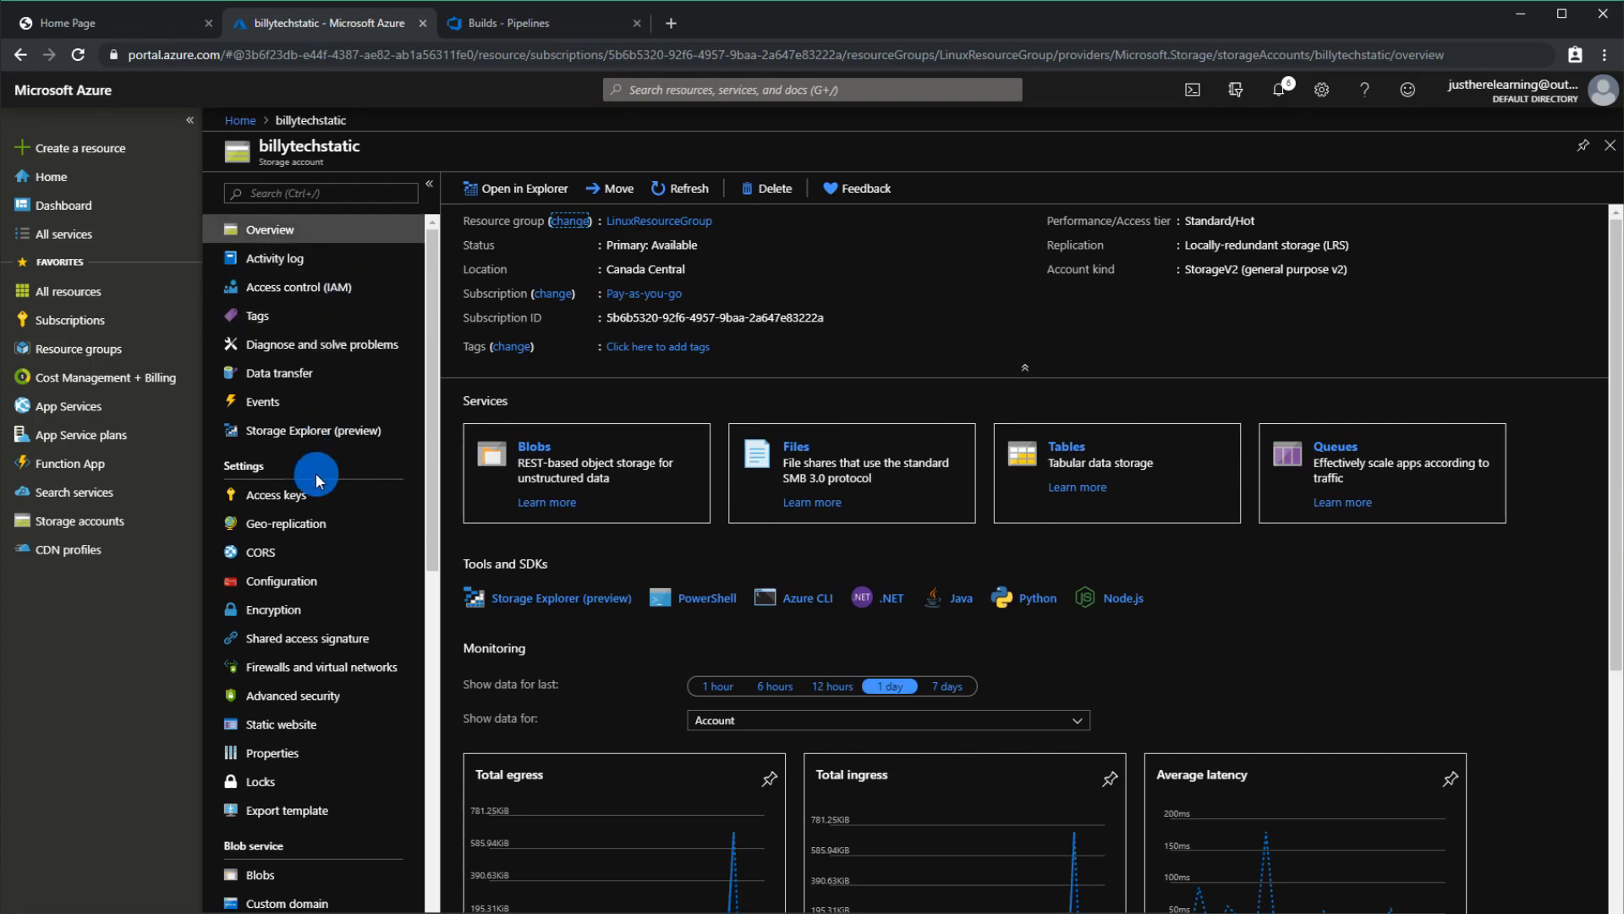
pyautogui.click(281, 722)
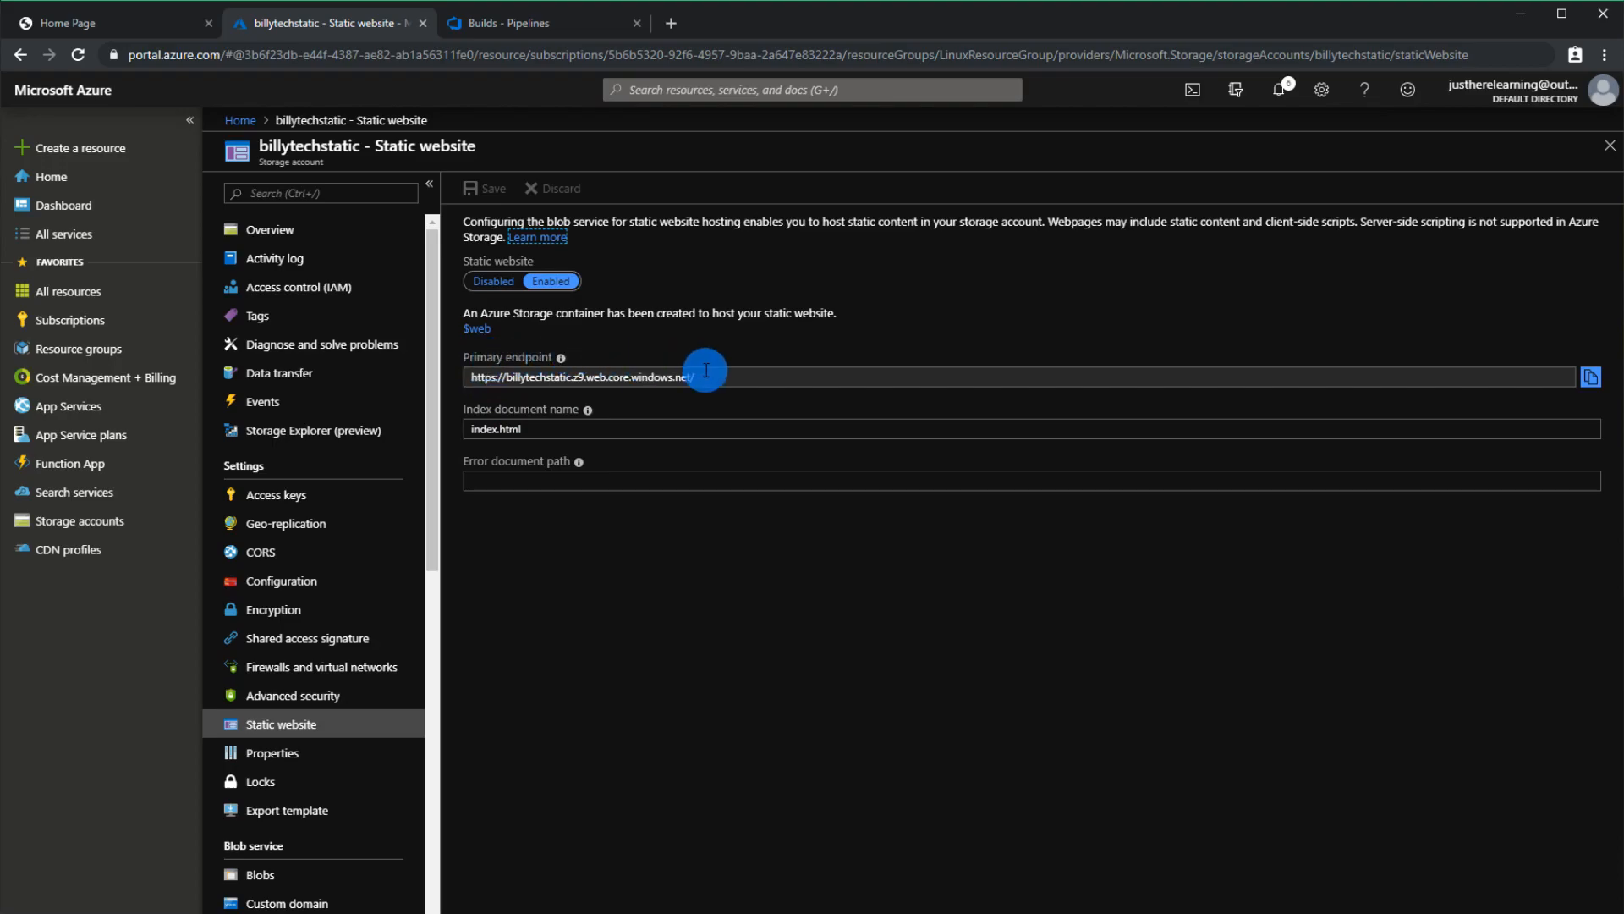
pyautogui.click(1590, 376)
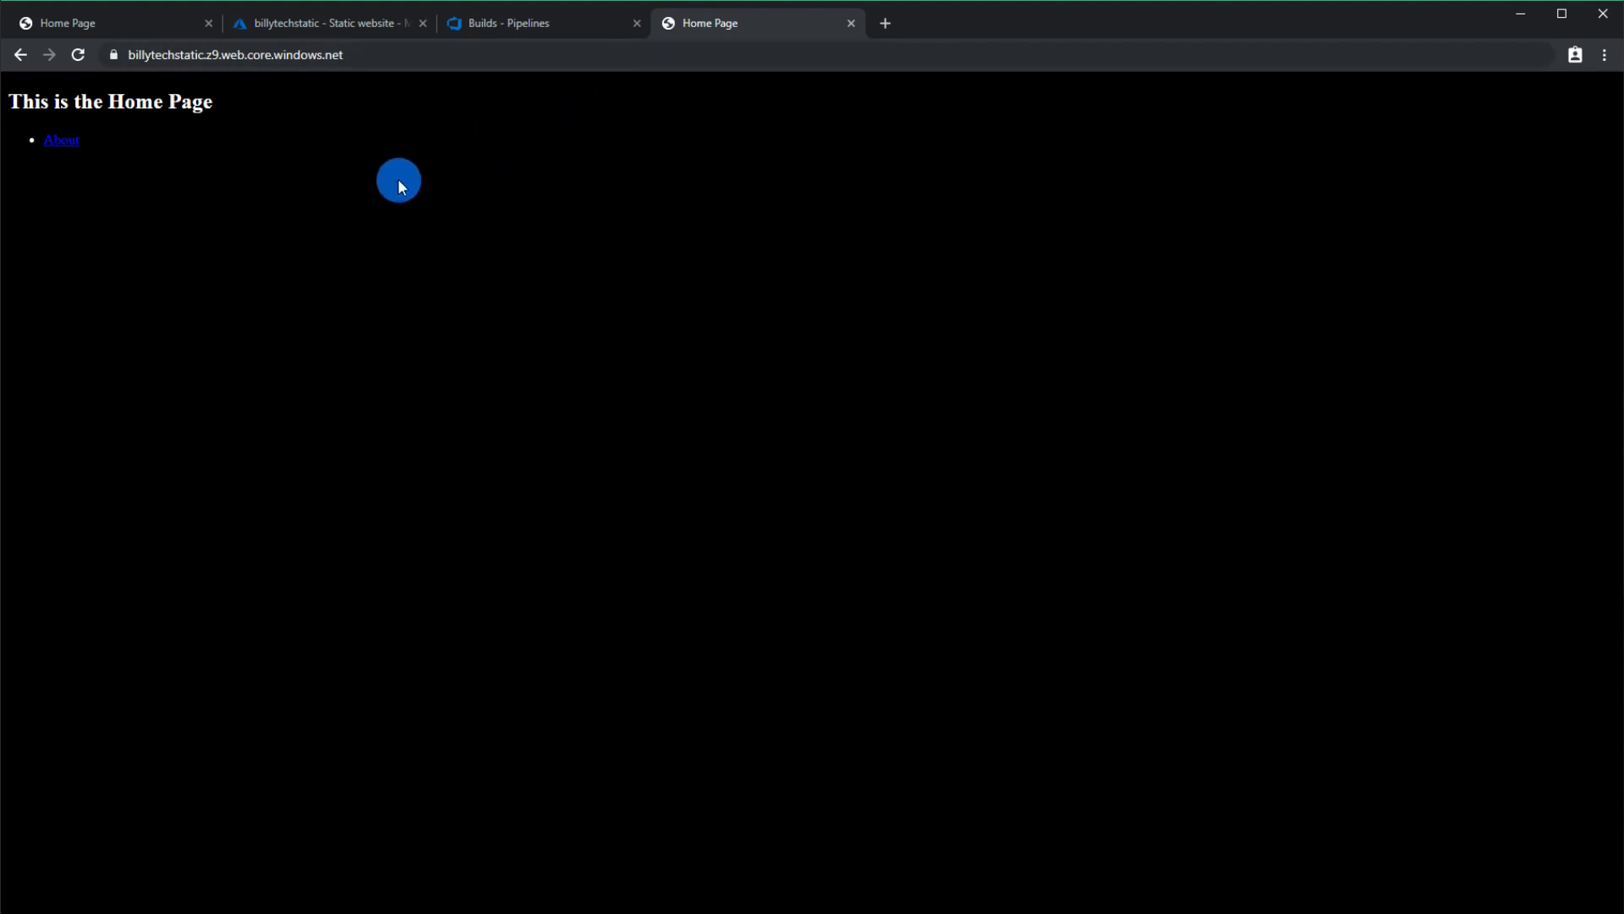
# - Switch back from the live Home Page tab to the Azure portal's Static website blade
pyautogui.click(327, 21)
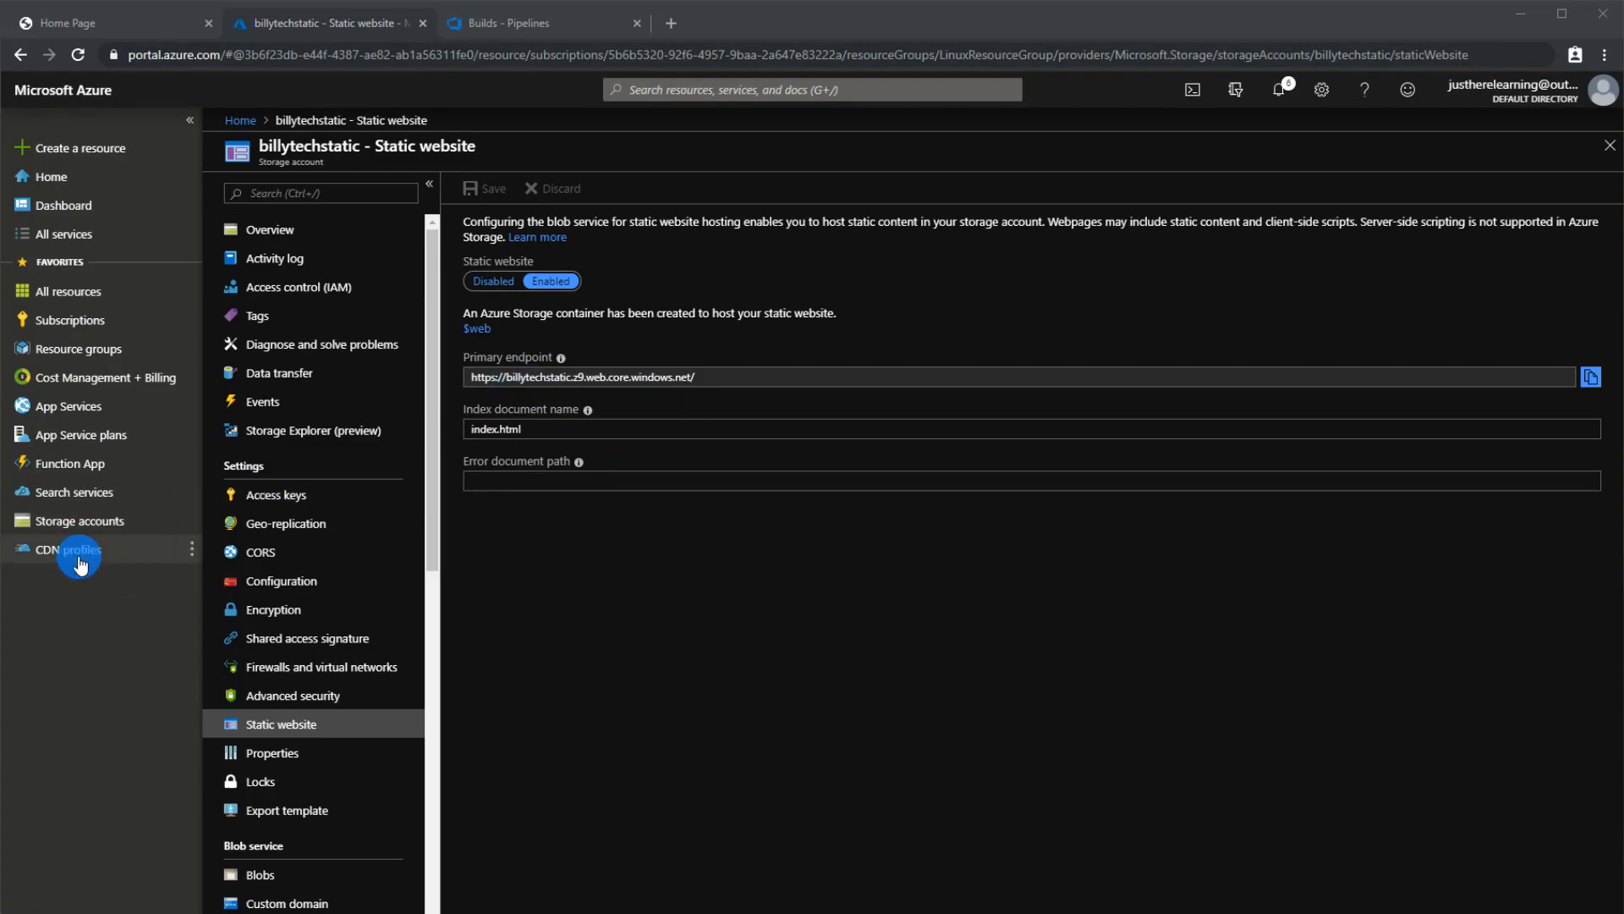
# - Fill the new CDN profile: name billytechstatic, LinuxResourceGroup, Standard Akamai, create endpoint now
pyautogui.click(66, 548)
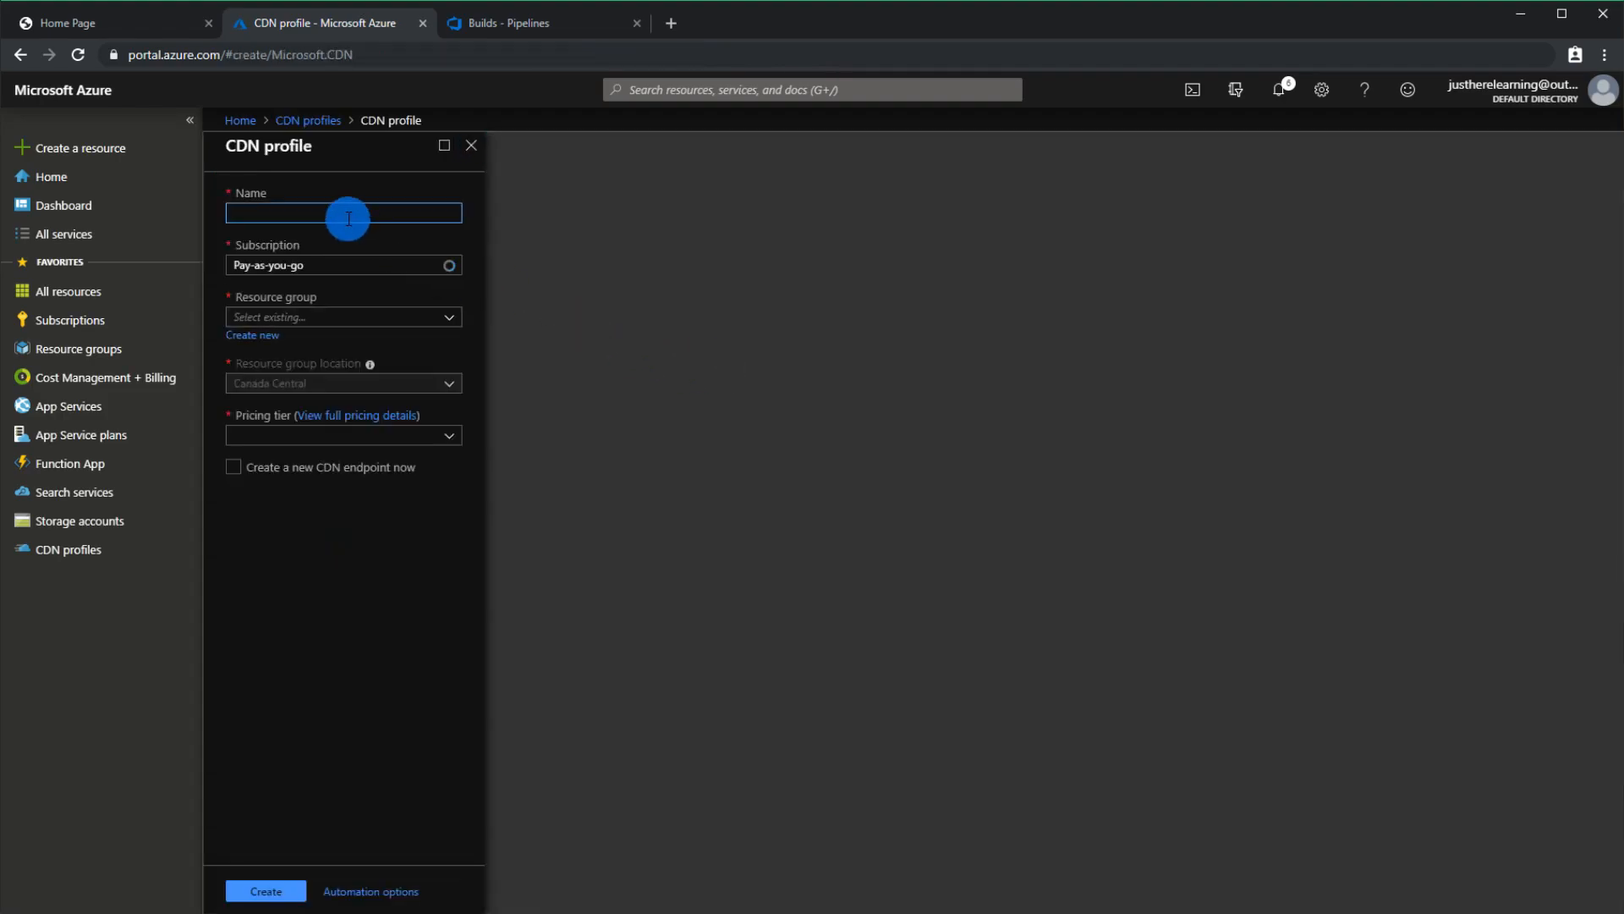
pyautogui.write('billytechstatic')
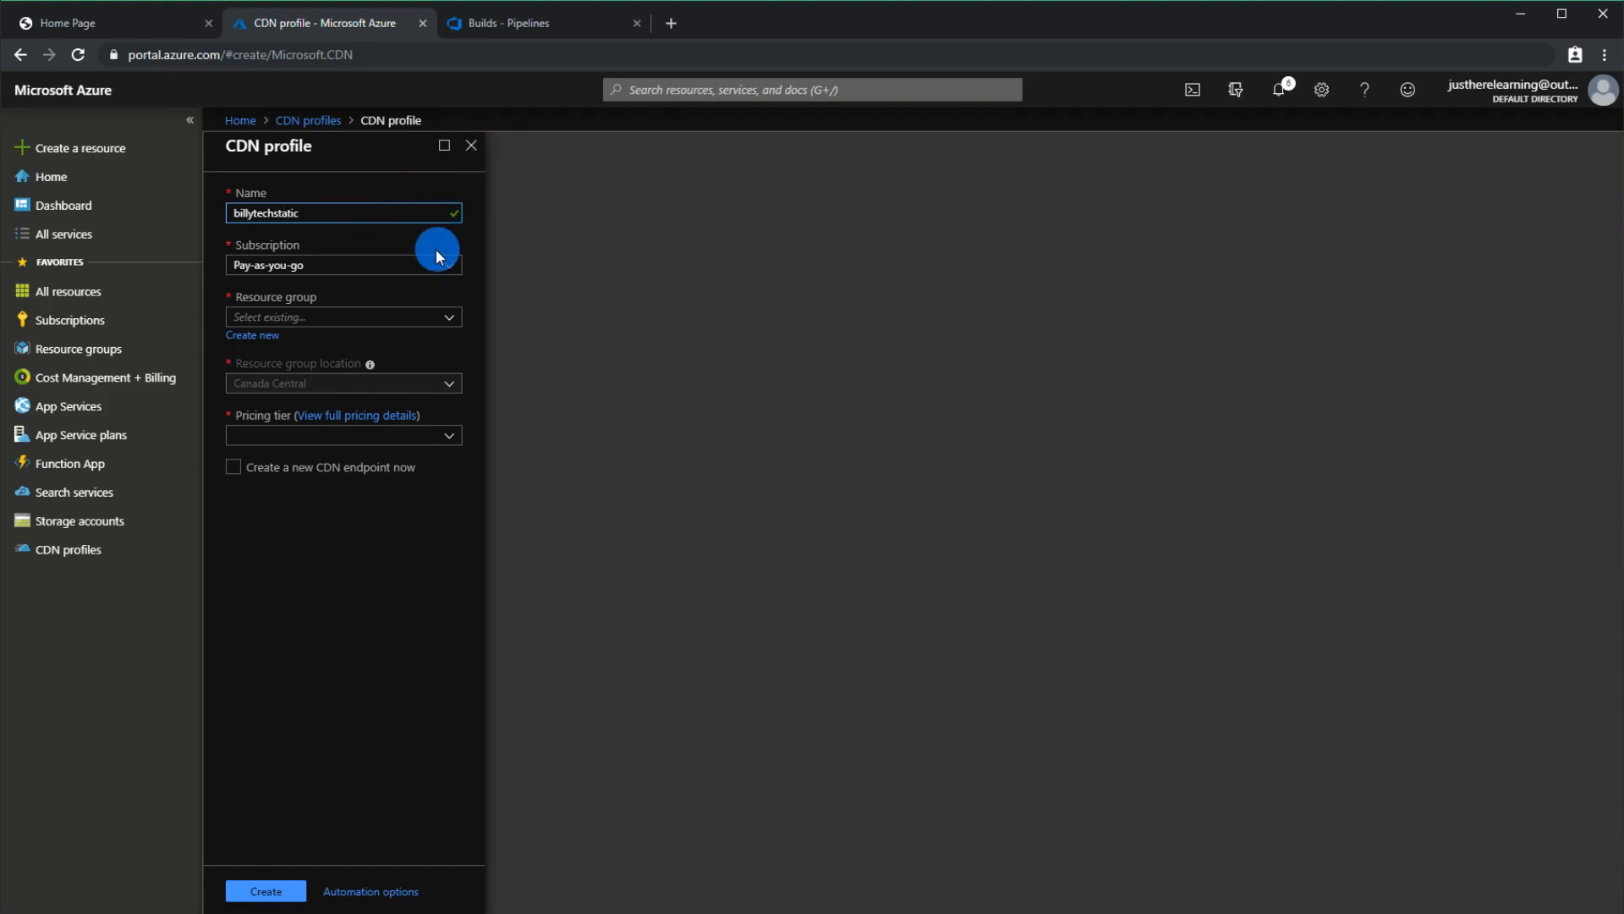
pyautogui.click(343, 317)
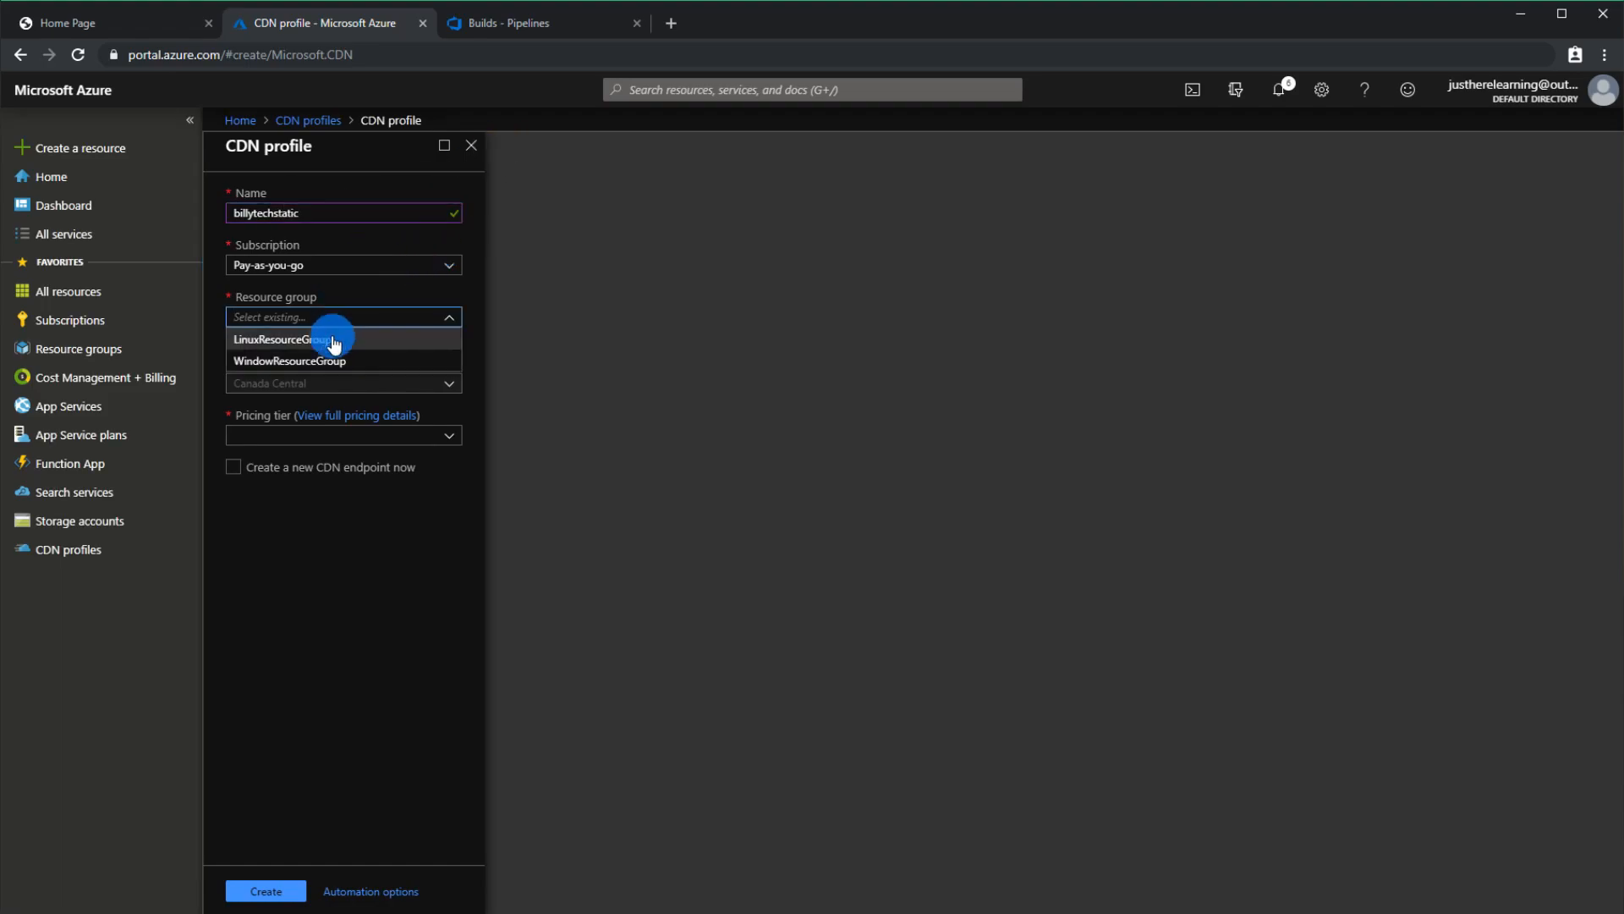
pyautogui.click(289, 339)
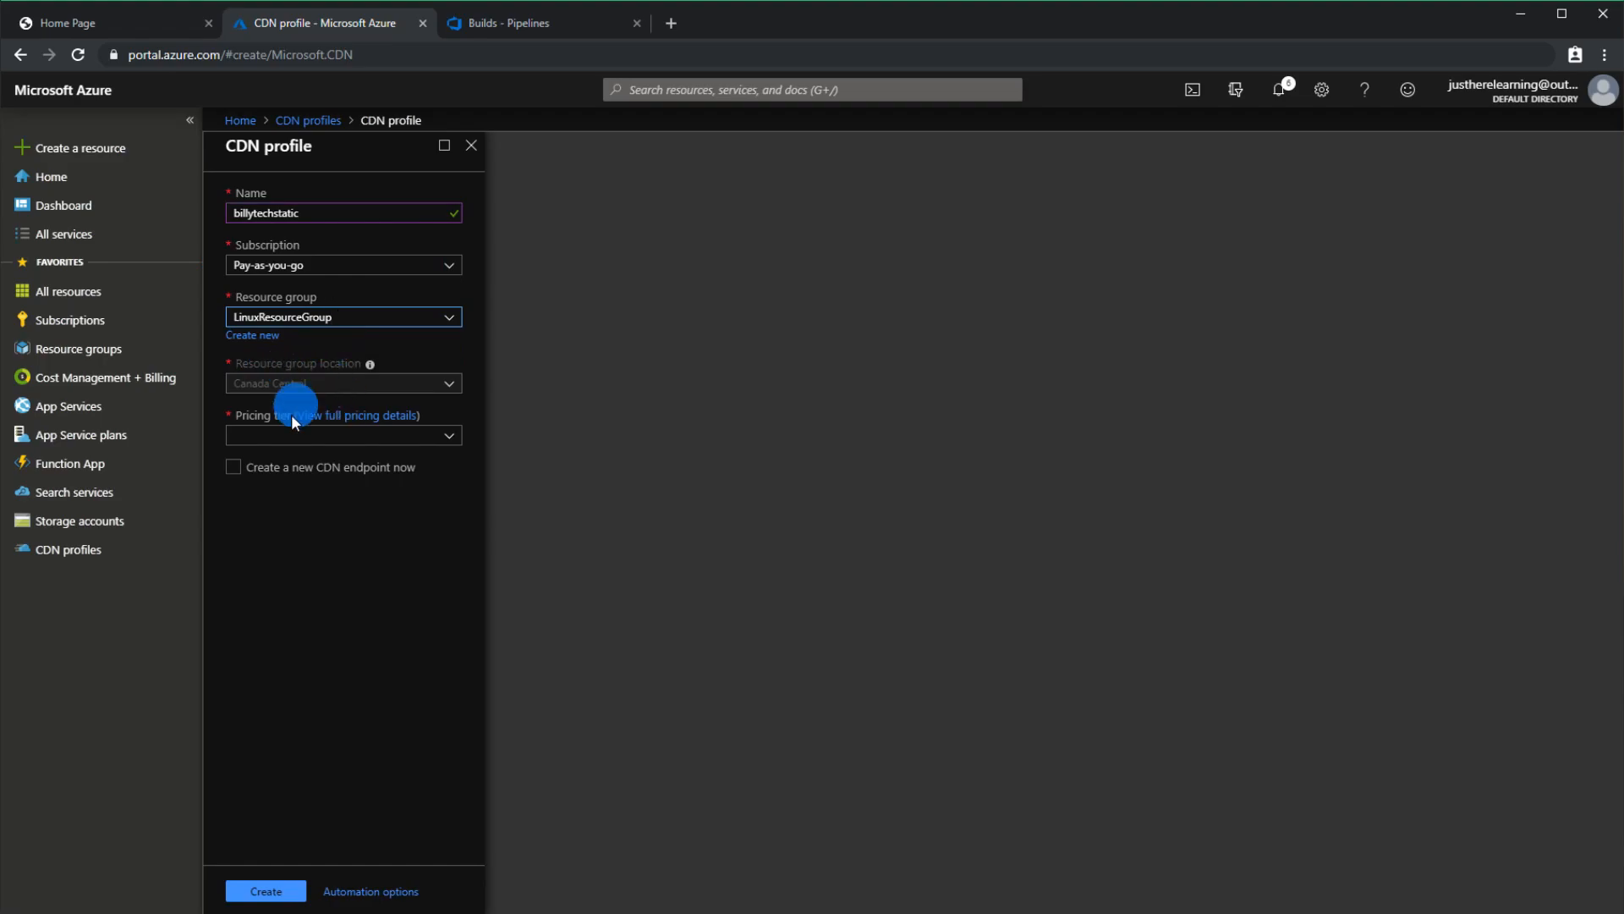
pyautogui.click(341, 435)
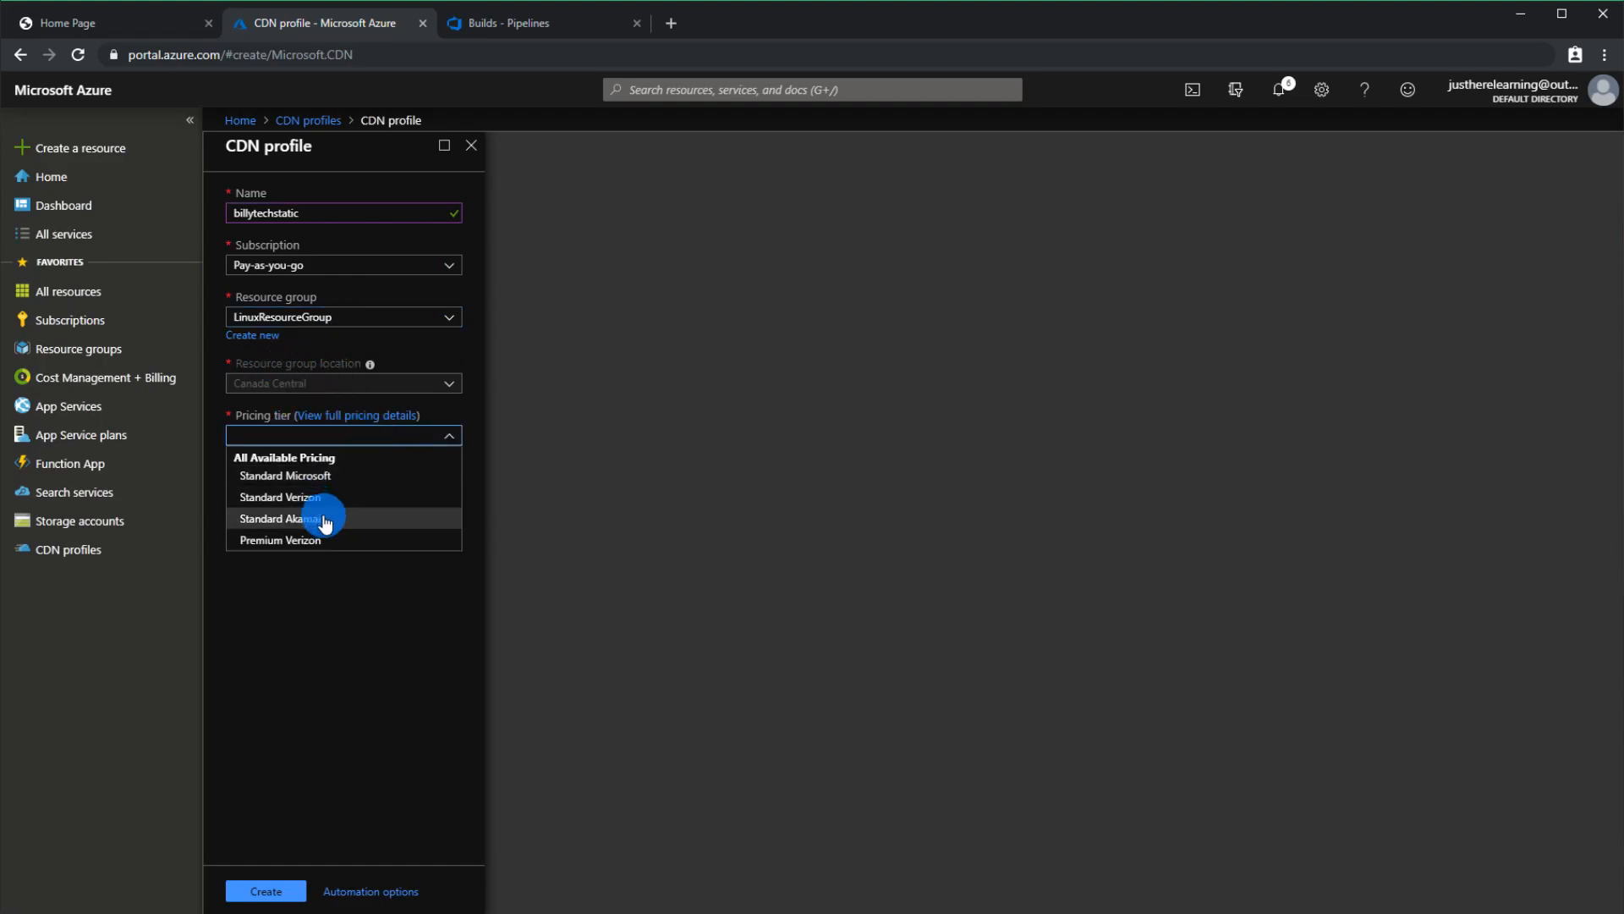
pyautogui.click(322, 518)
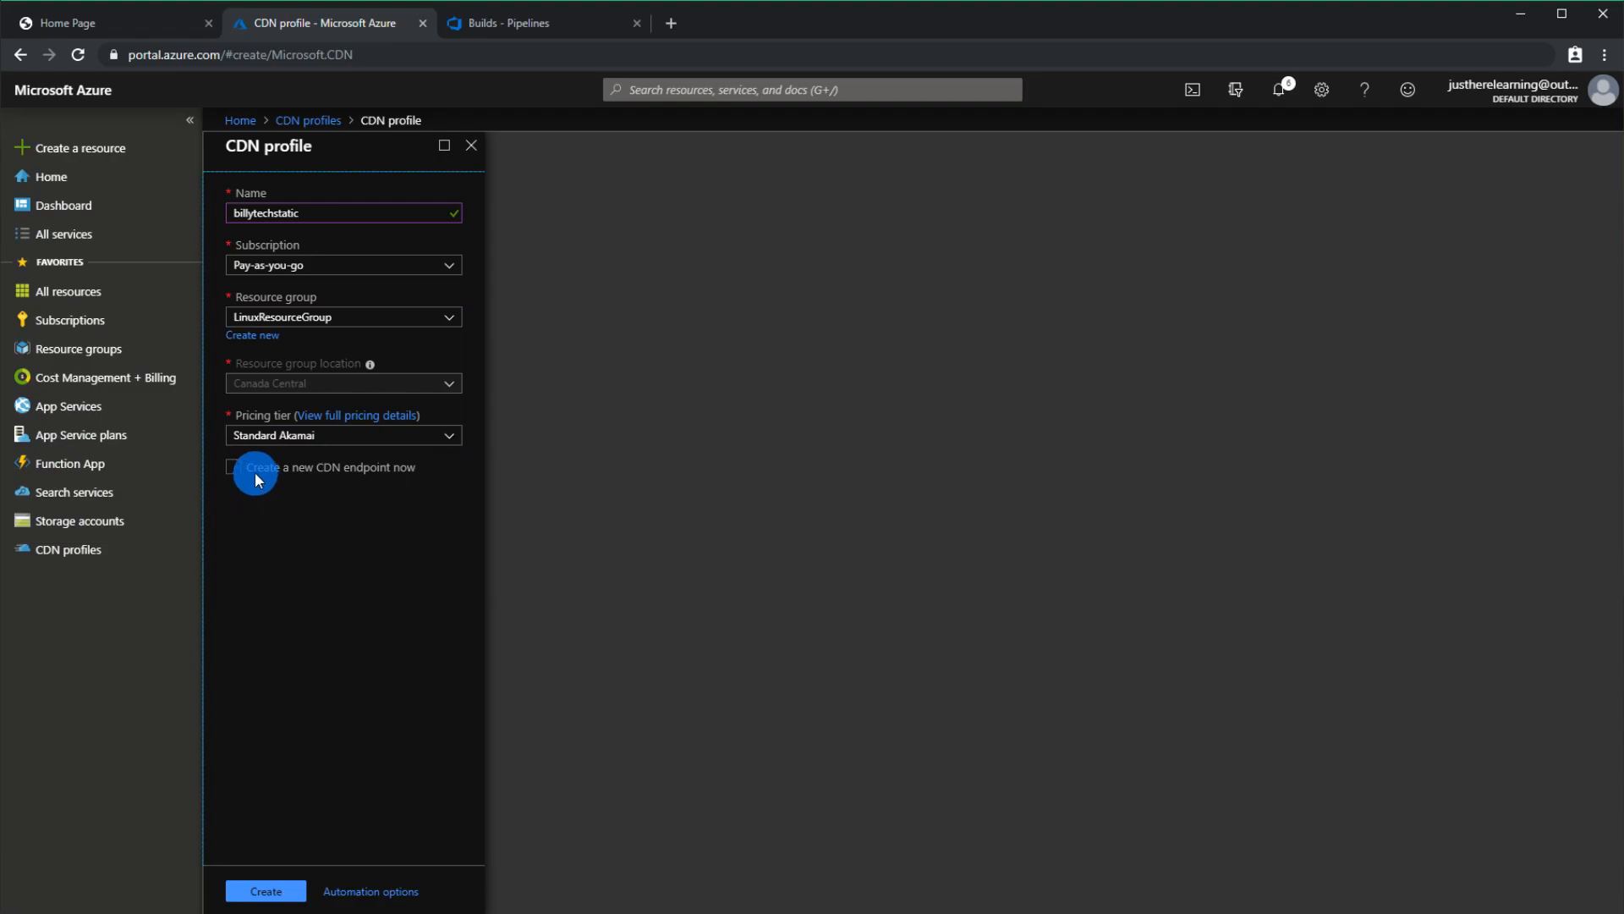
pyautogui.click(232, 466)
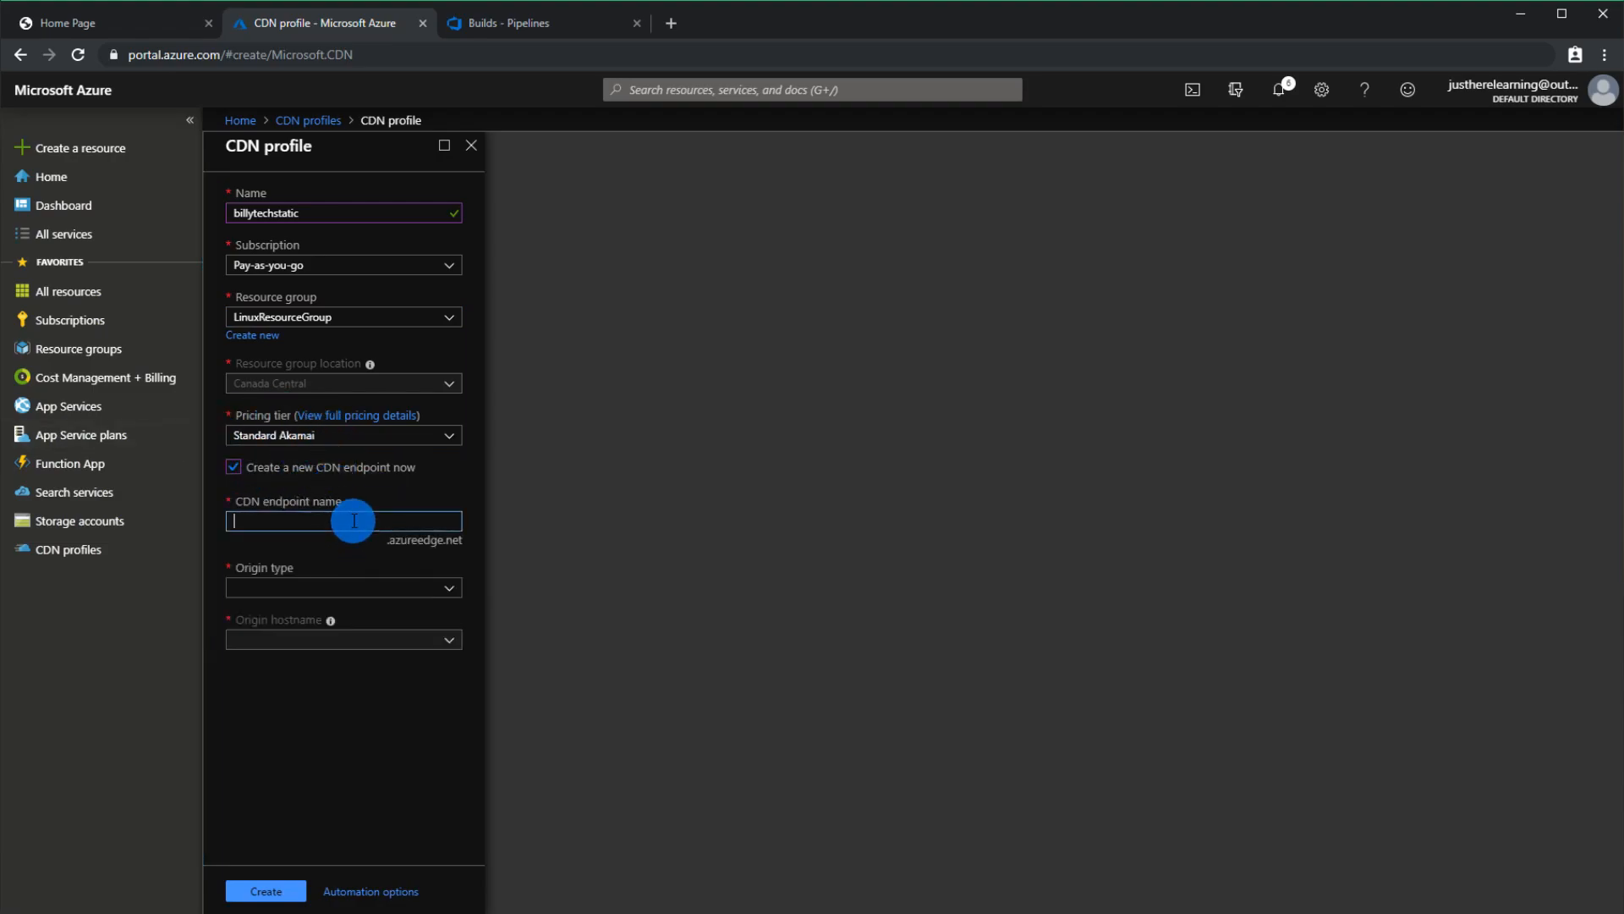
pyautogui.write('billytechstatic')
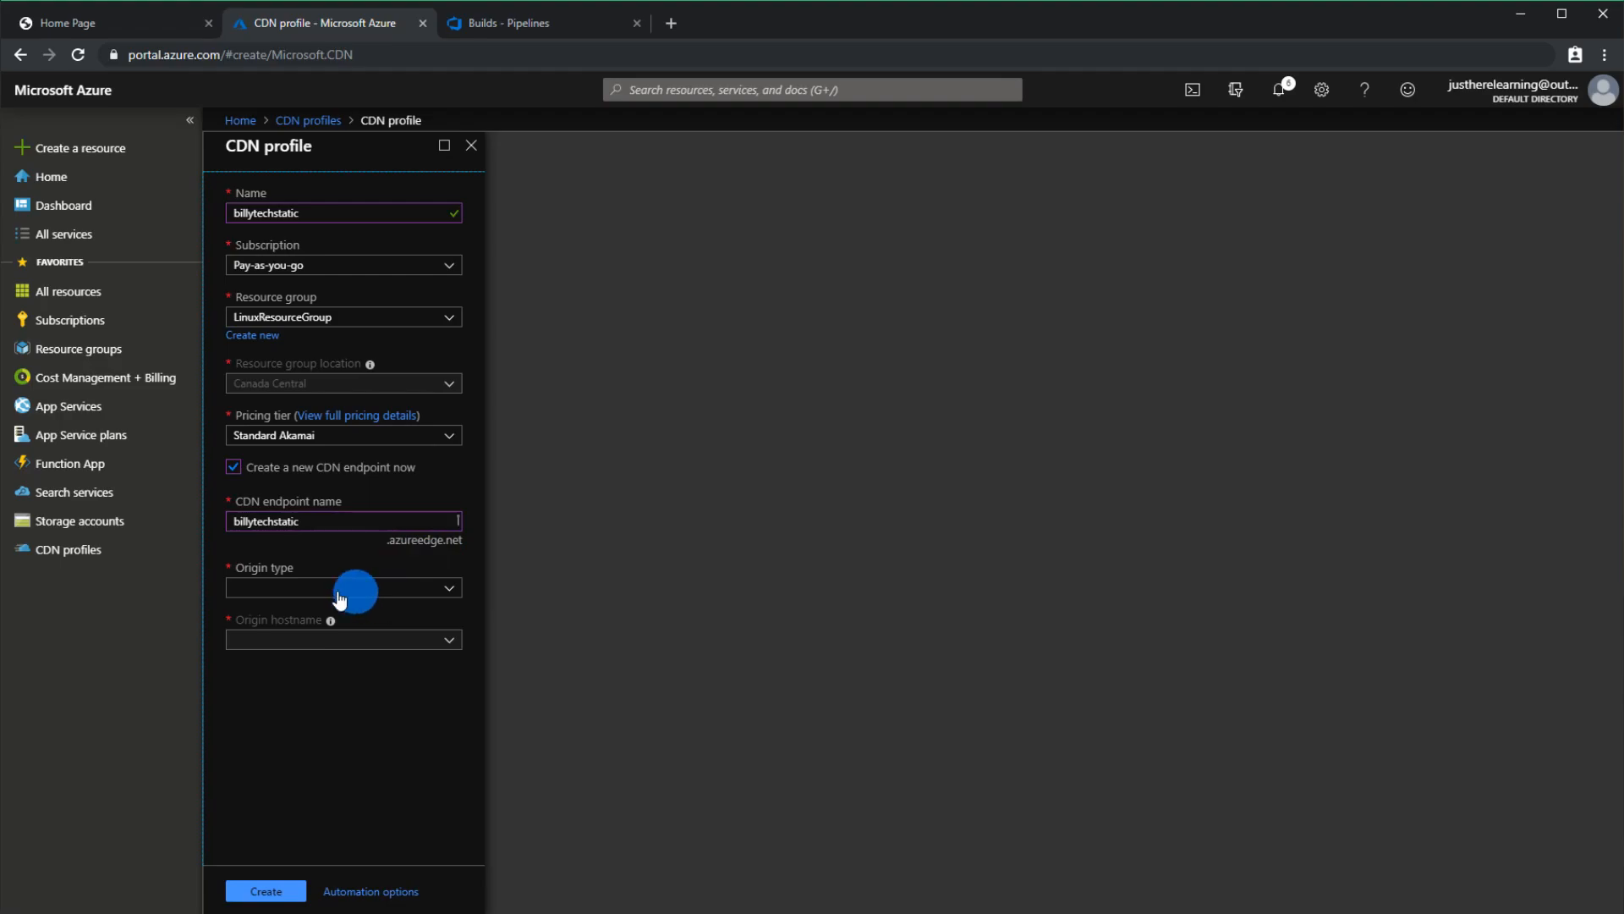
pyautogui.click(341, 587)
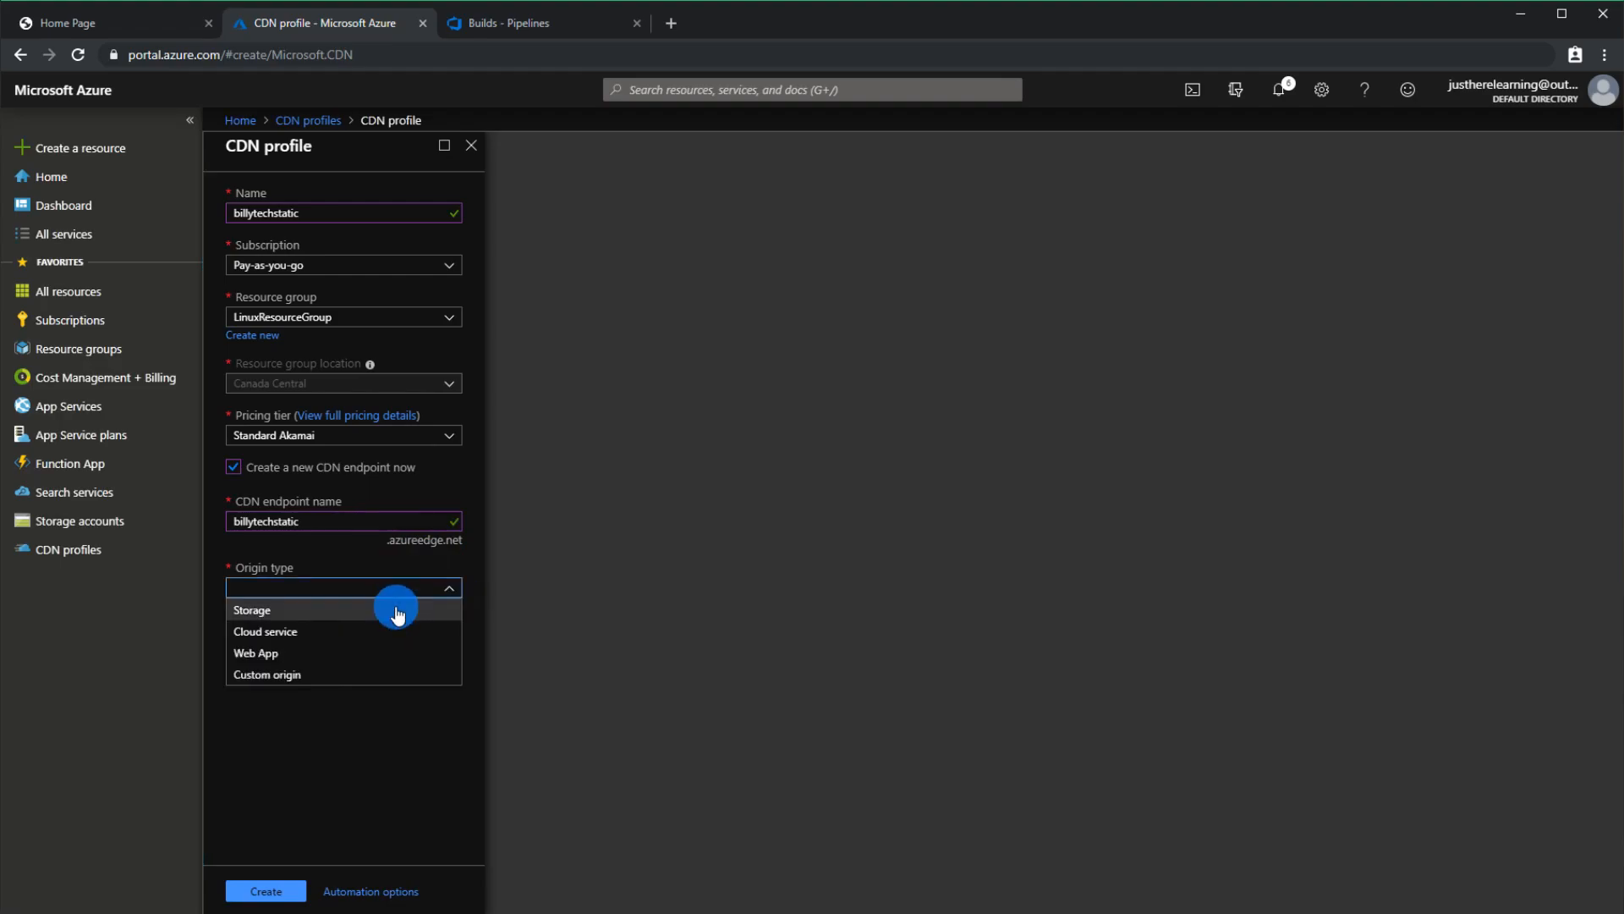
pyautogui.click(266, 675)
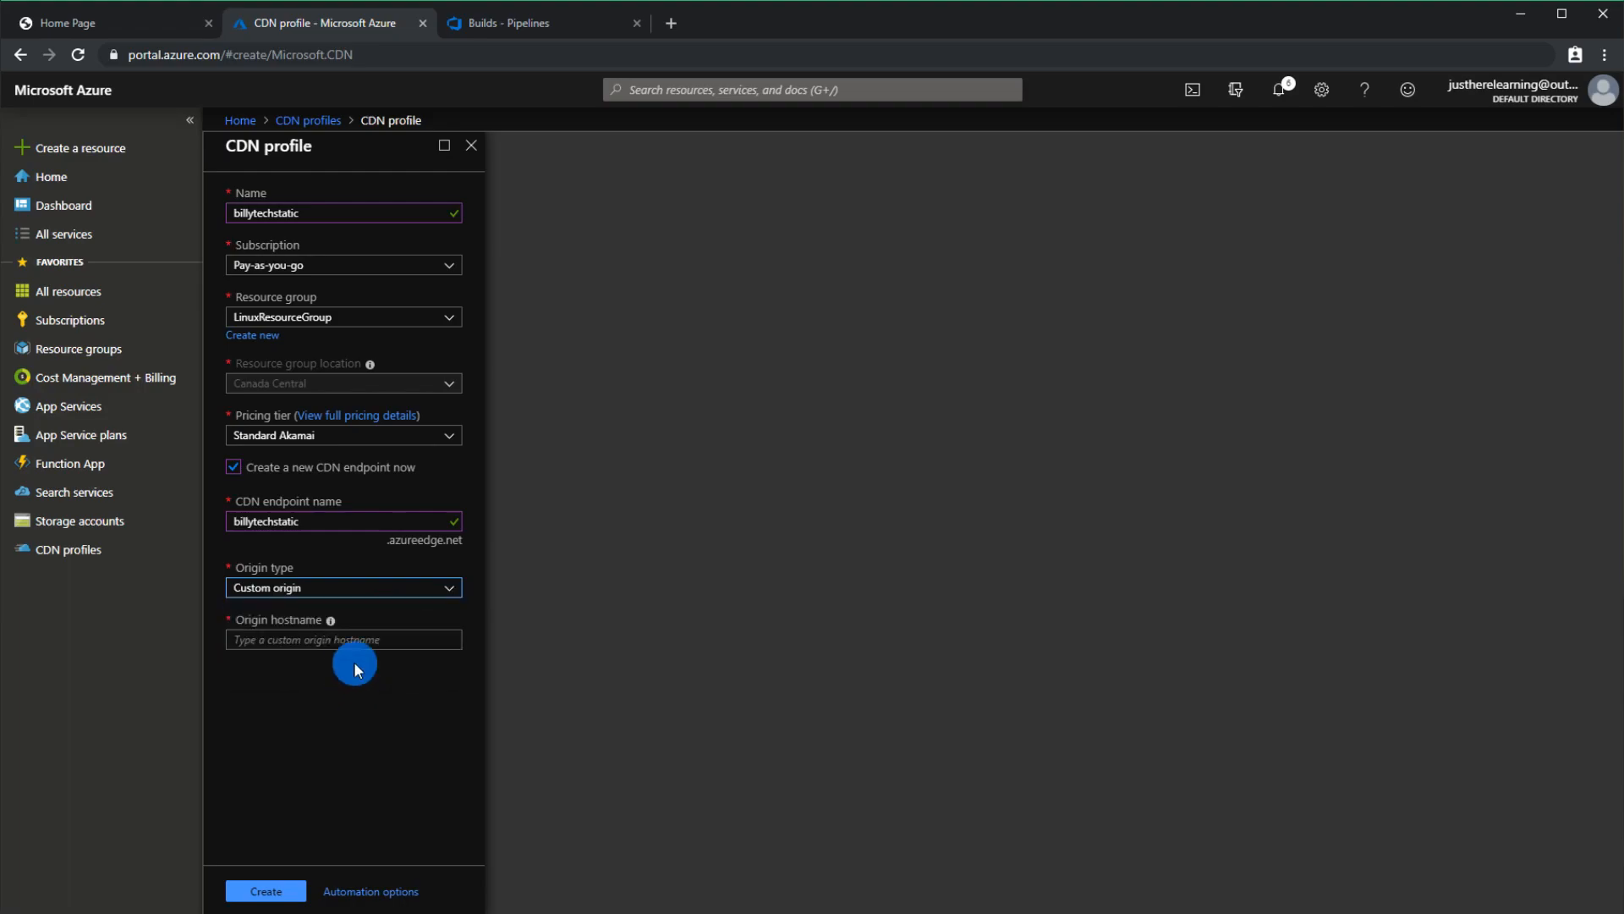
pyautogui.click(343, 639)
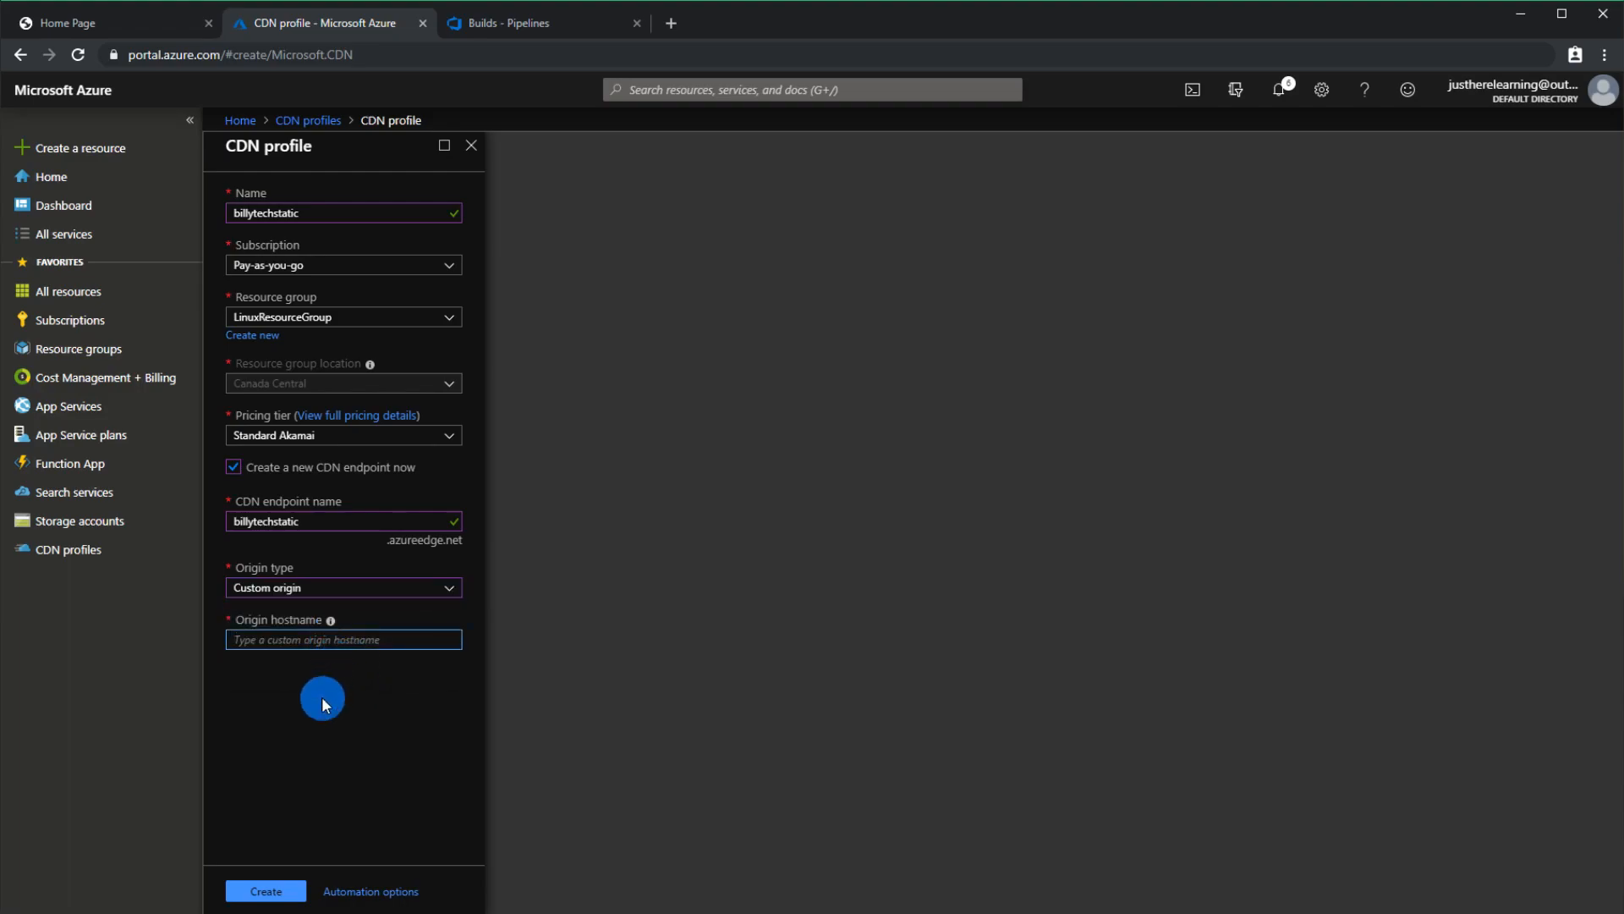
pyautogui.write('https://billytechstatic.z9.web.core.windows.net')
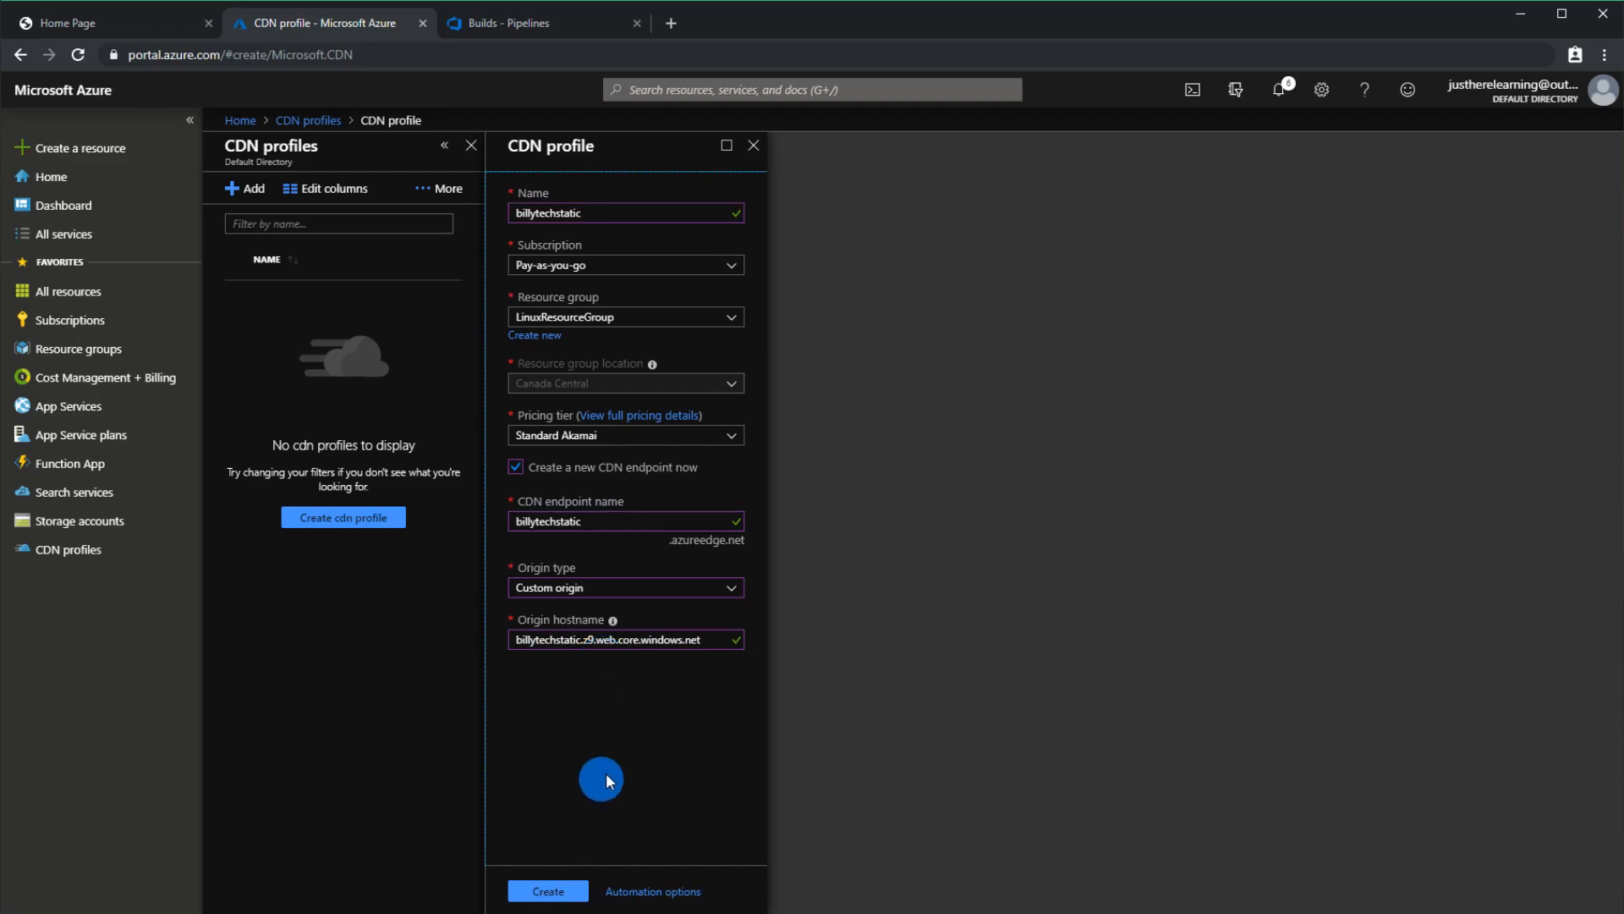
# - Create the billytechstatic CDN profile so it appears in the CDN profiles list
pyautogui.click(546, 892)
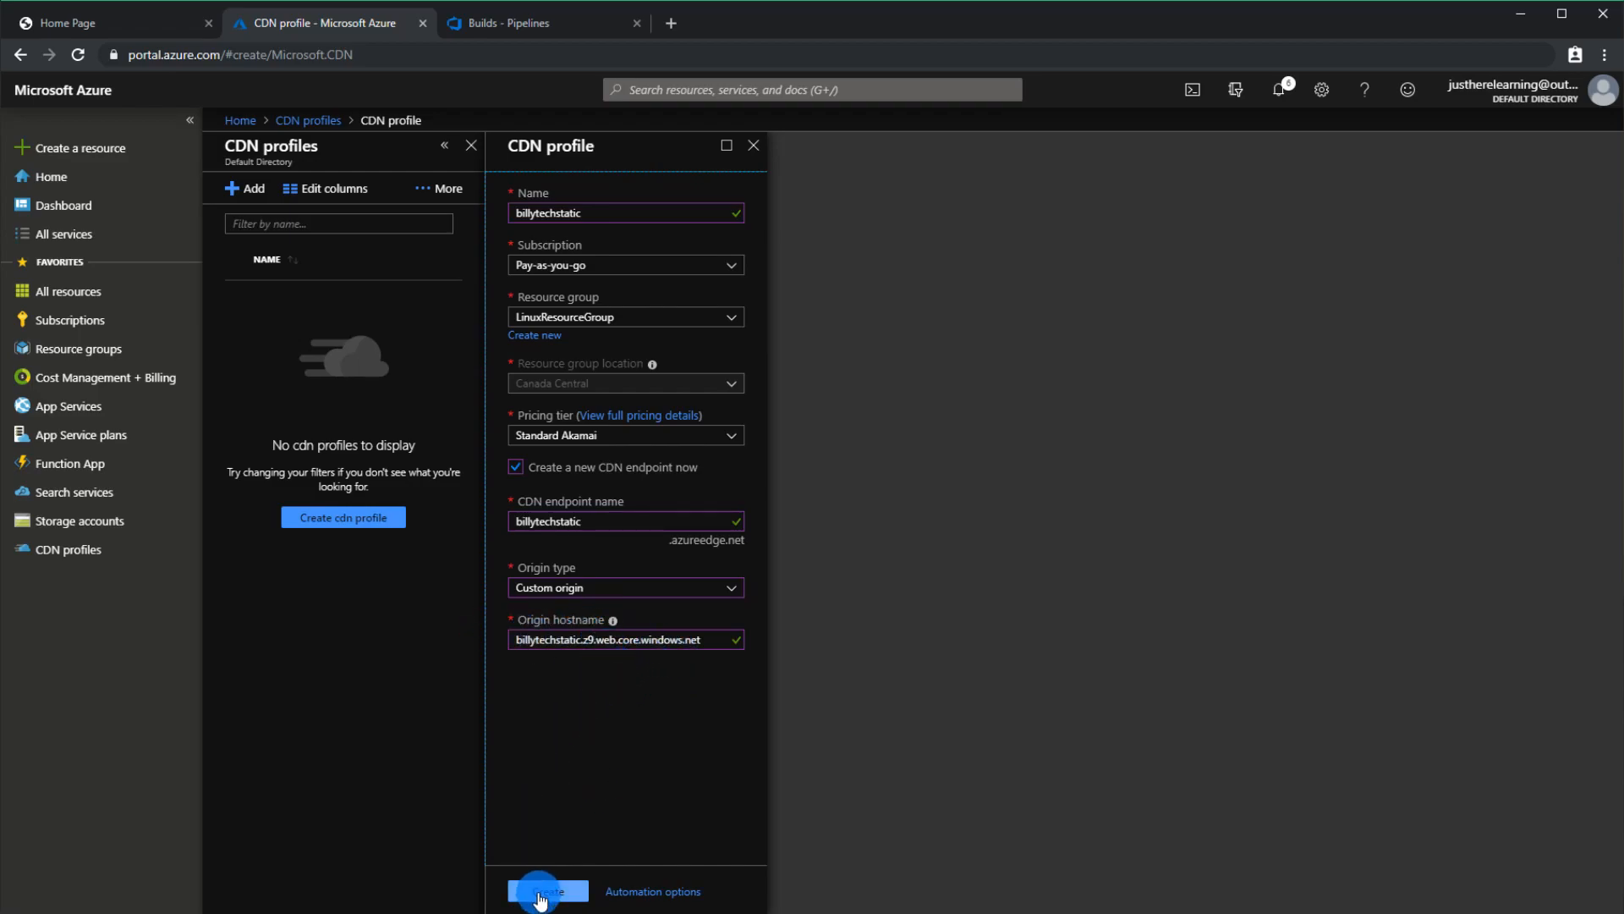
pyautogui.click(546, 892)
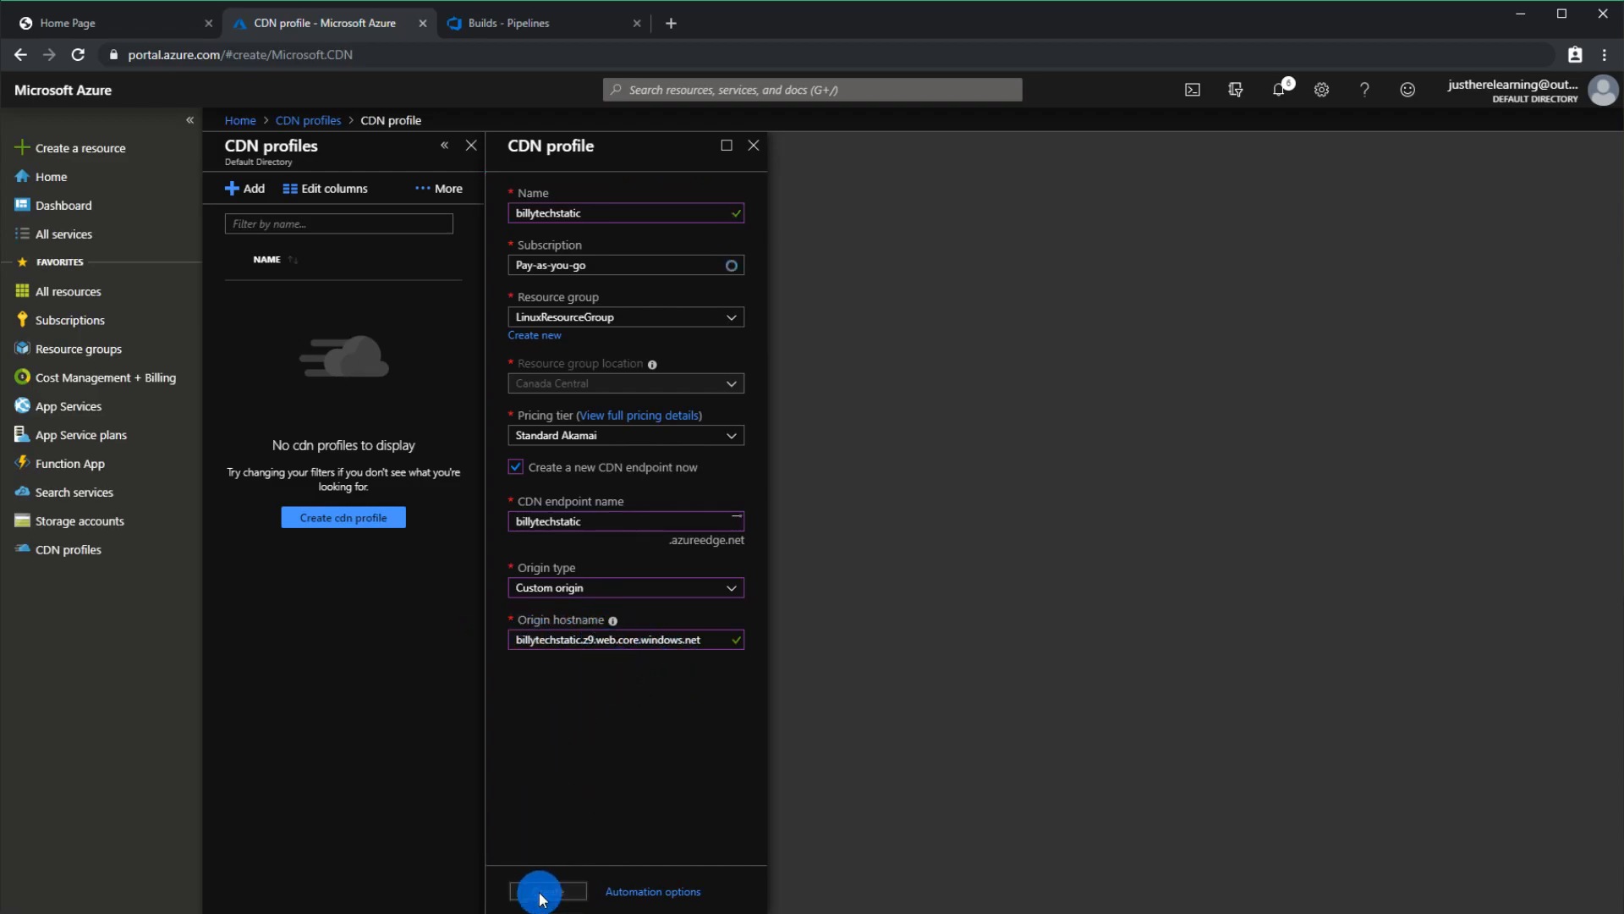
pyautogui.click(546, 892)
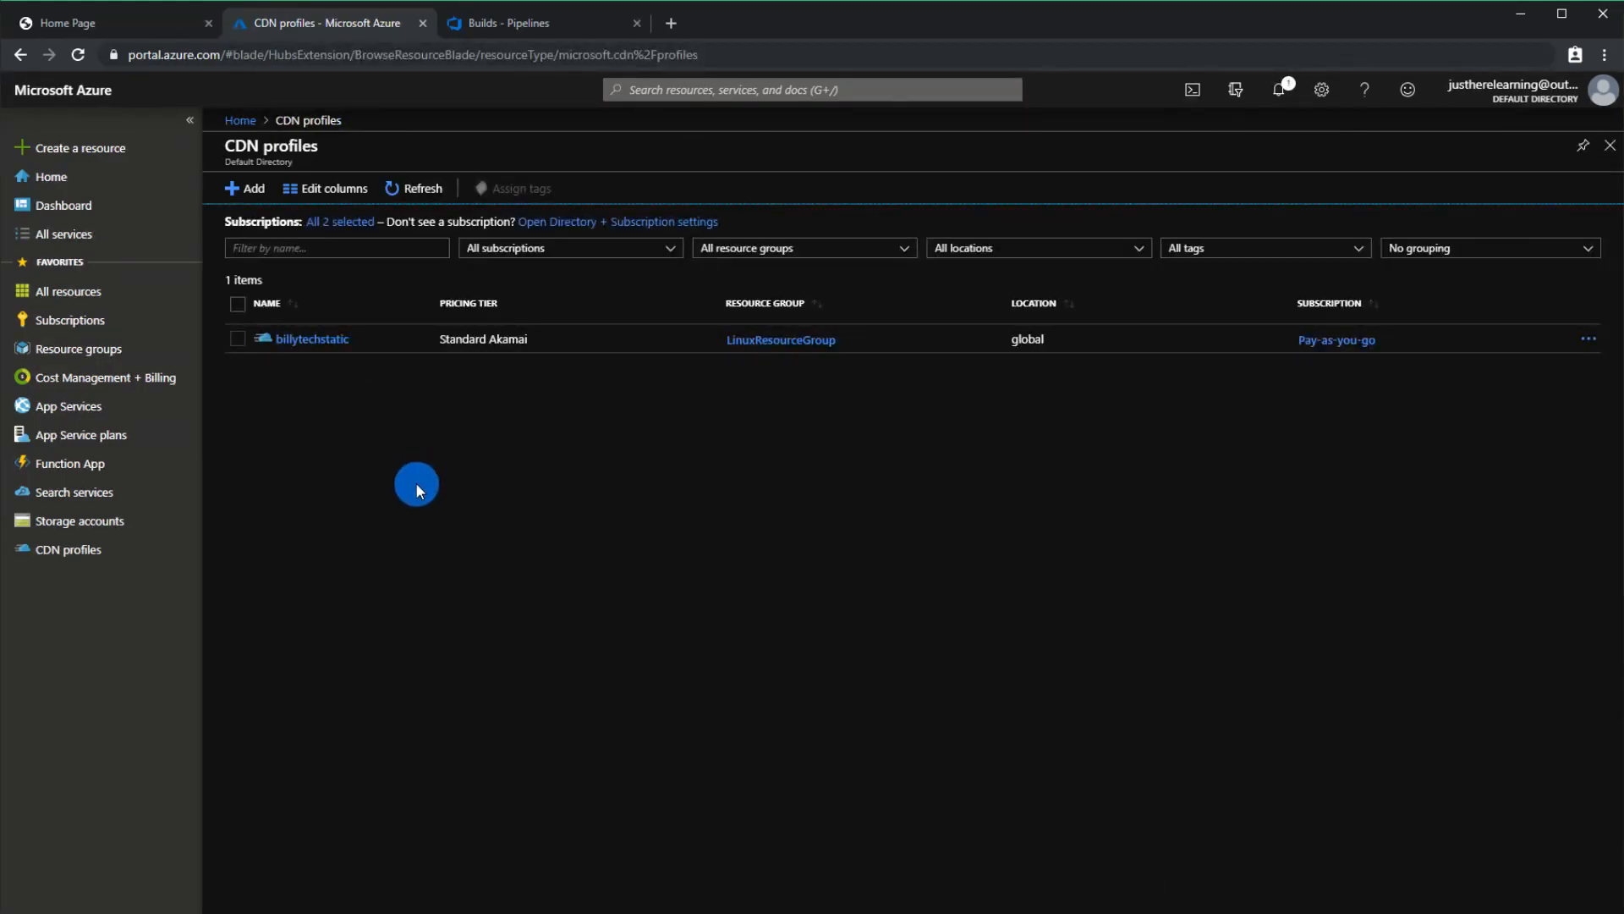
# - View the billytechstatic.azureedge.net endpoint overview, running over HTTP/HTTPS with no custom domains
pyautogui.click(311, 338)
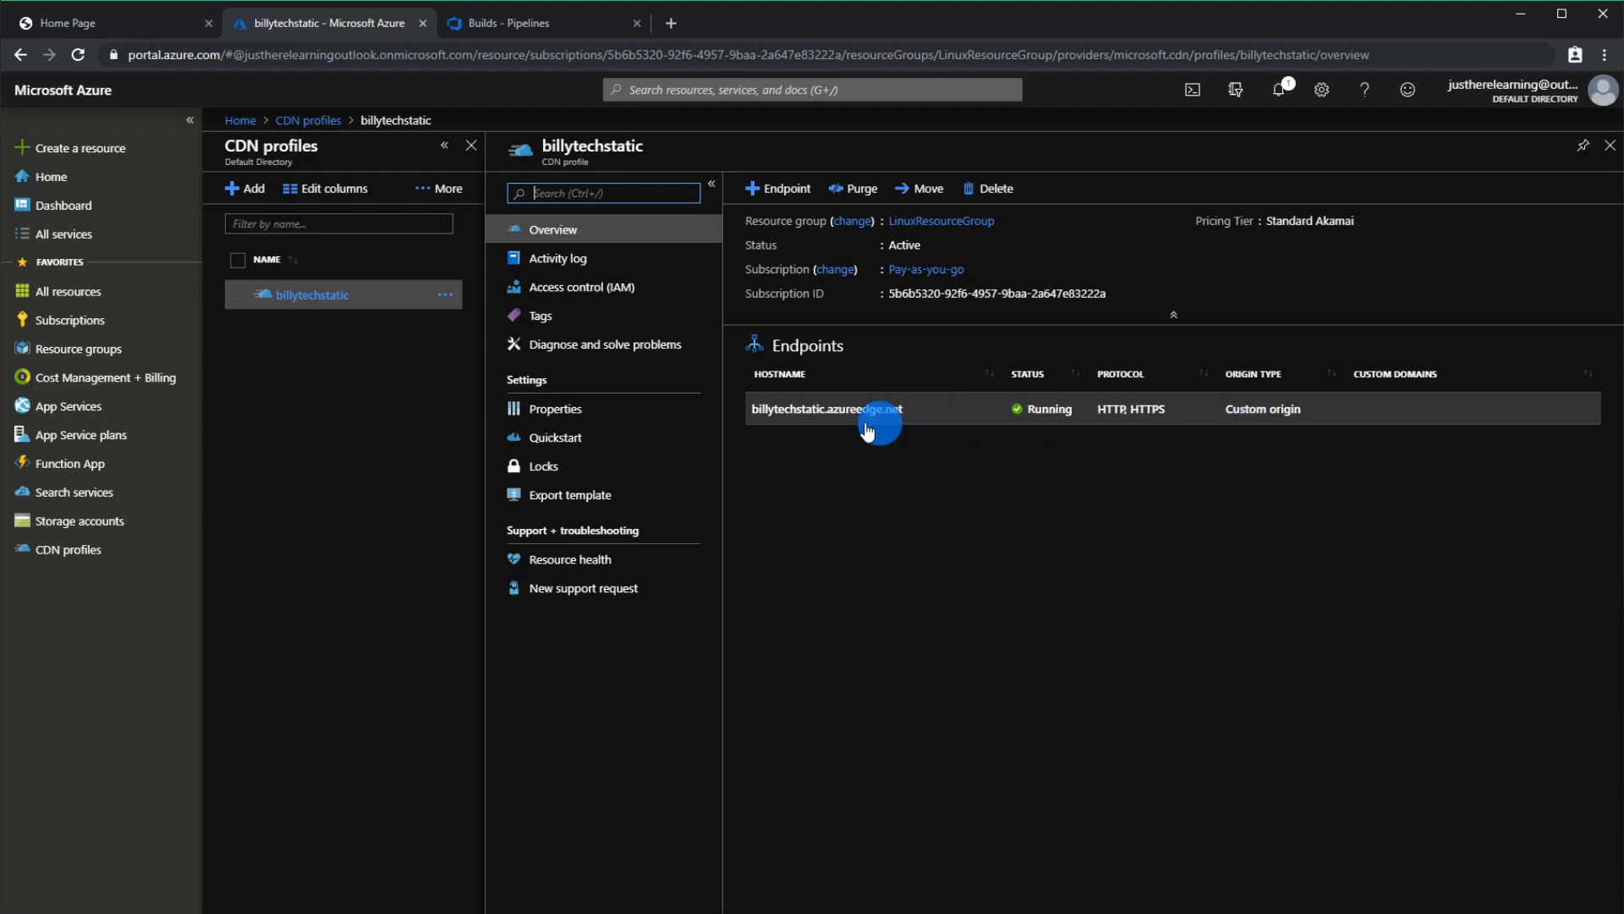
pyautogui.click(824, 407)
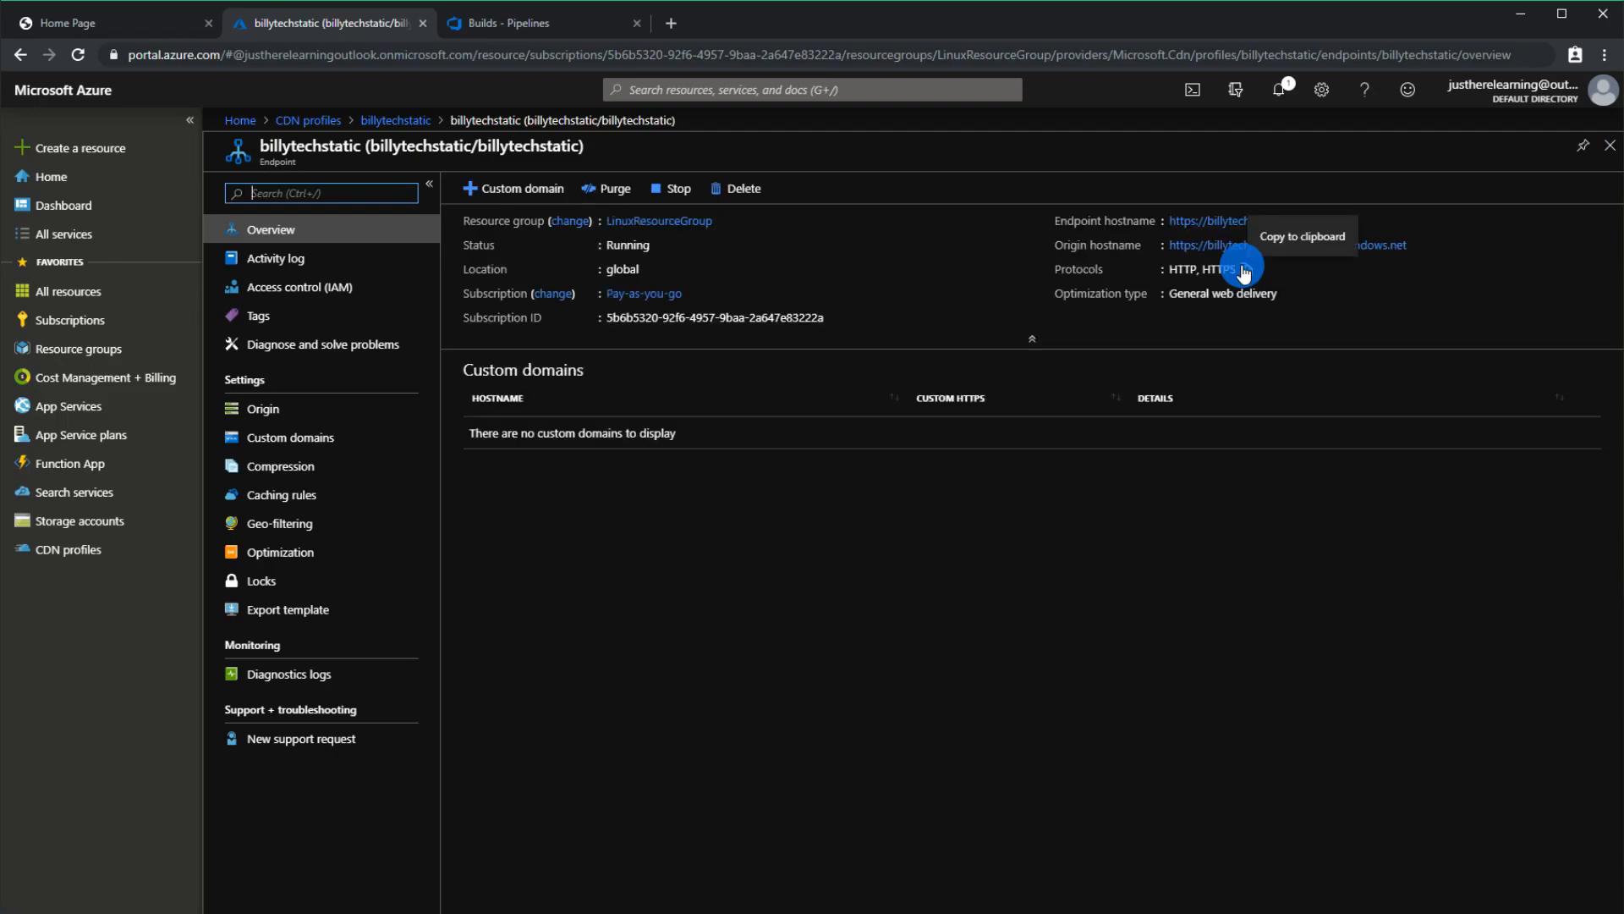
pyautogui.moveTo(95, 514)
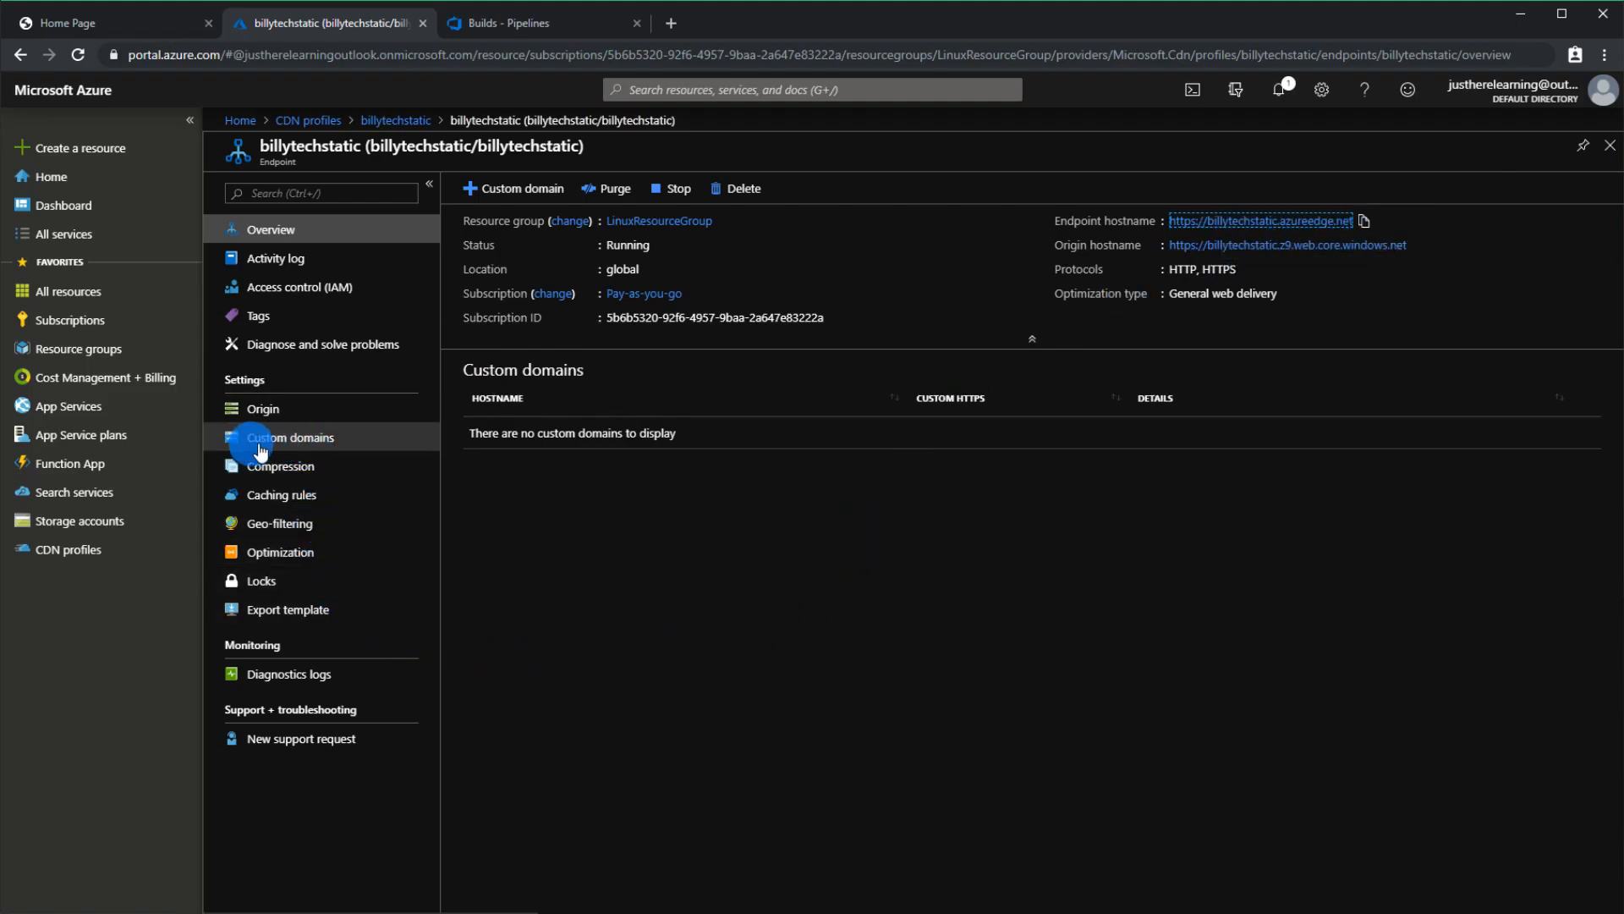
pyautogui.moveTo(623, 576)
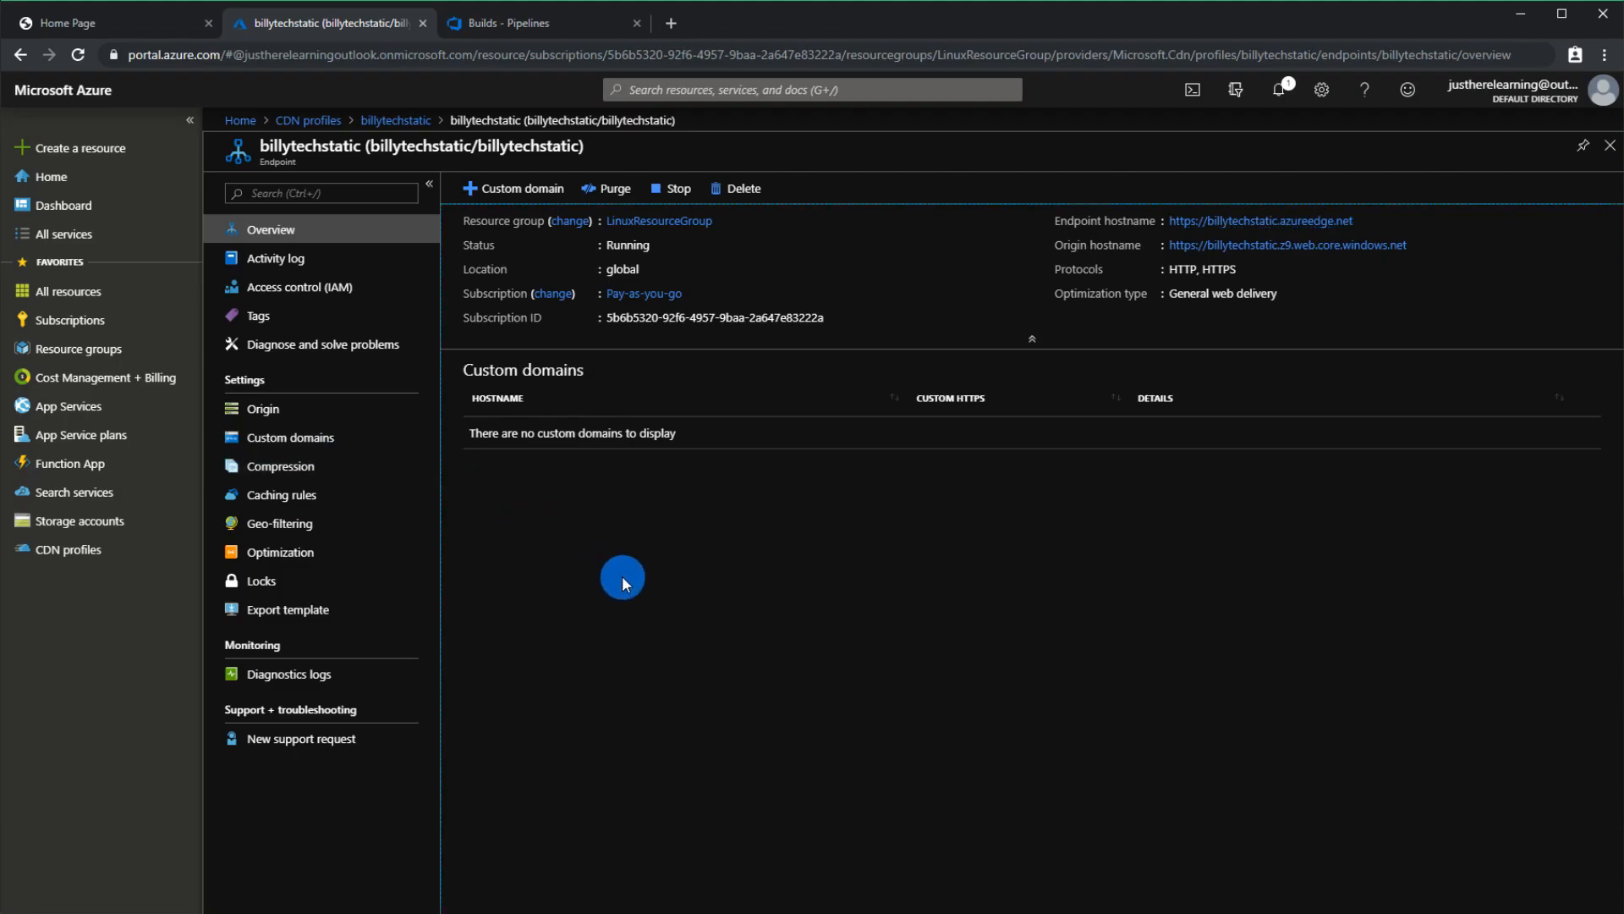